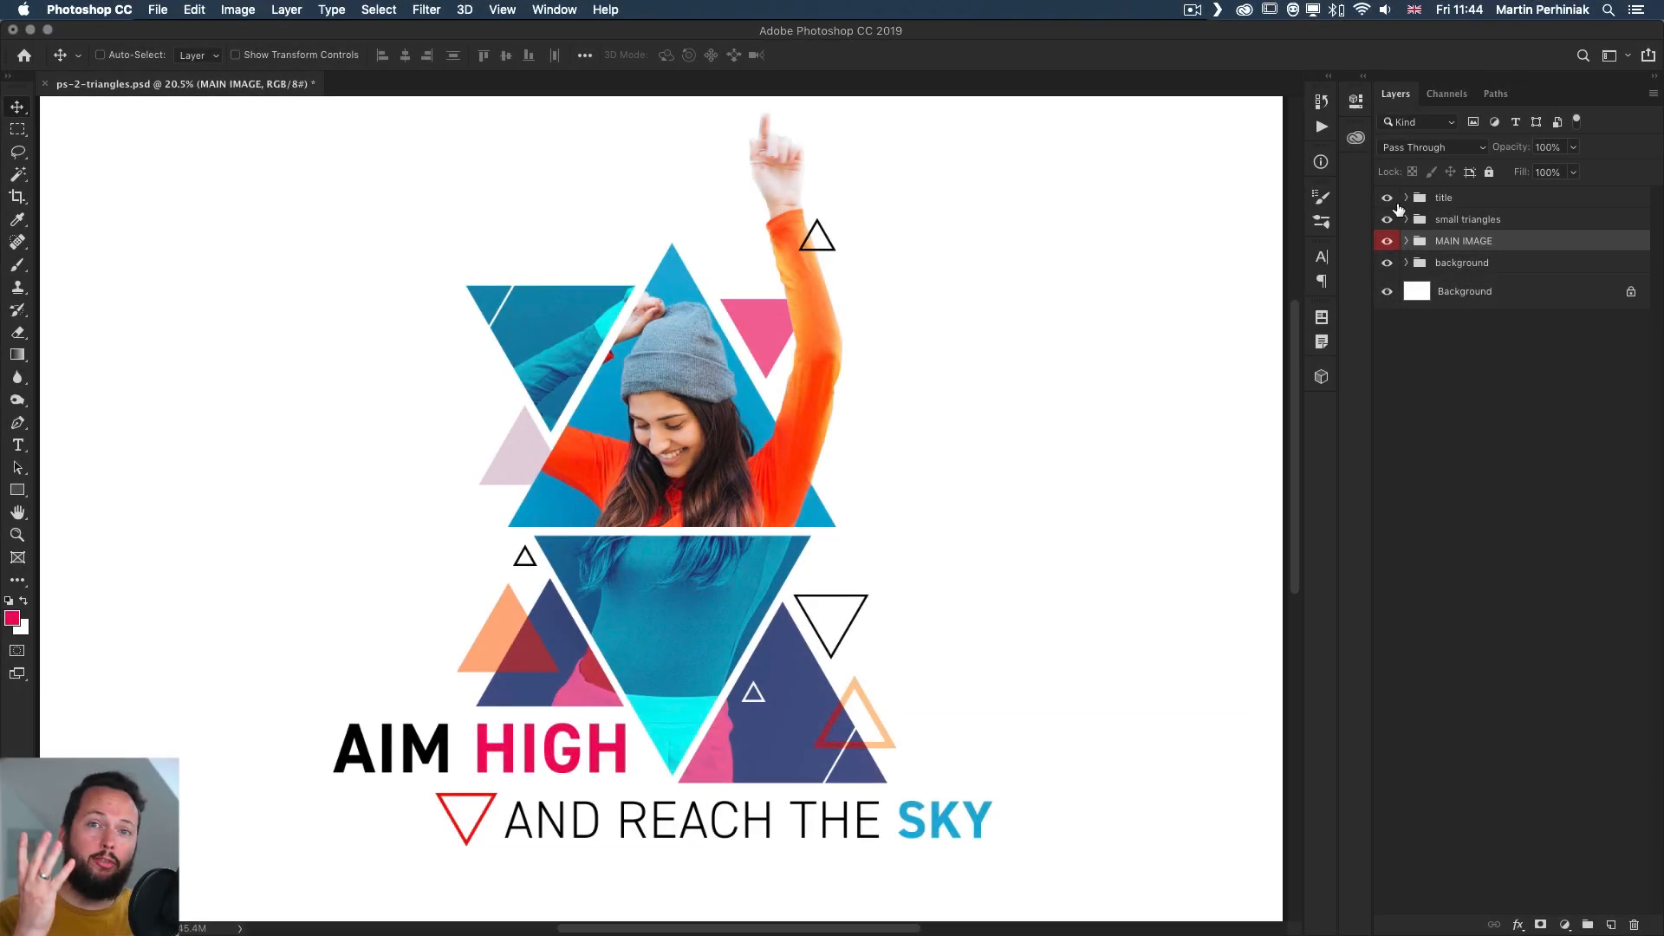
Hide the title and small triangles groups to see their contribution, then show and collapse the triangles
left_click(1387, 198)
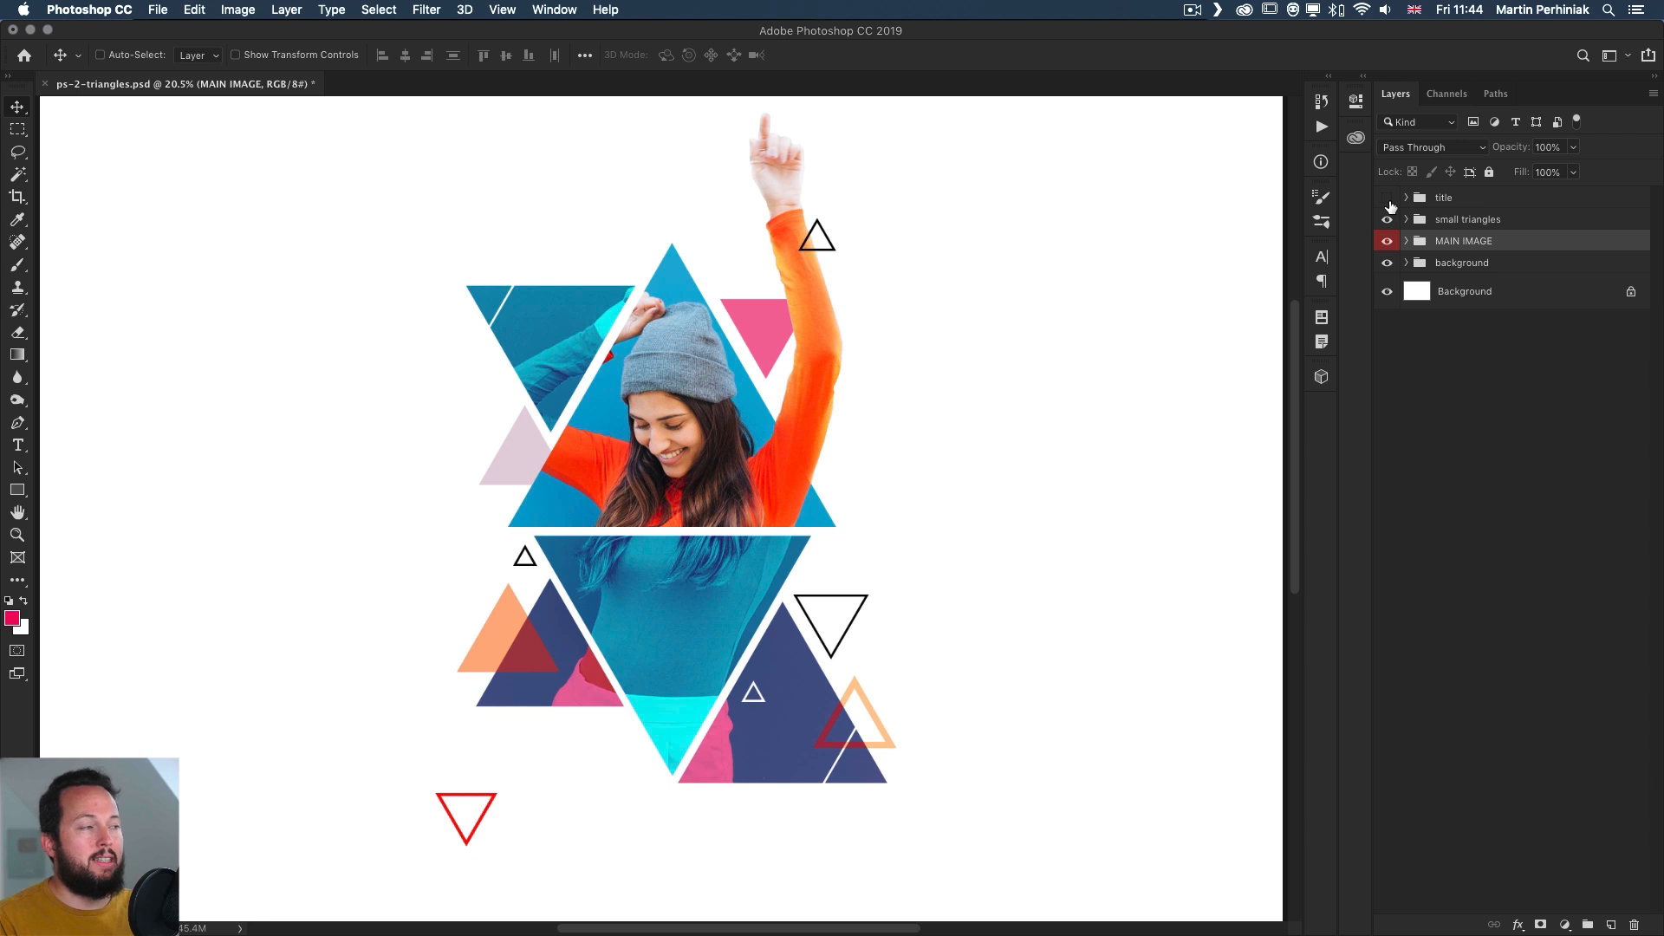
left_click(1387, 197)
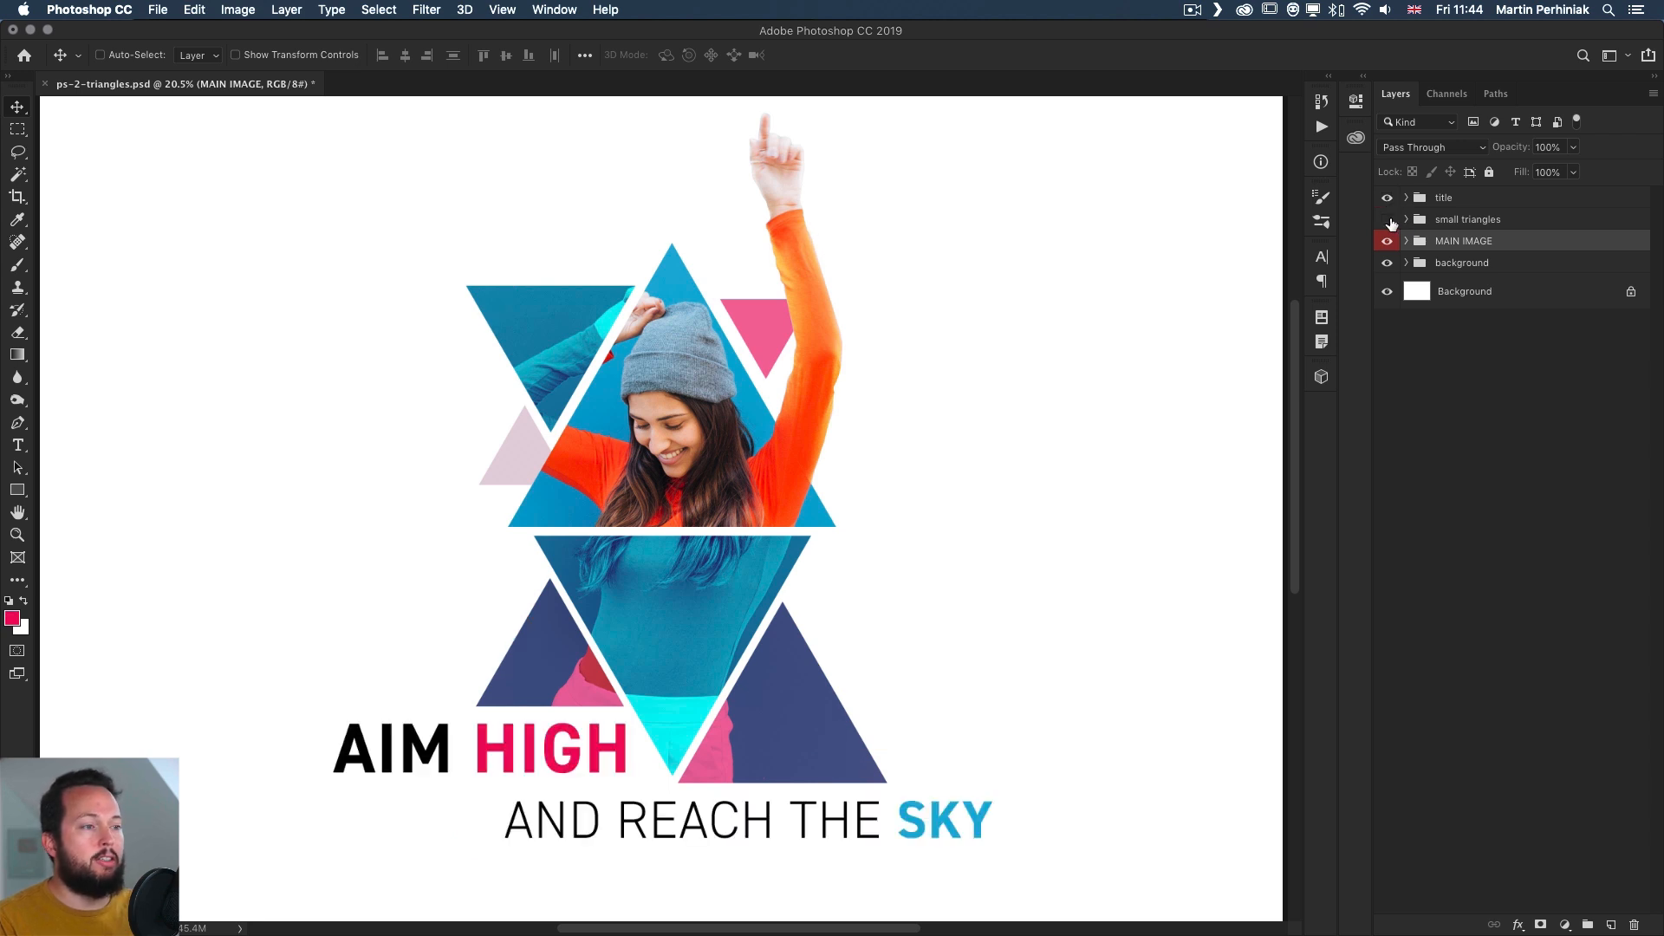
left_click(1404, 219)
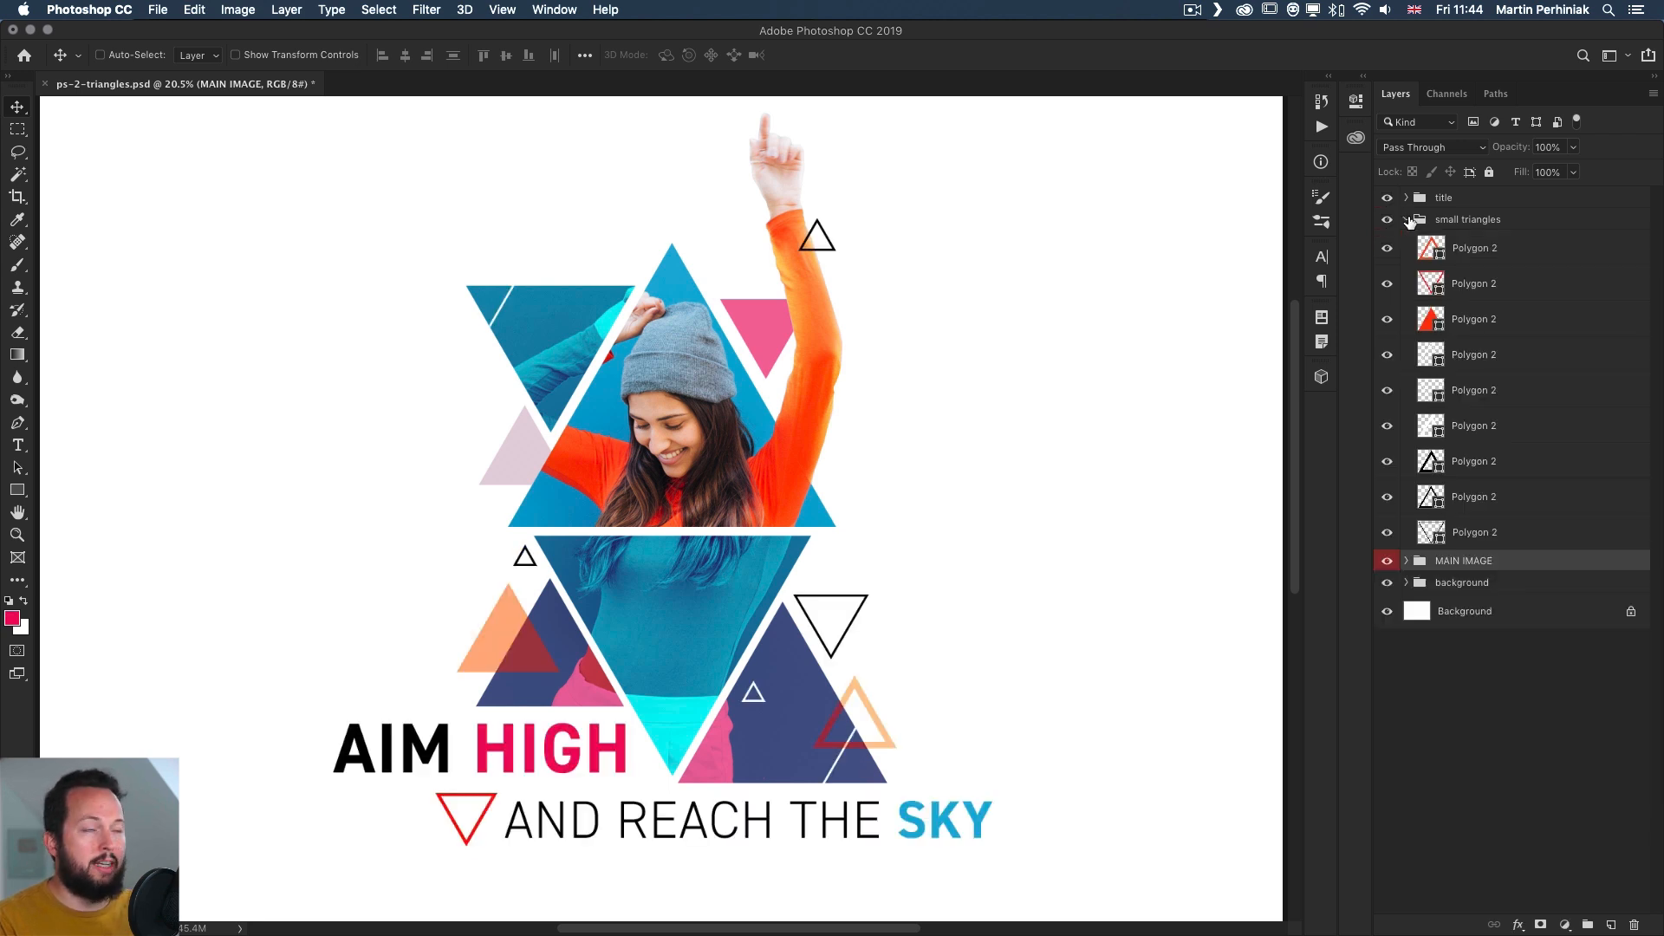
left_click(1407, 218)
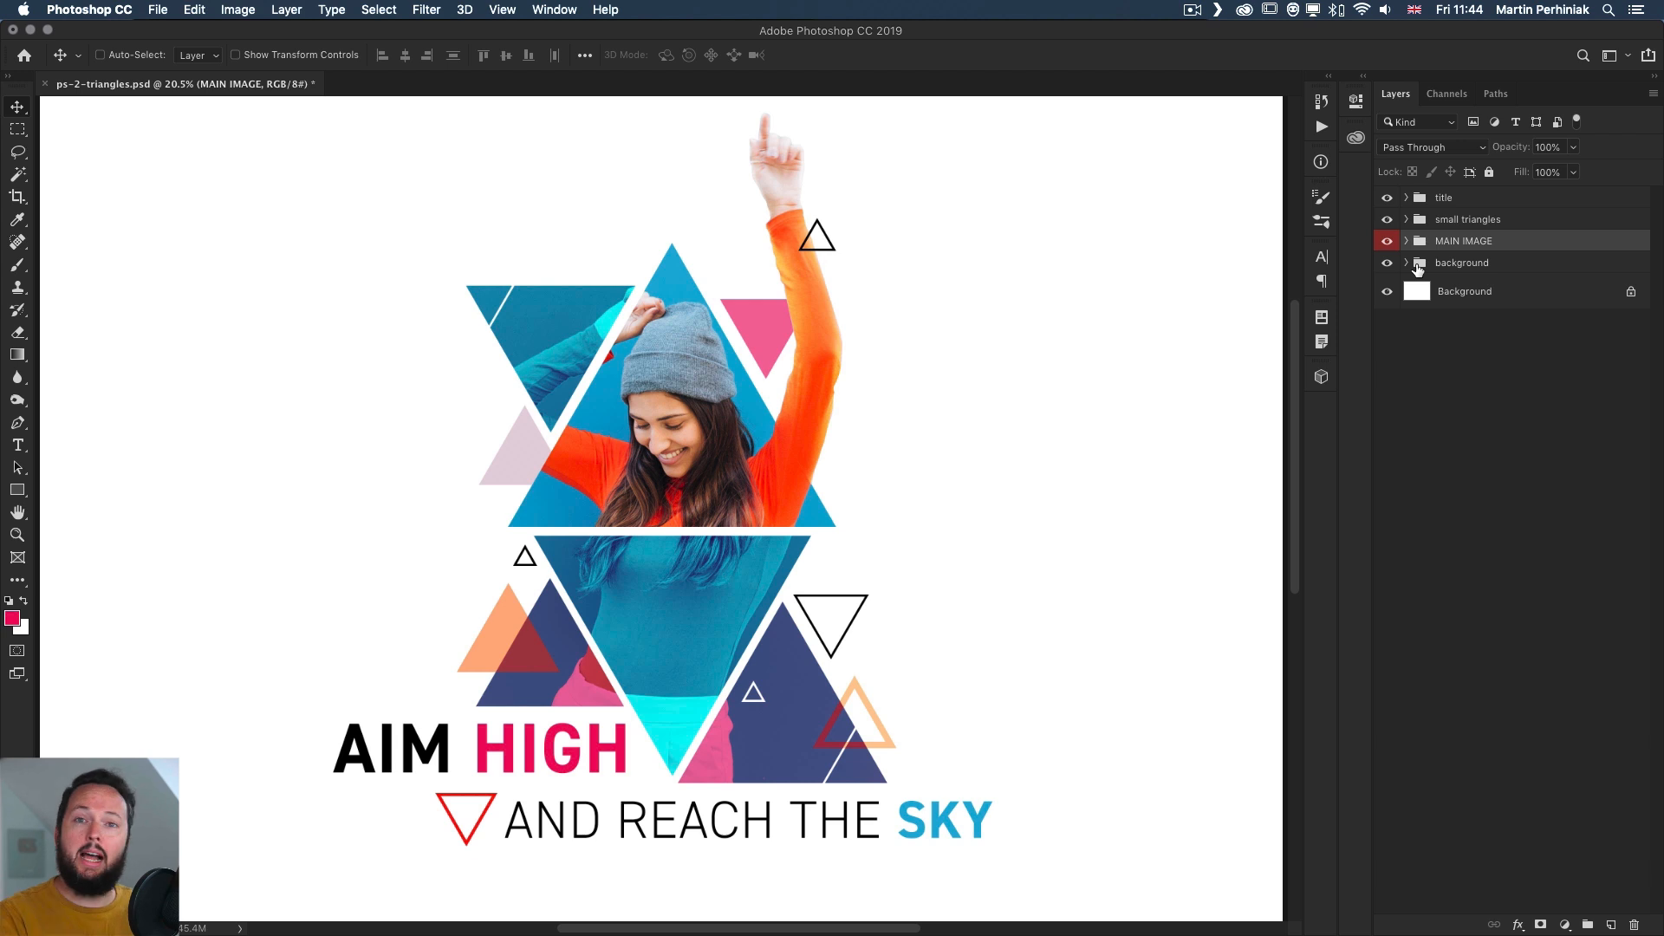
Hide and re-show the MAIN IMAGE group to check what it contributes
left_click(1387, 239)
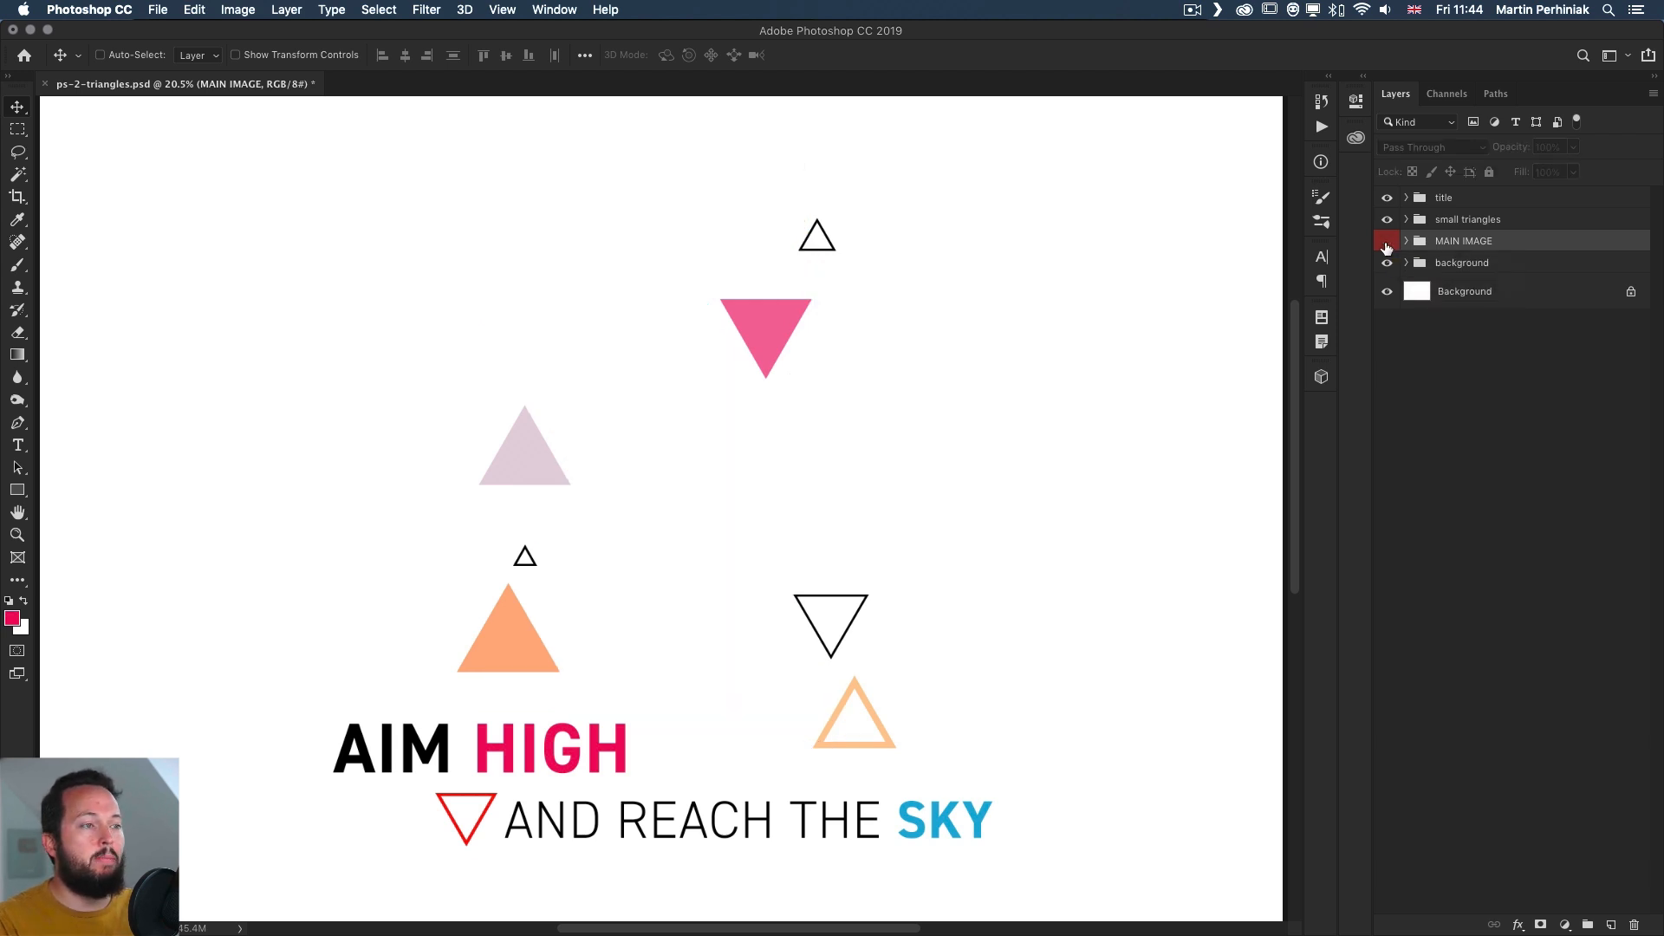
left_click(1387, 239)
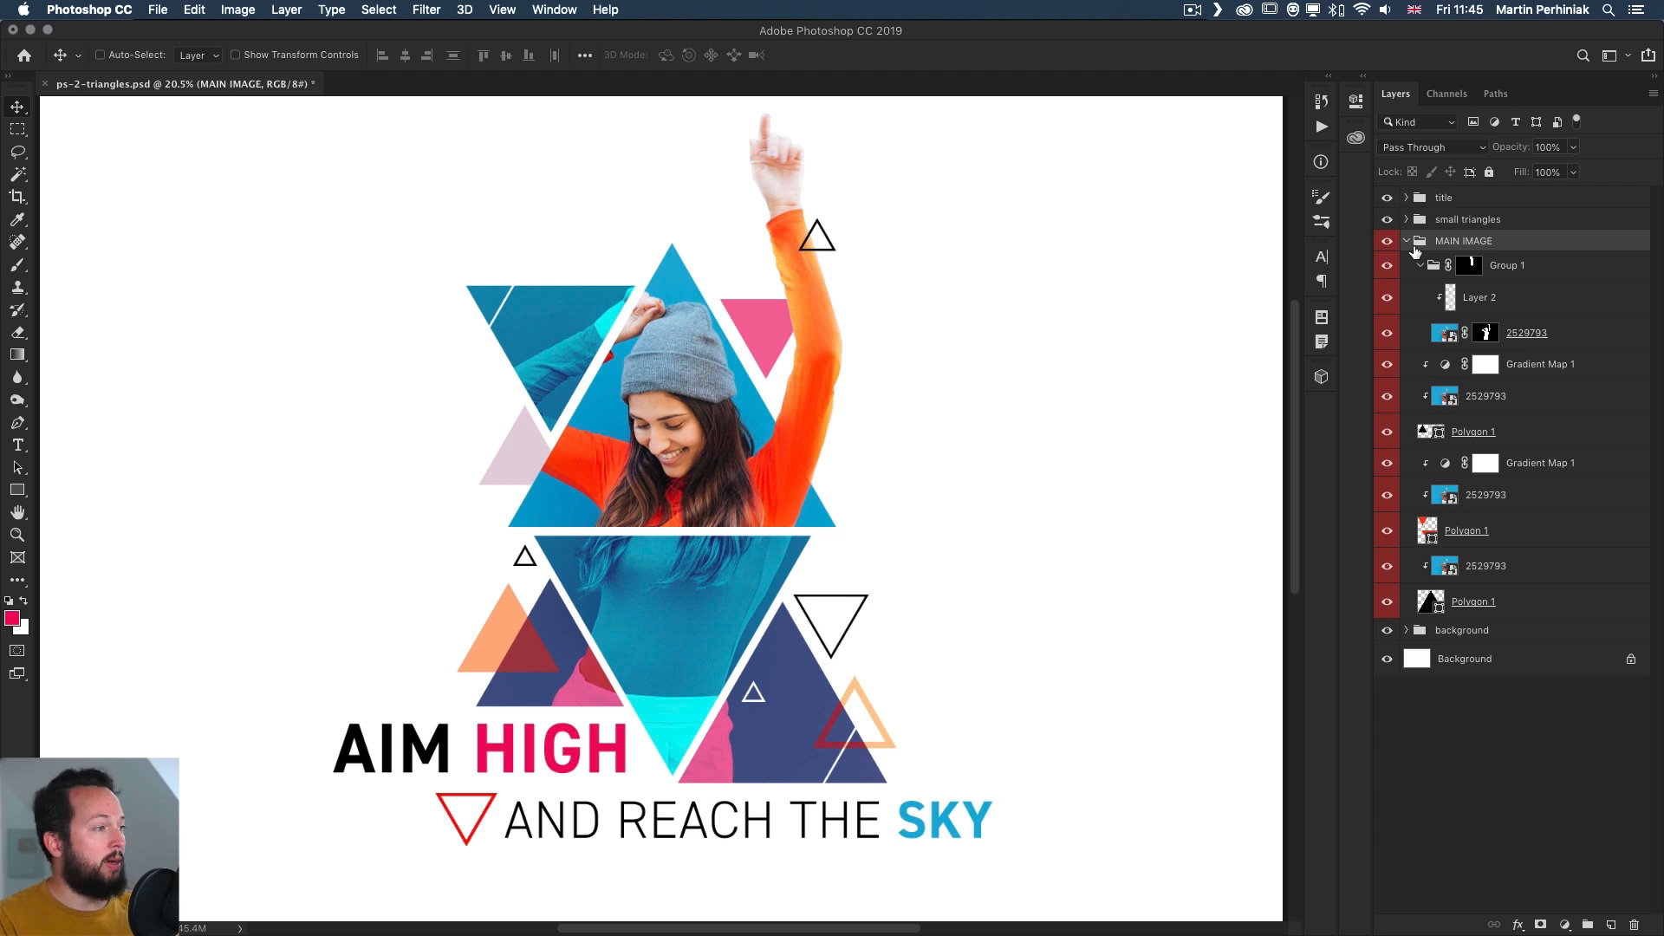
mouse_move(1433, 266)
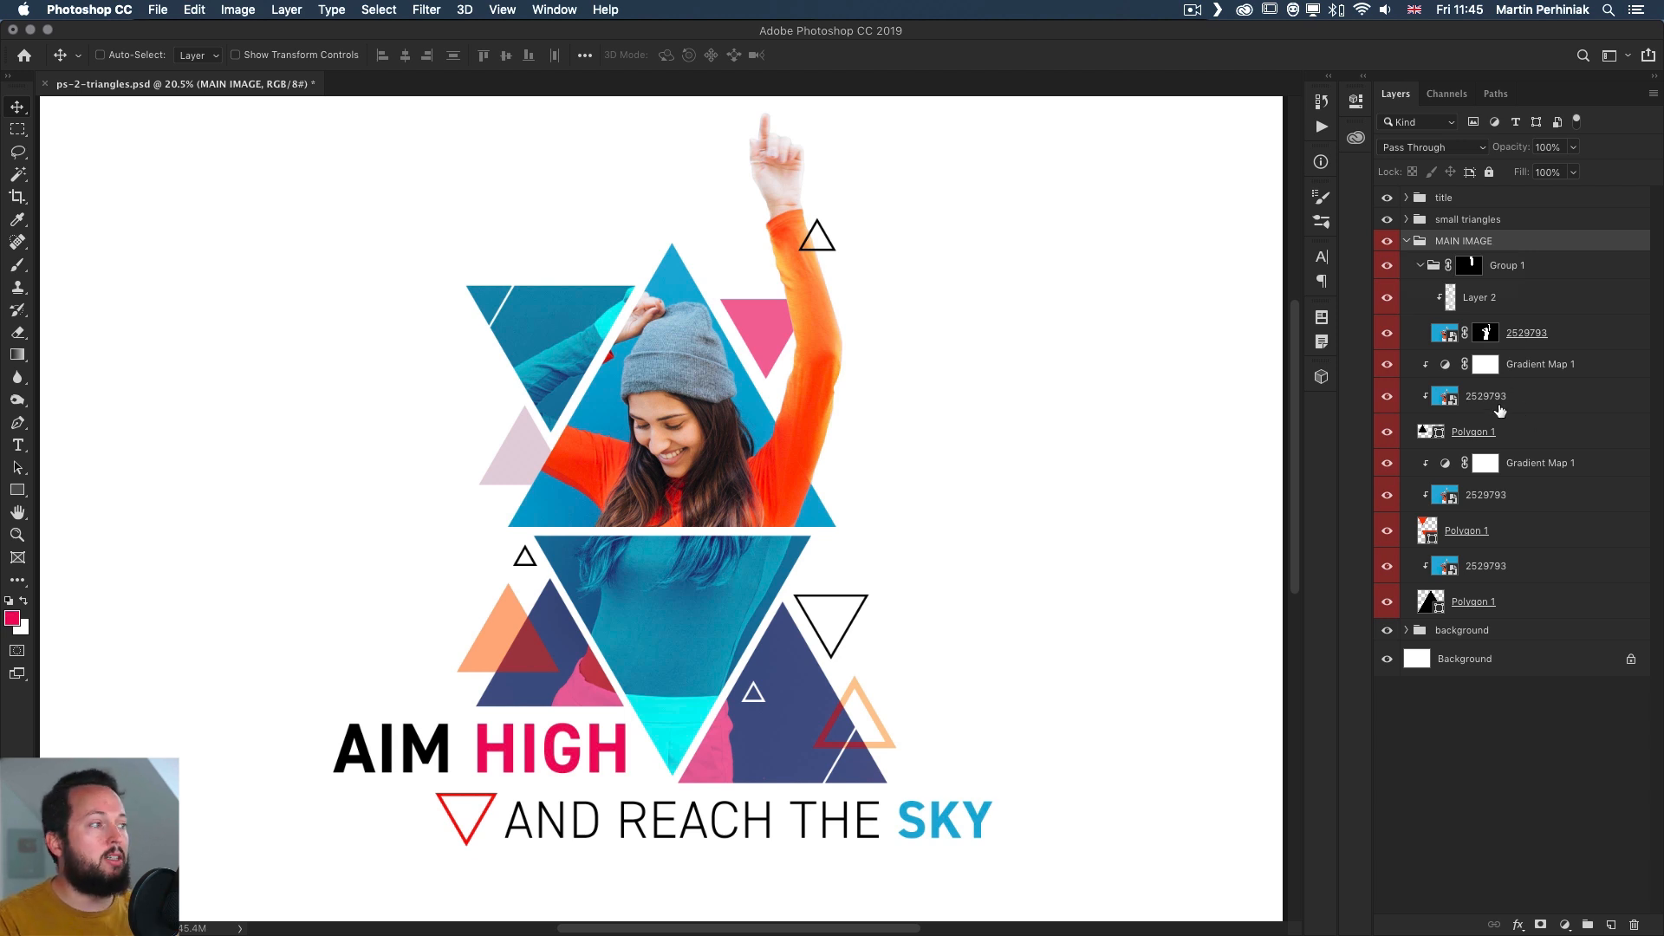
mouse_move(1494, 410)
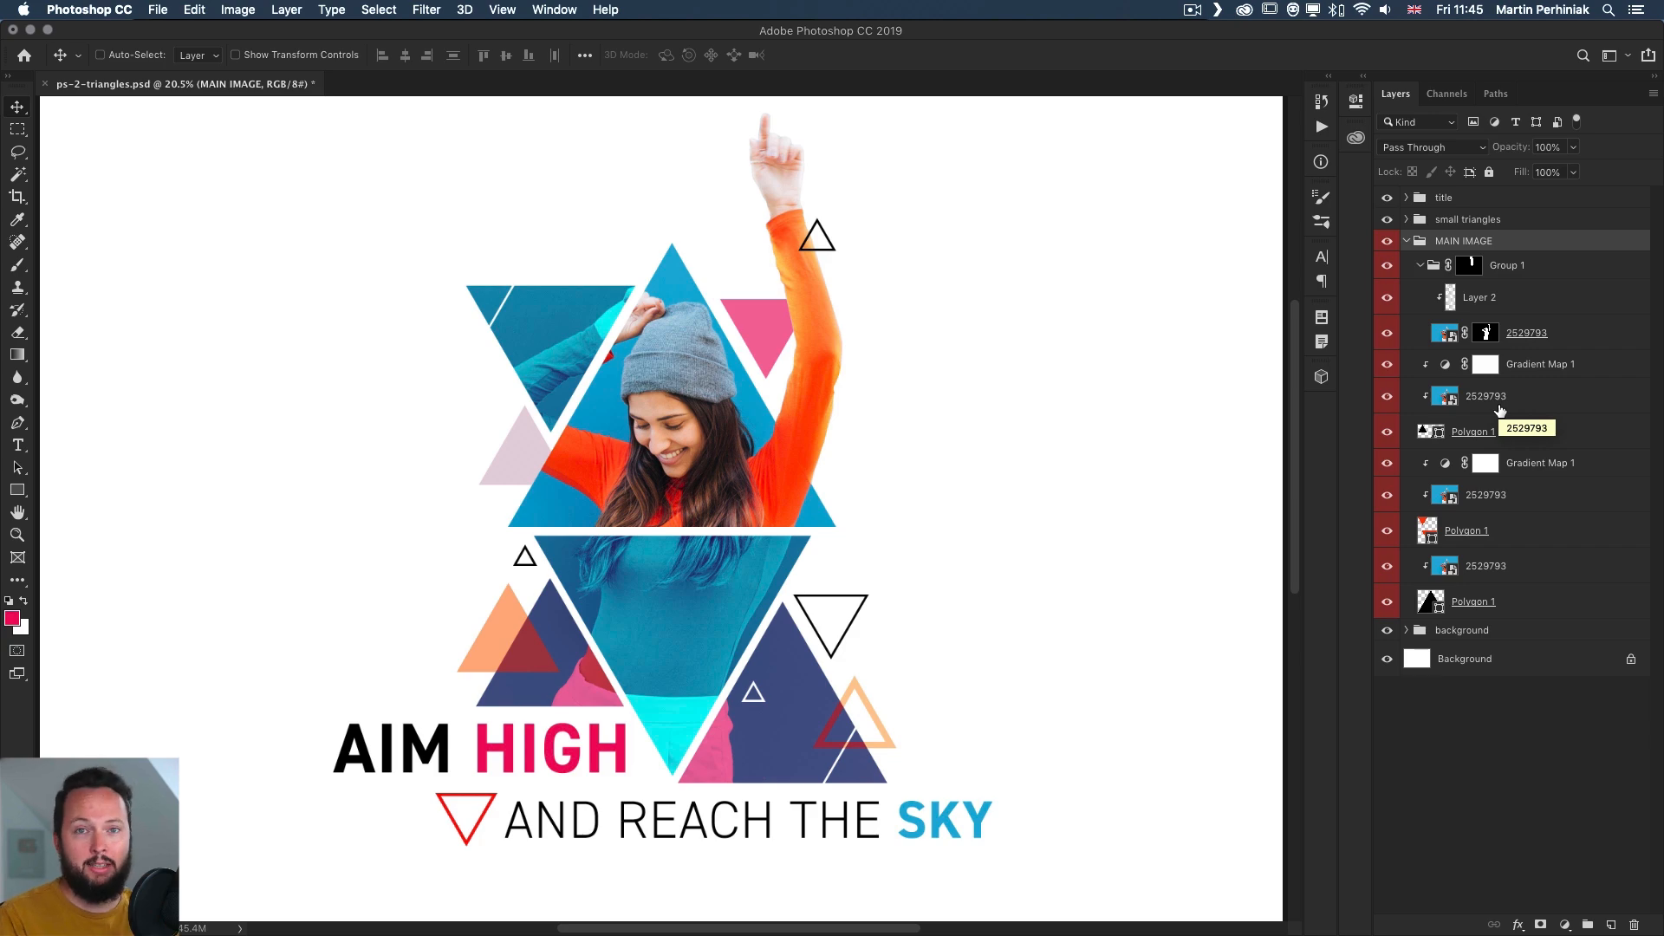
left_click(1485, 395)
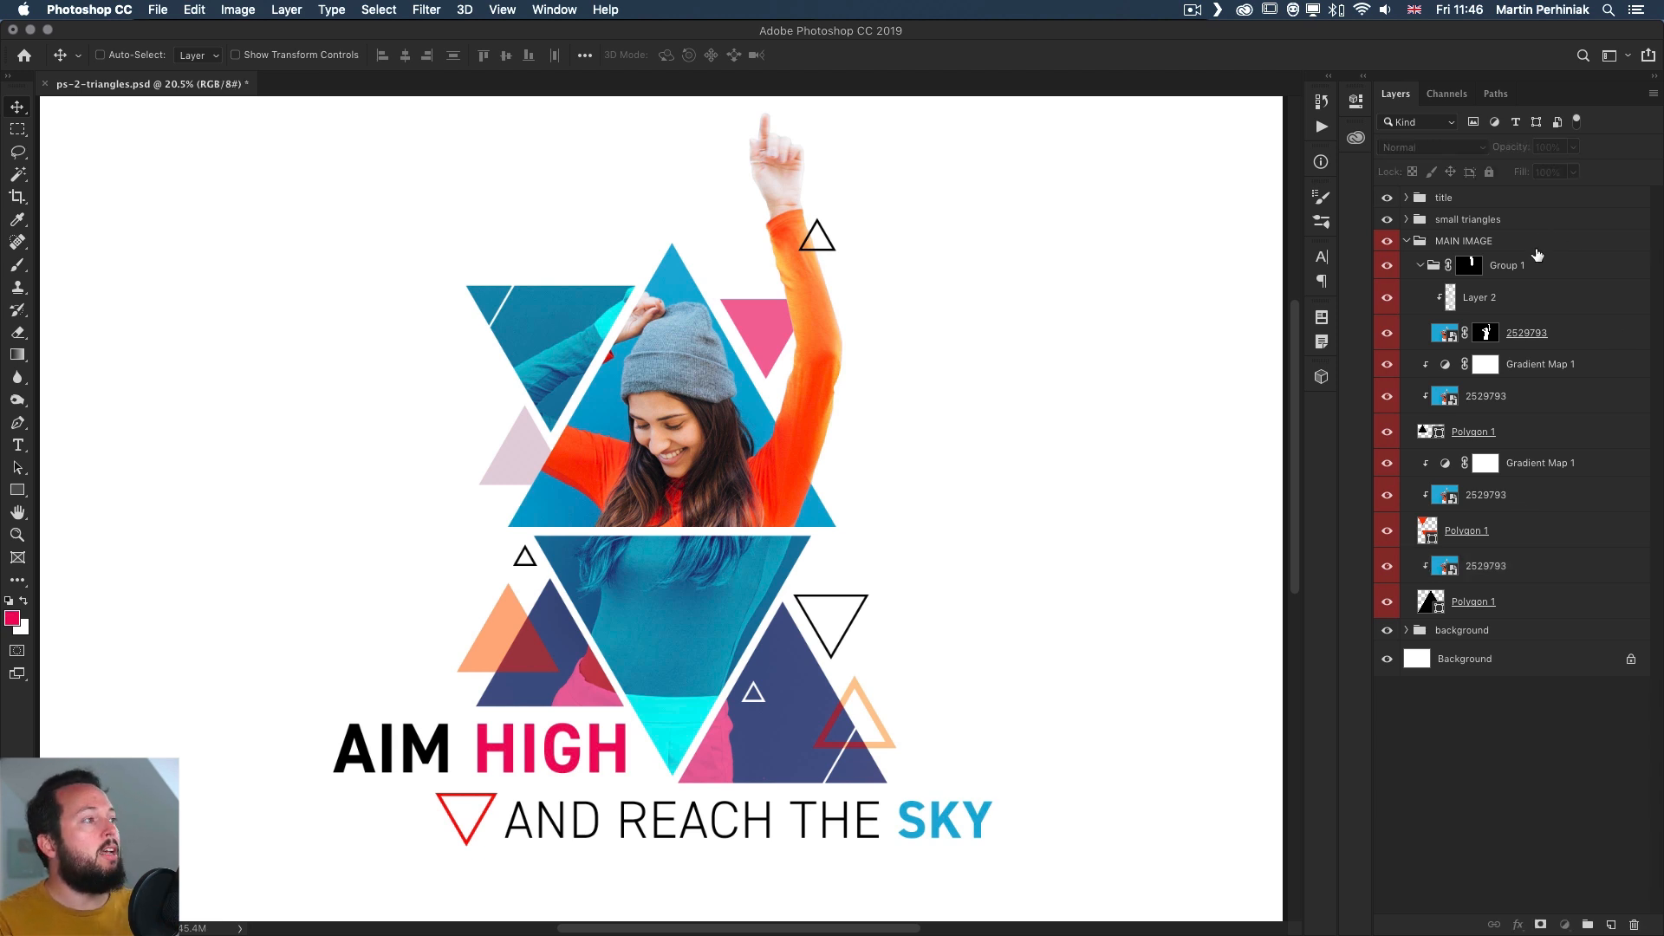
Add a Black & White adjustment layer above the main image and dismiss its Properties
left_click(1564, 924)
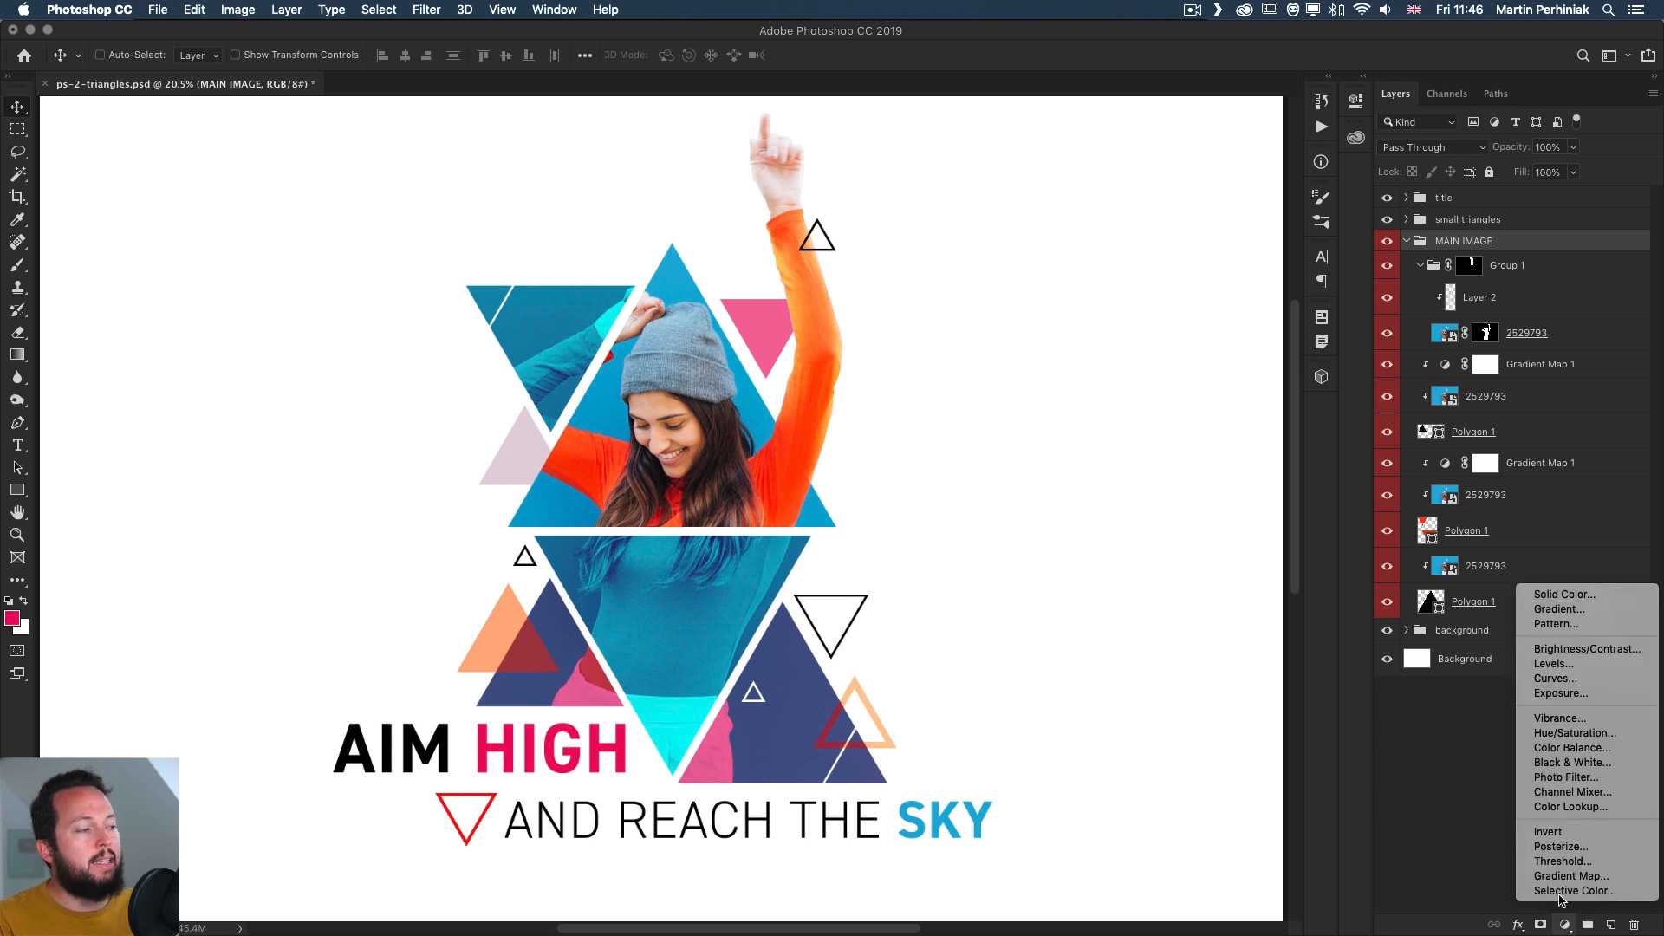
mouse_move(1554, 664)
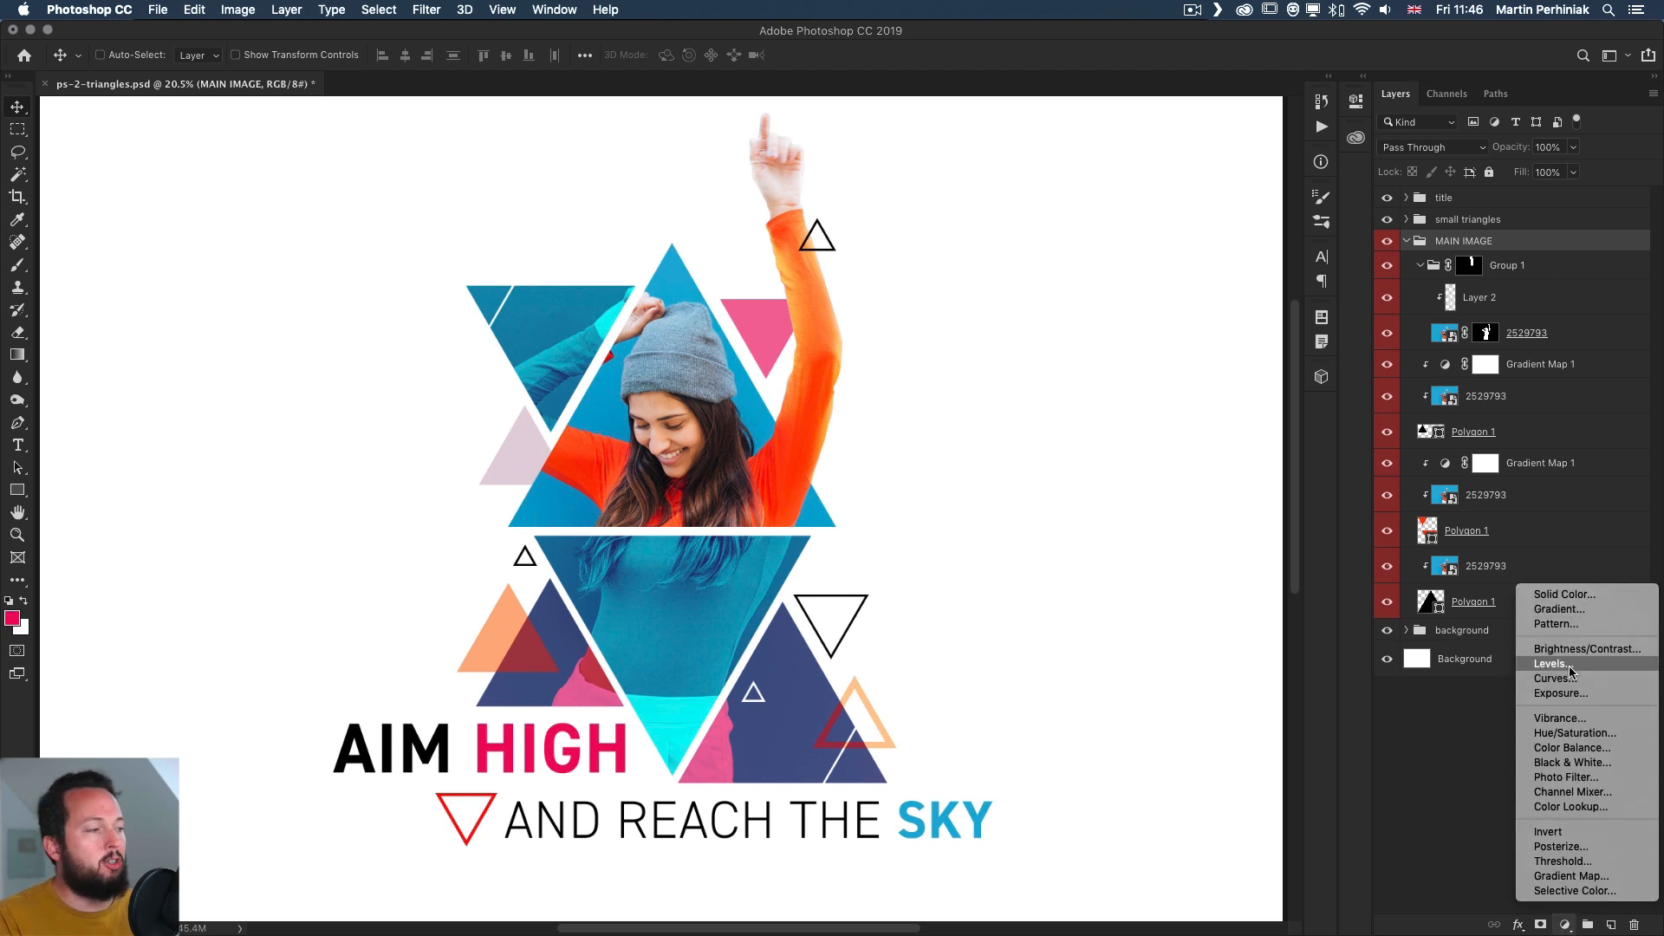
mouse_move(1556, 678)
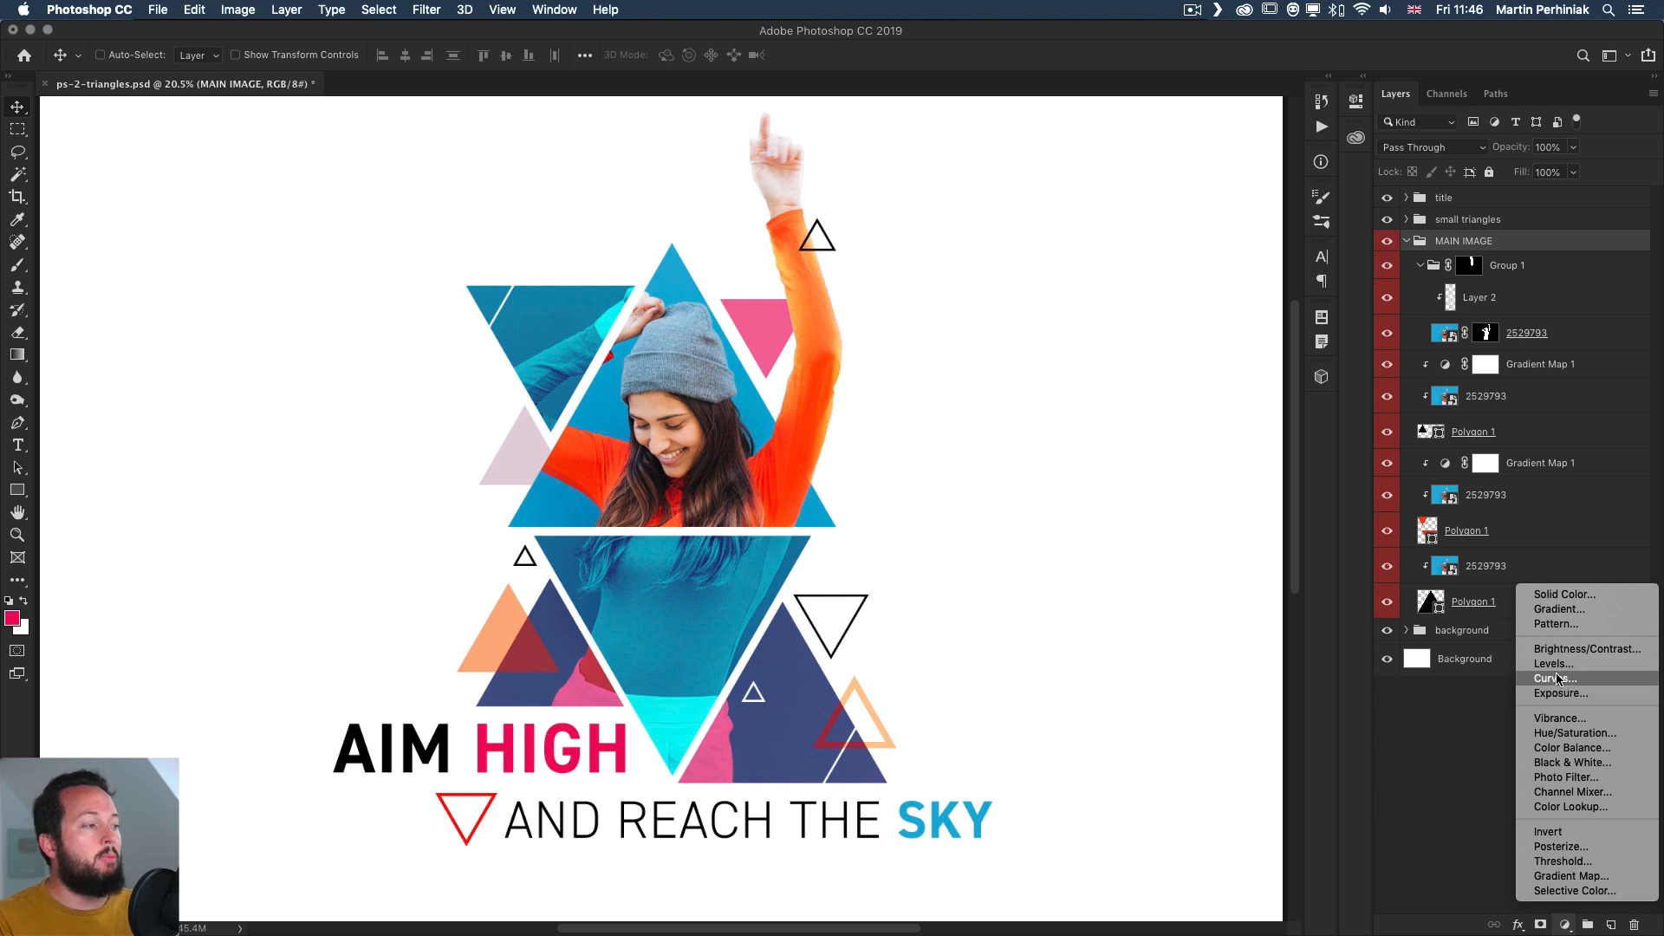
left_click(1573, 763)
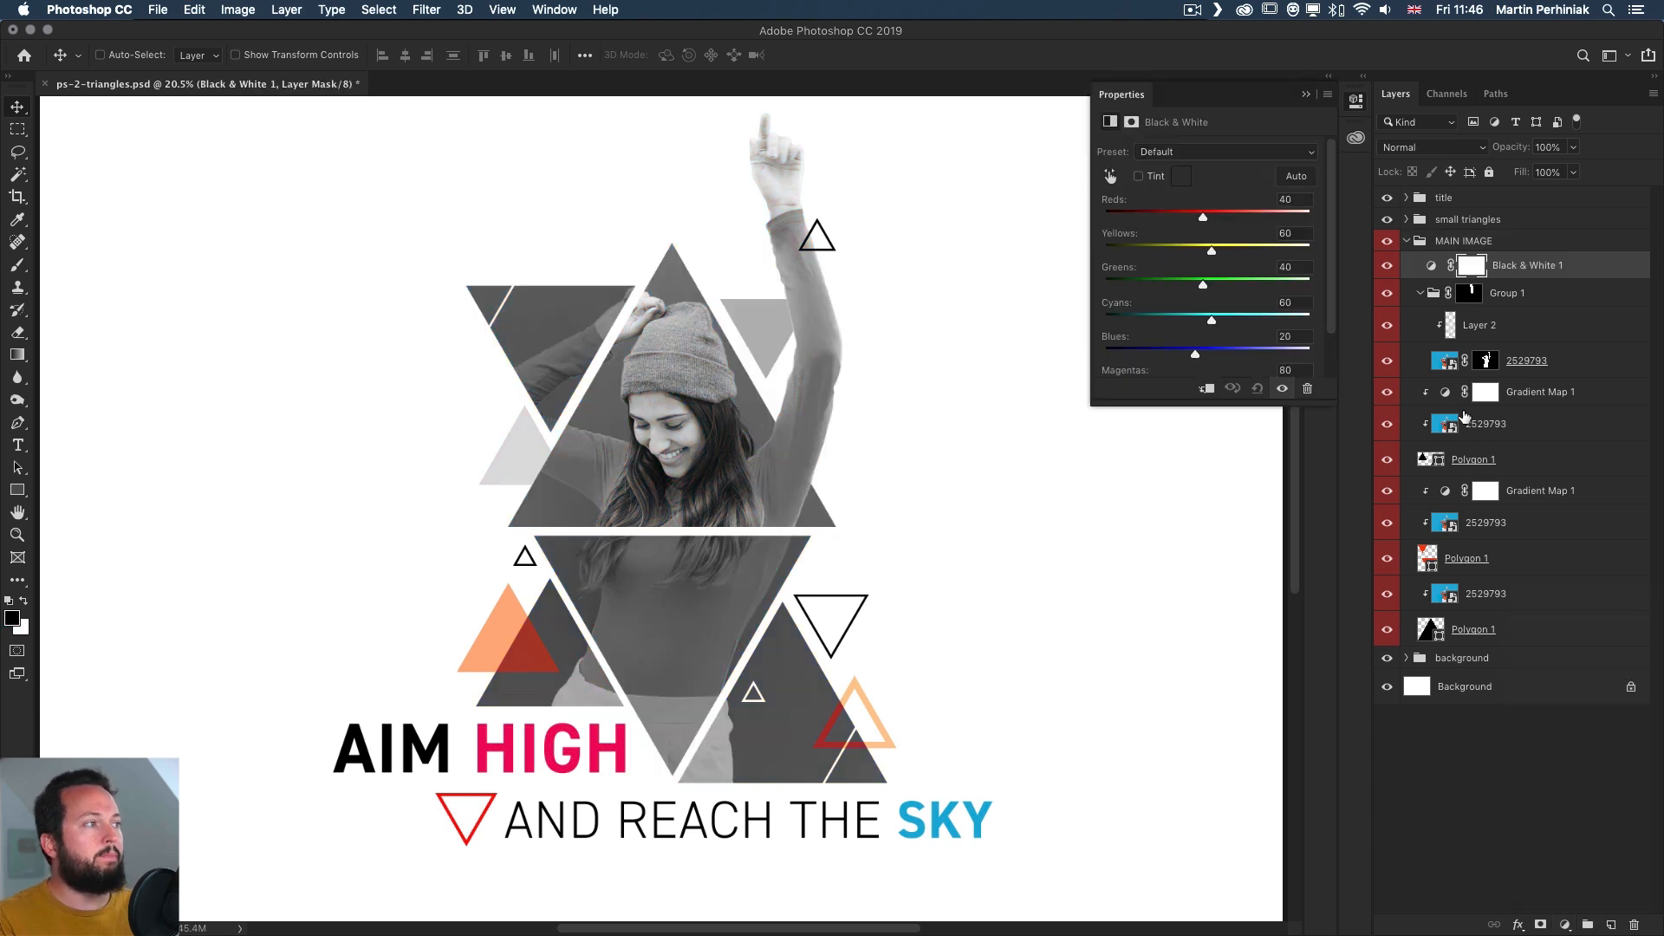
left_click(1306, 94)
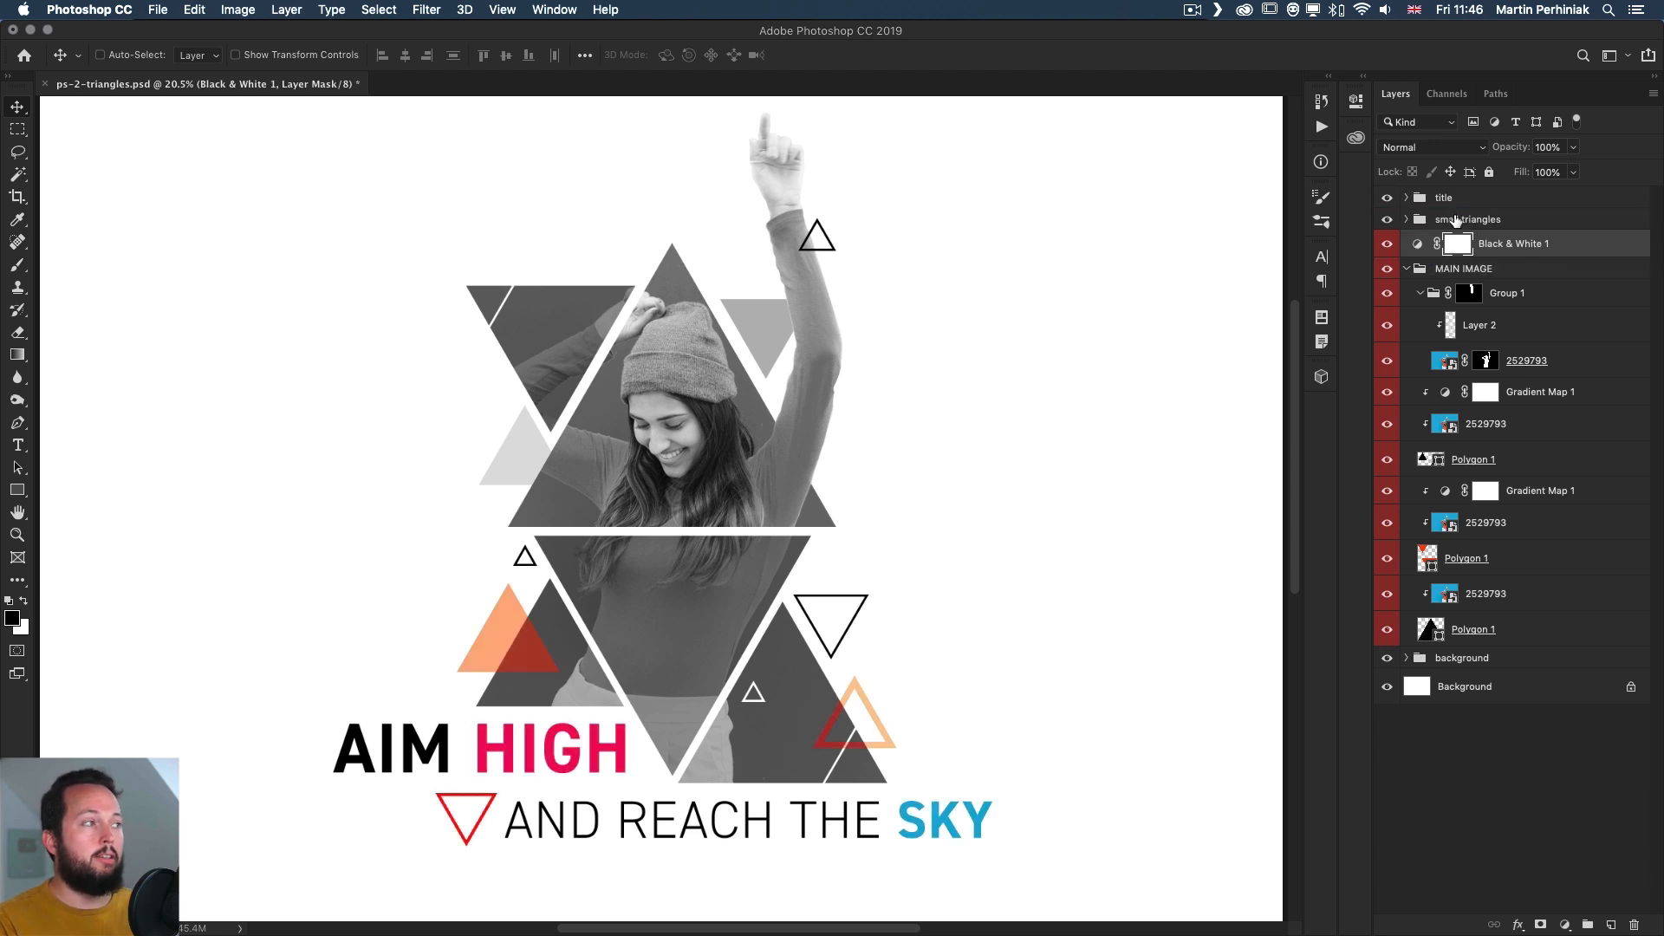
left_click(1387, 197)
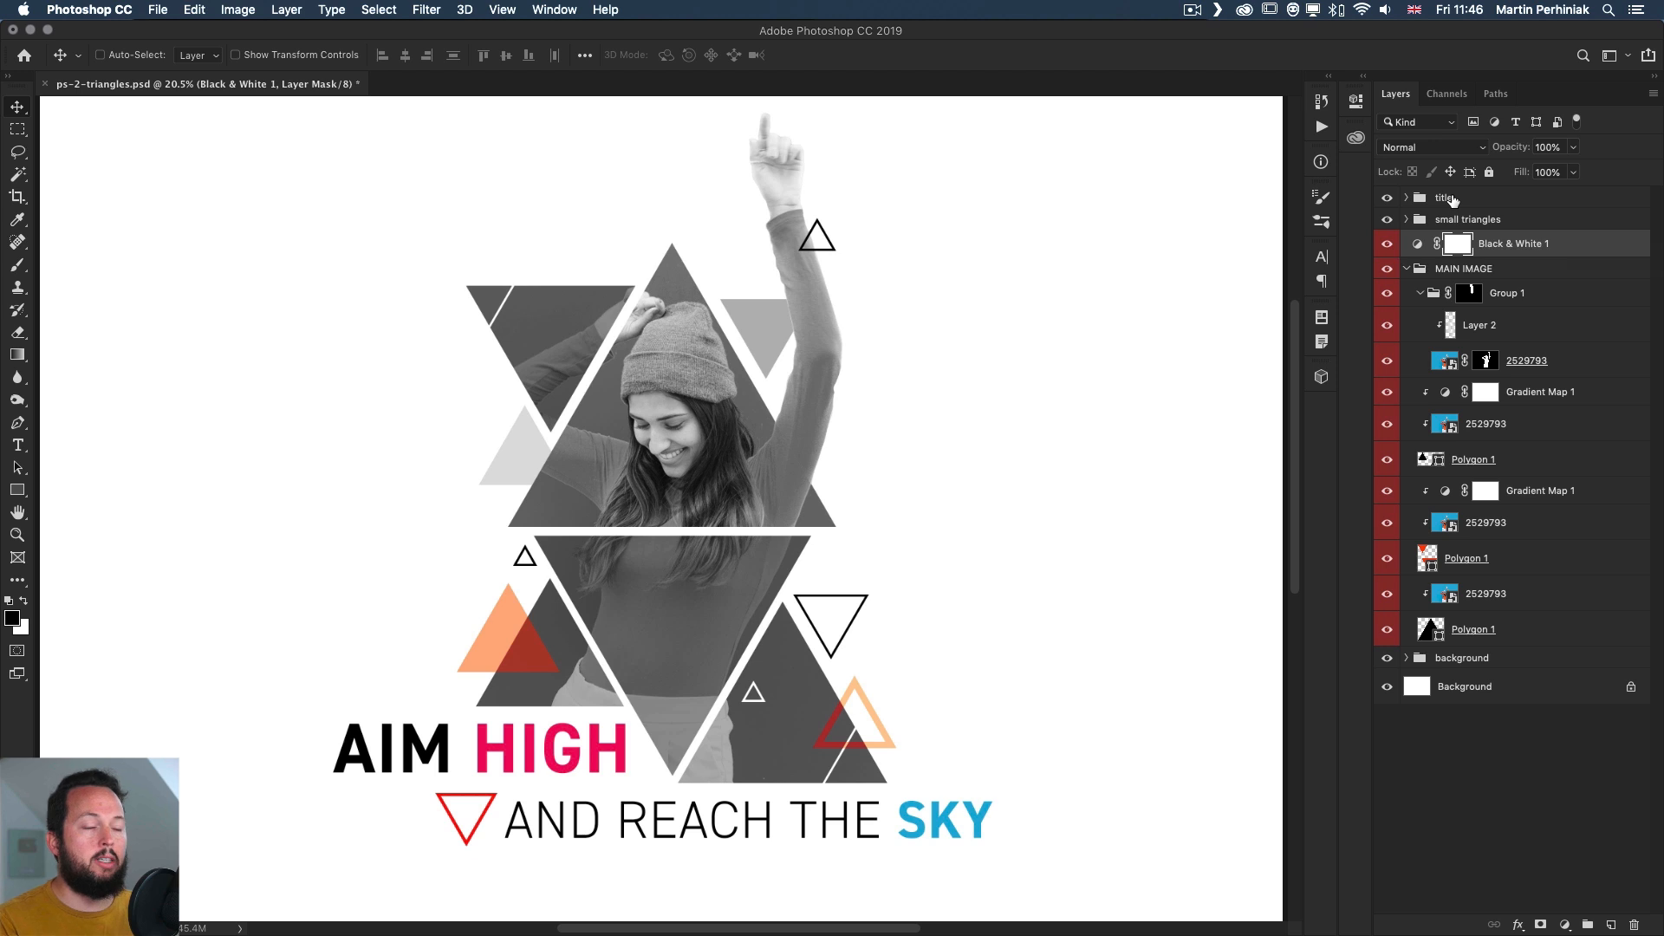
mouse_move(1445, 199)
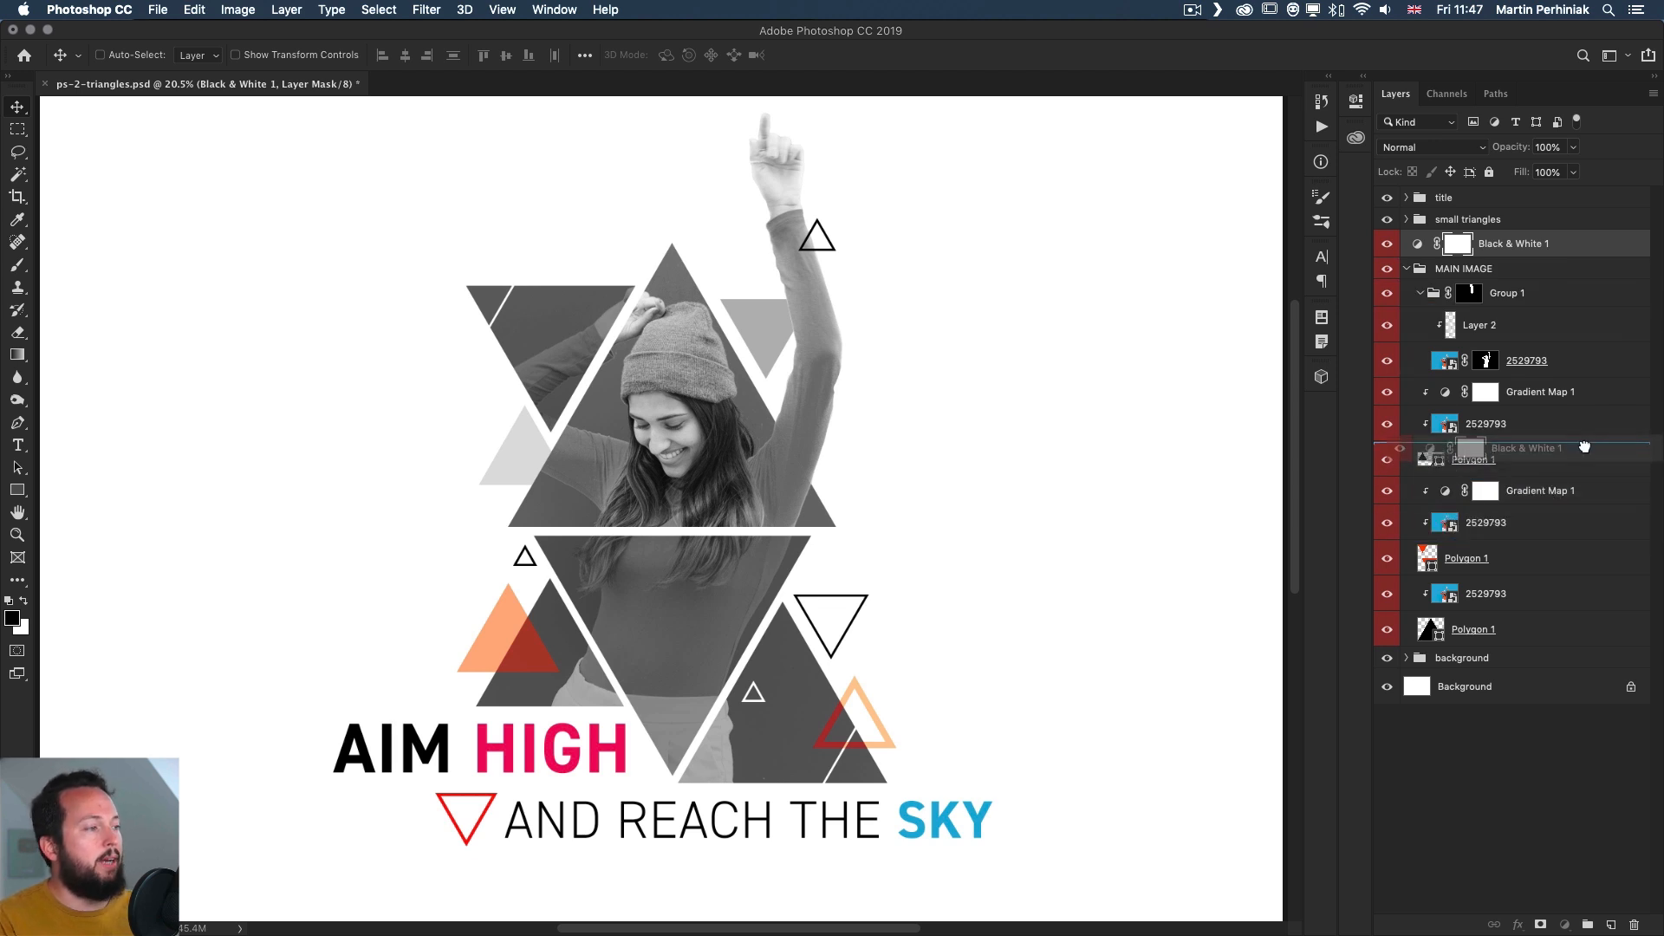
Move Black & White 1 into MAIN IMAGE above the lowest 2529793 layer so only that piece greys
left_click_drag(1525, 446, 1525, 605)
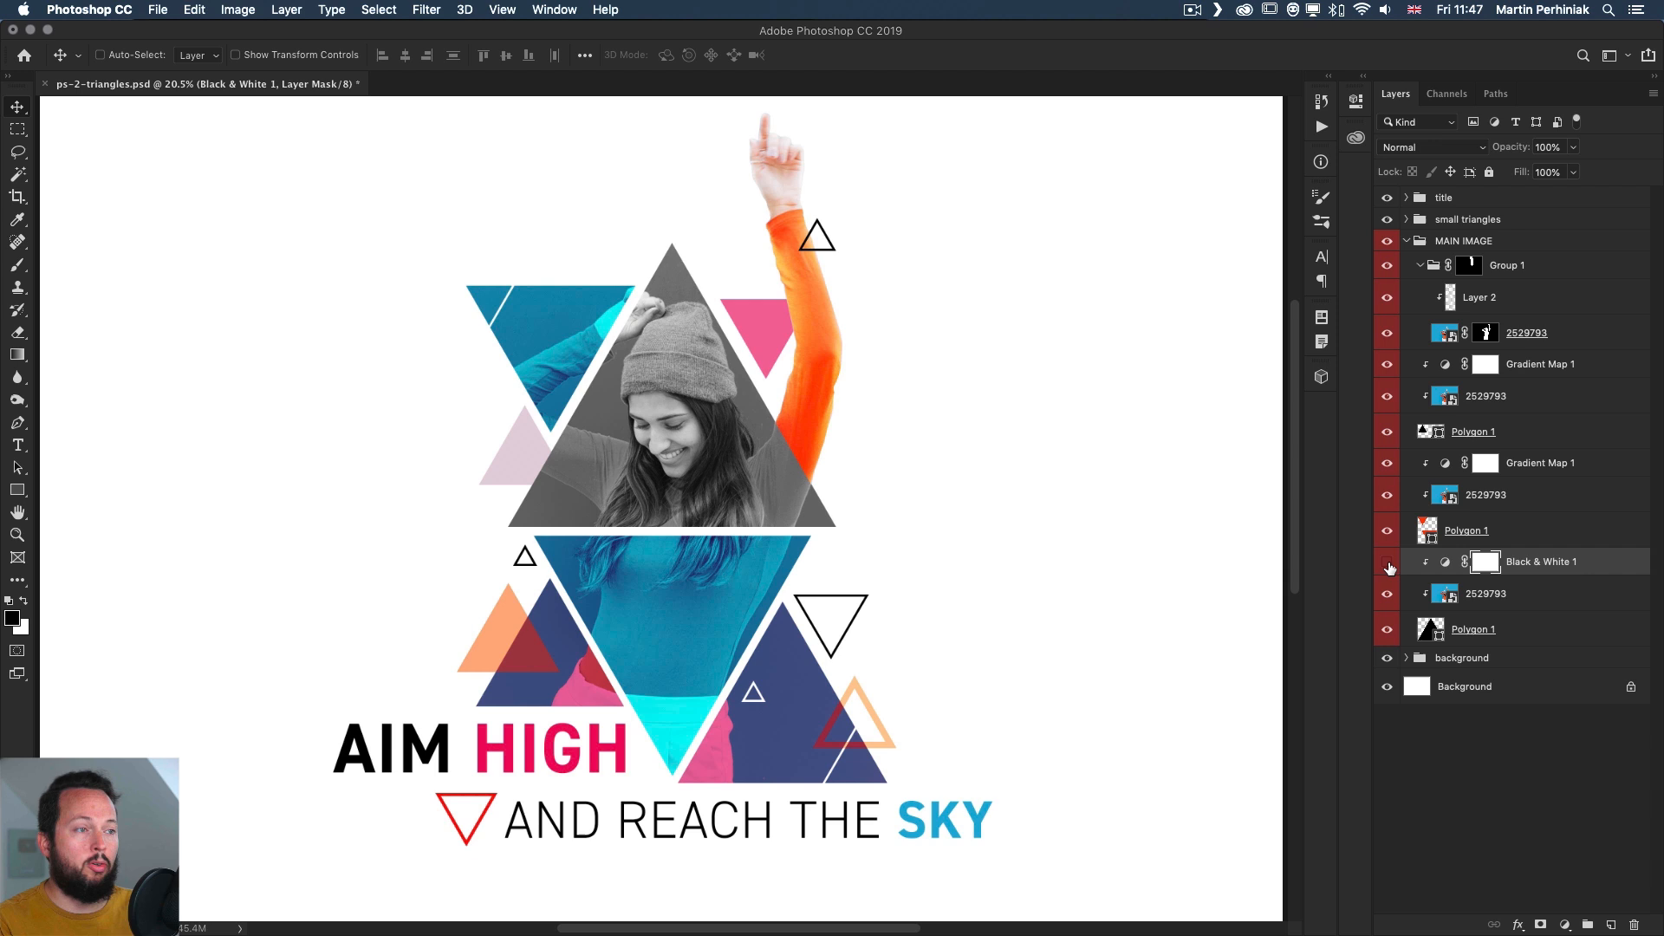
left_click(1387, 562)
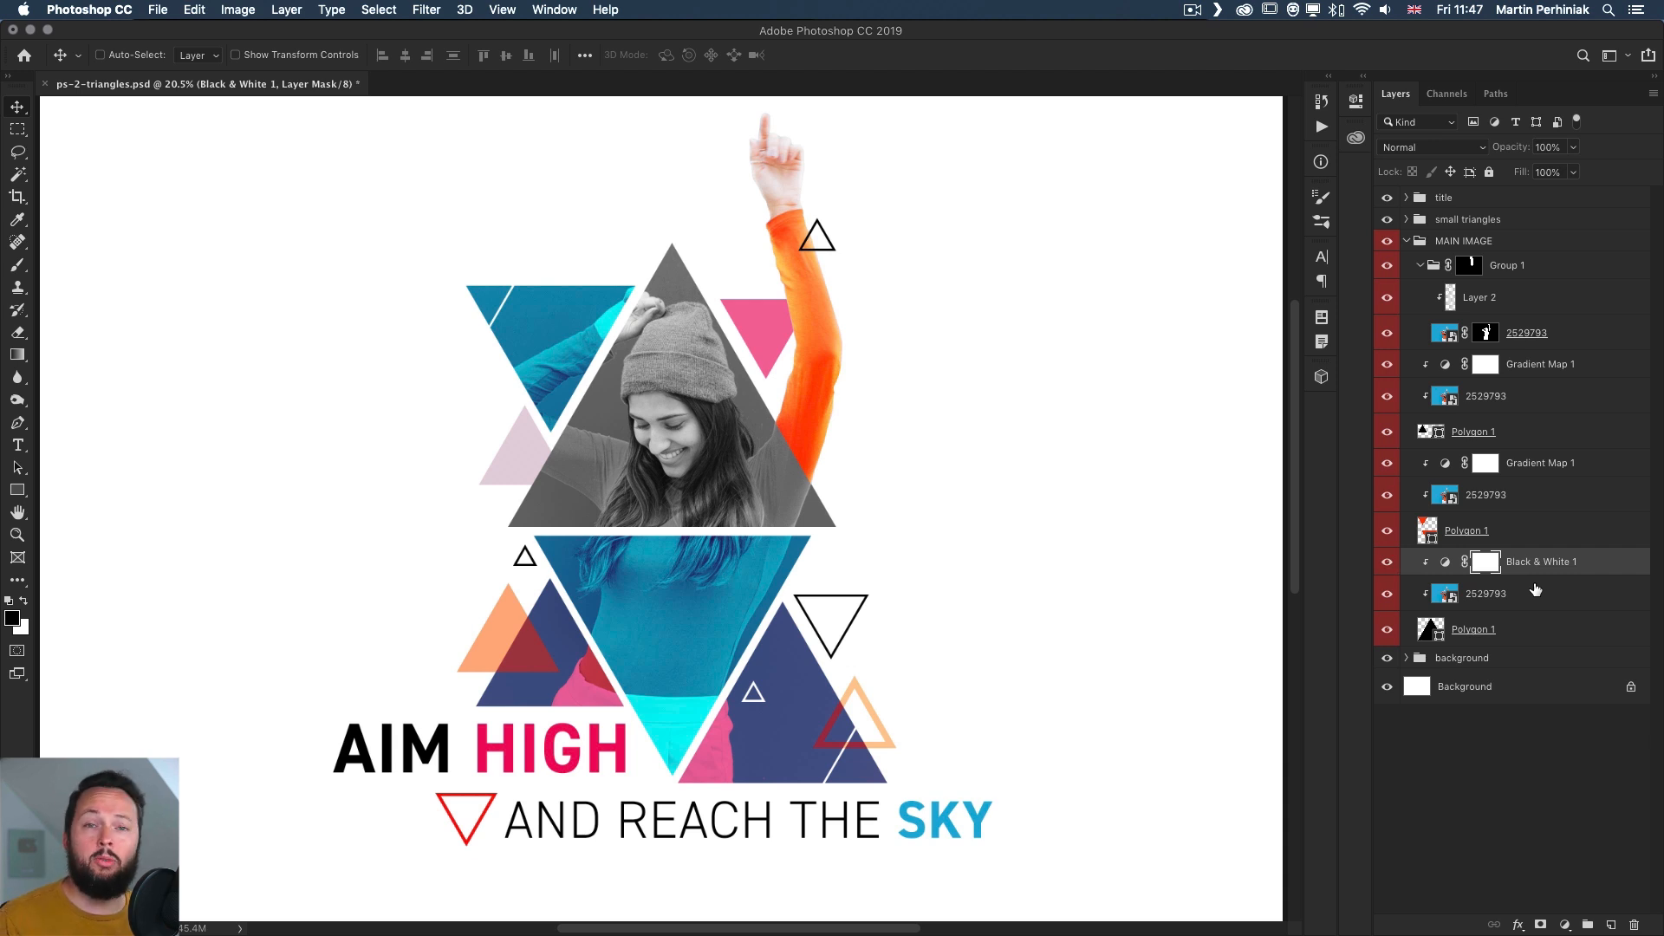
mouse_move(1634, 554)
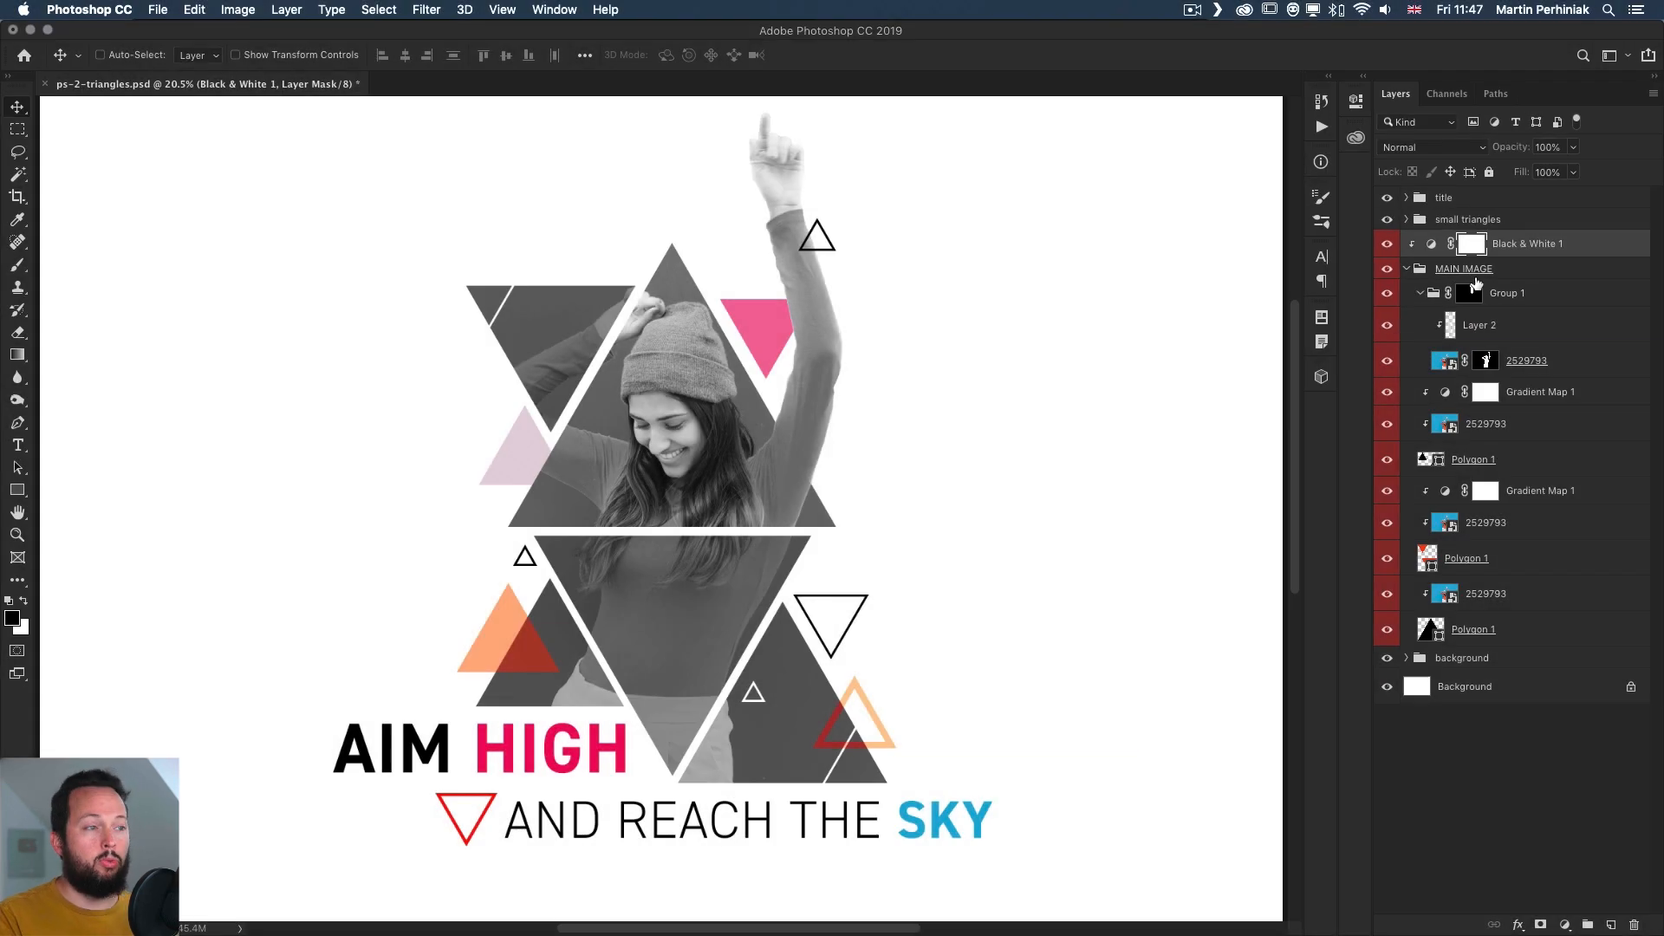
Collapse the MAIN IMAGE group after clipping Black & White 1 to the whole group
left_click(1420, 269)
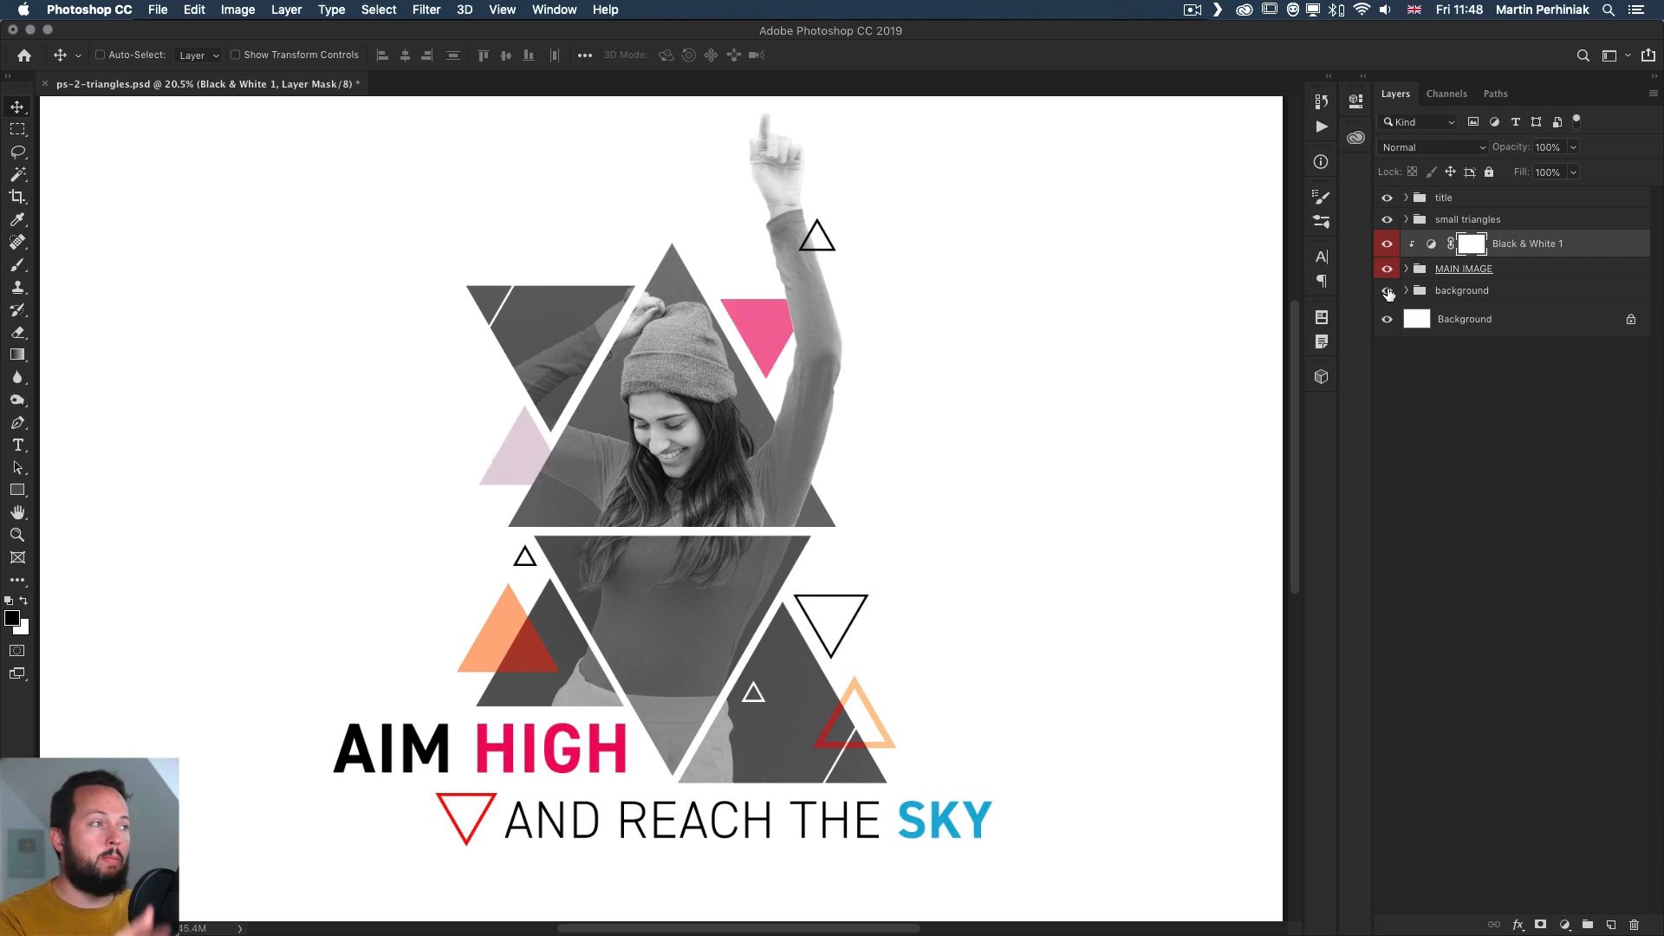
mouse_move(1386, 293)
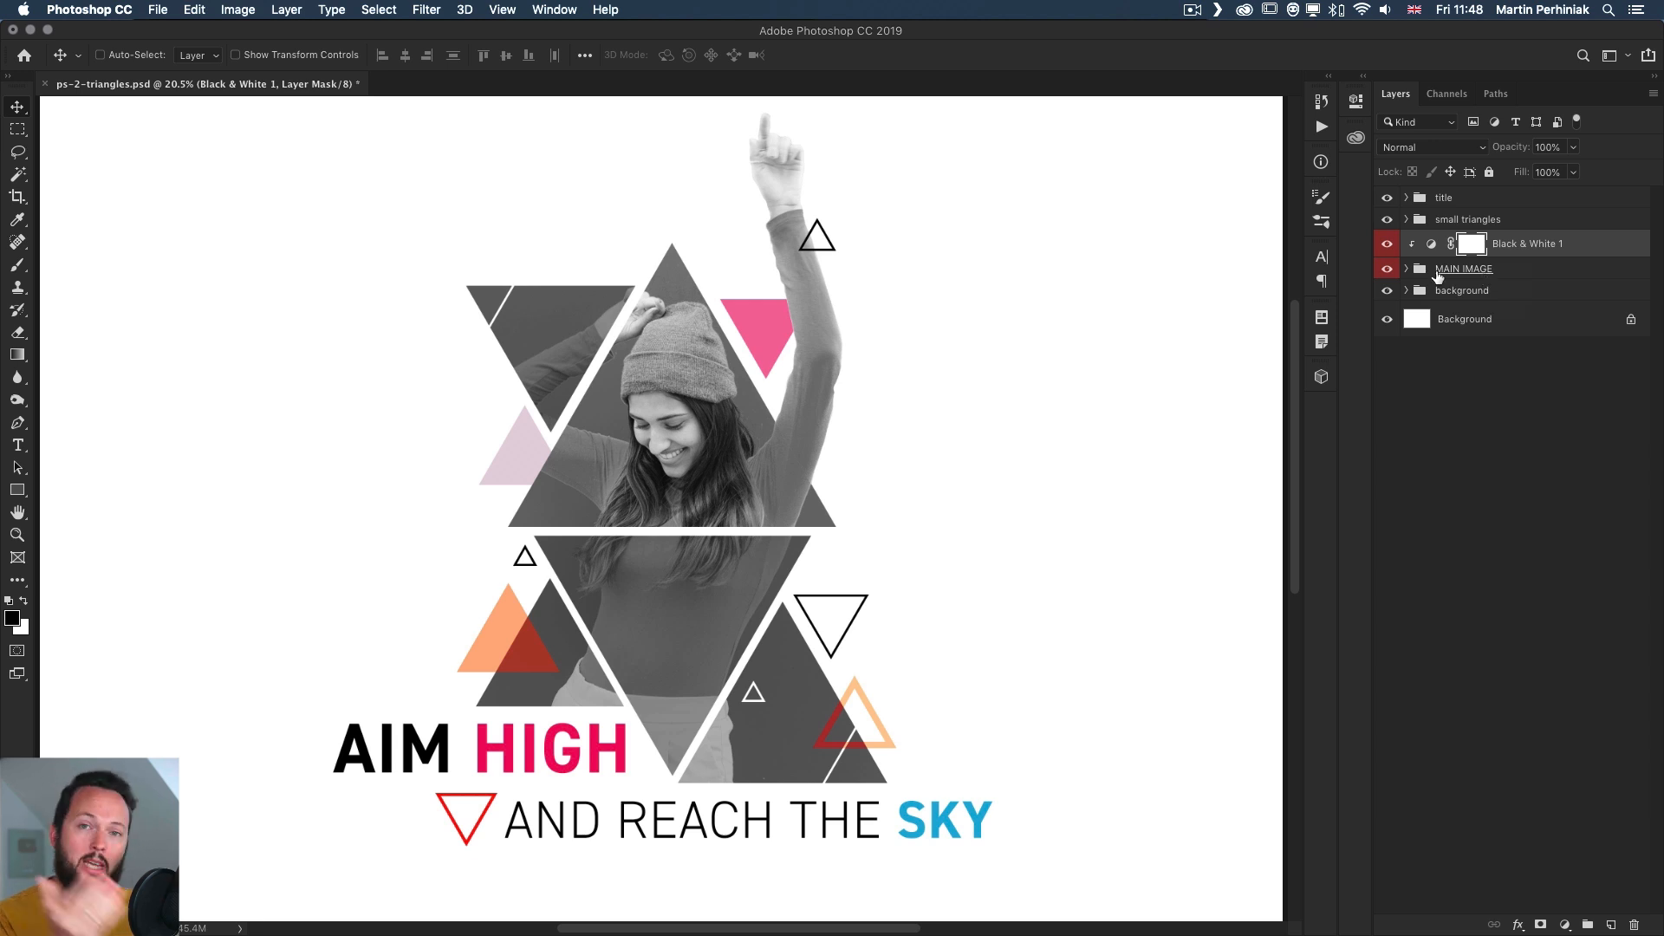
mouse_move(1410, 261)
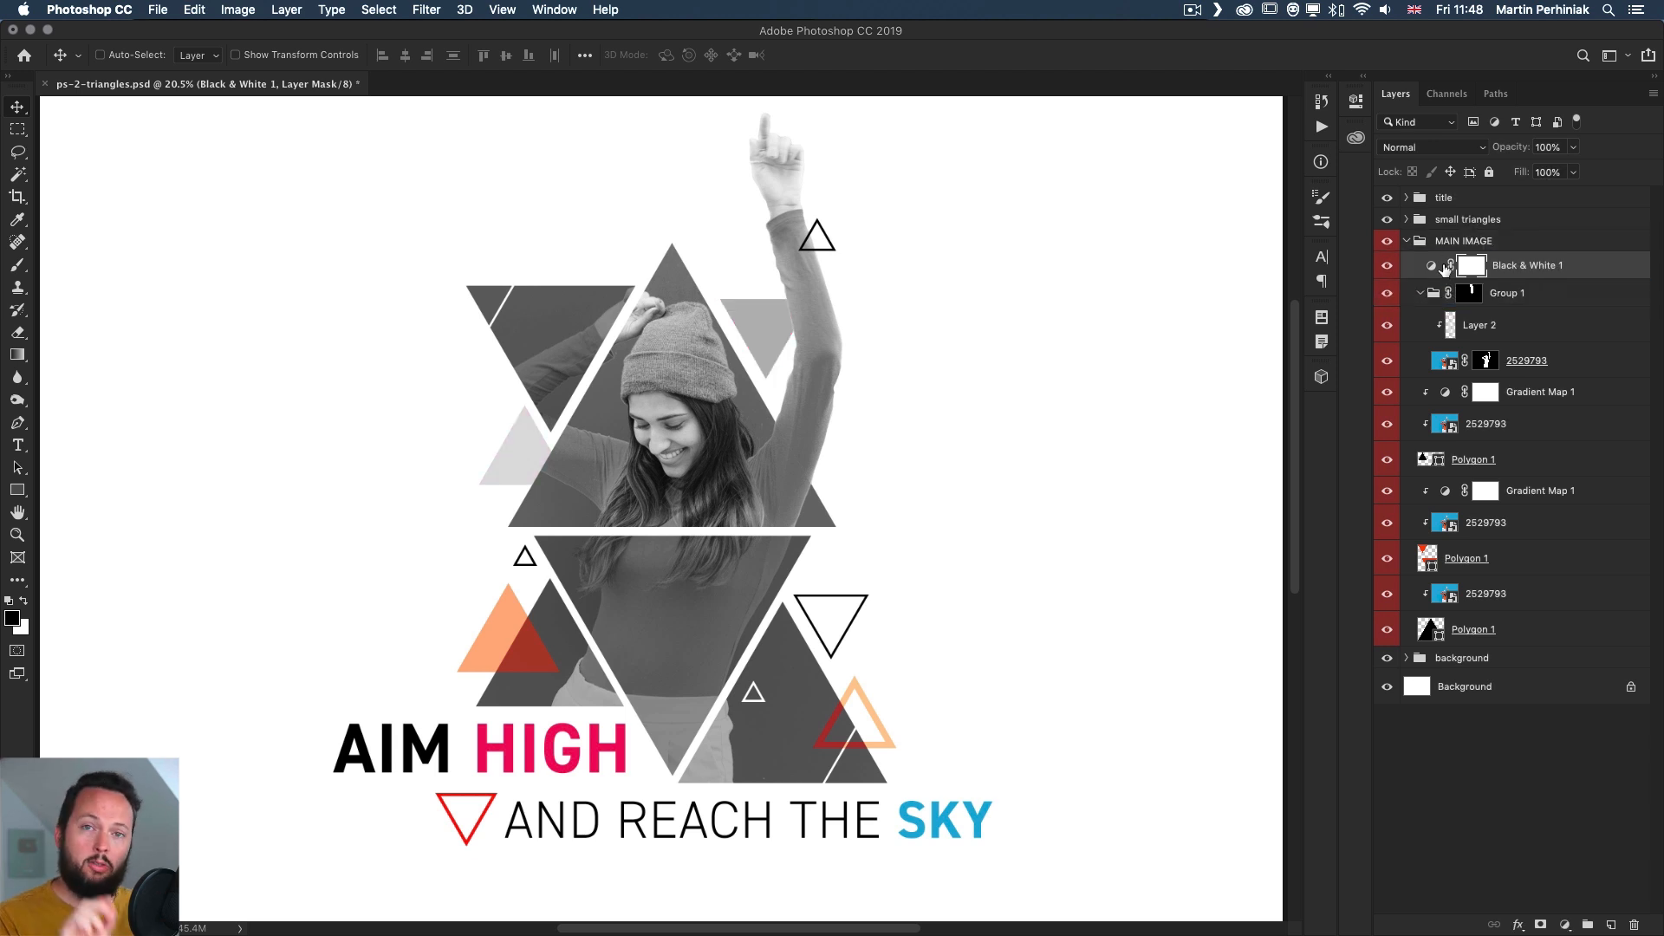
mouse_move(1472, 265)
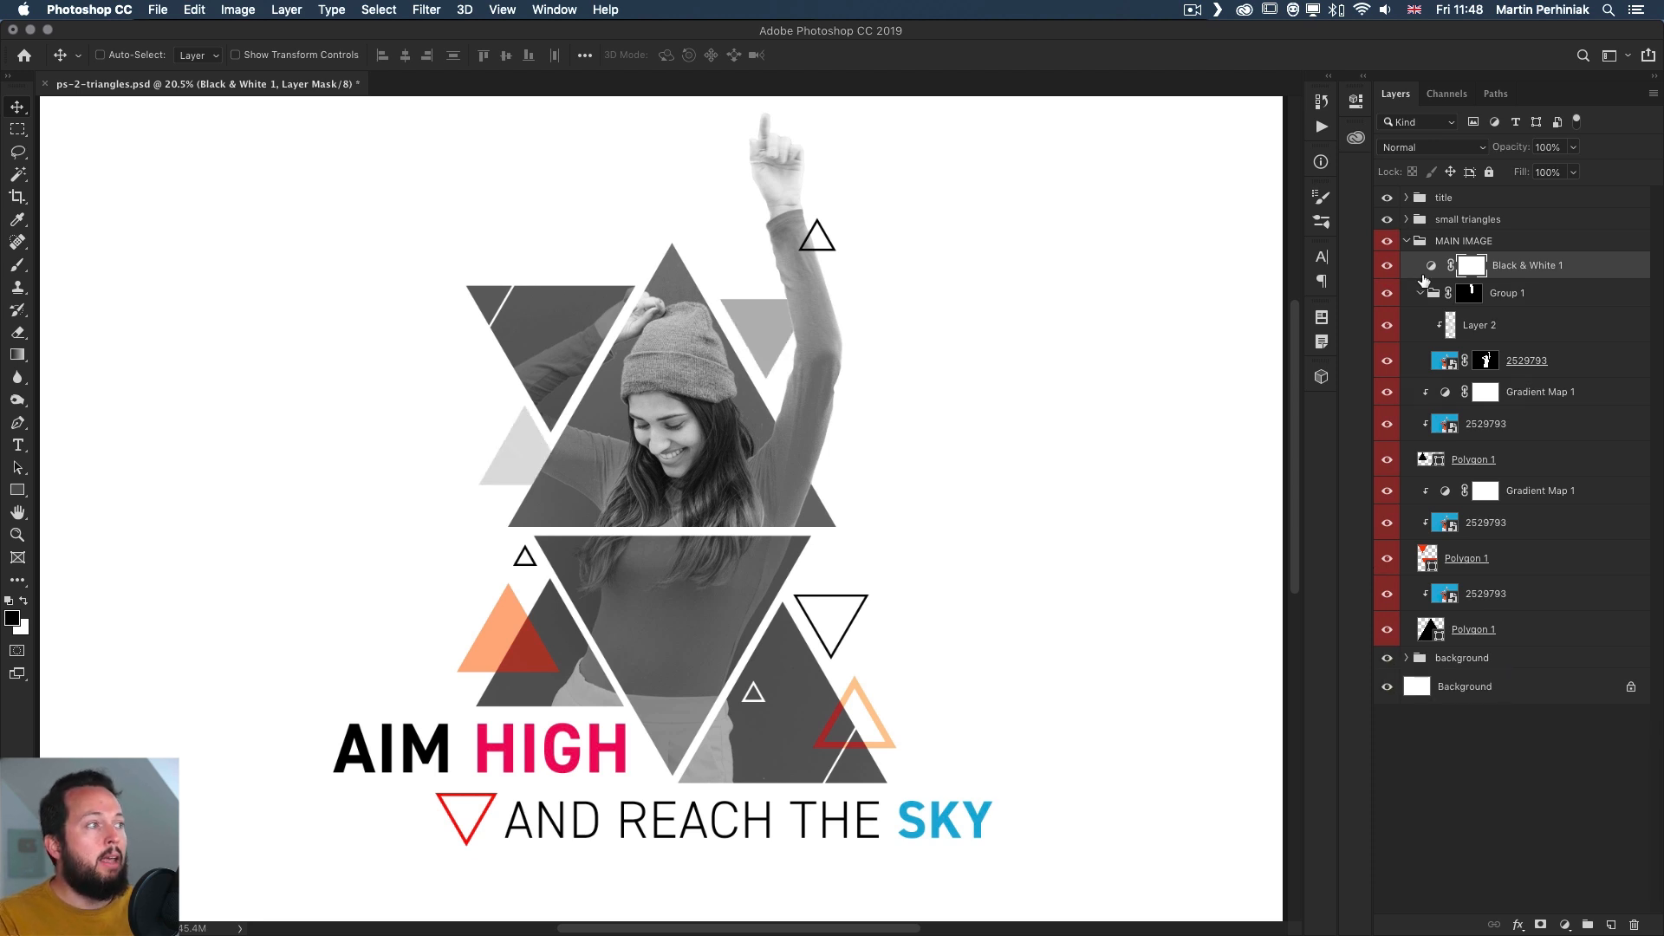
Change the MAIN IMAGE group's blend mode from Pass Through to Normal
left_click(1422, 241)
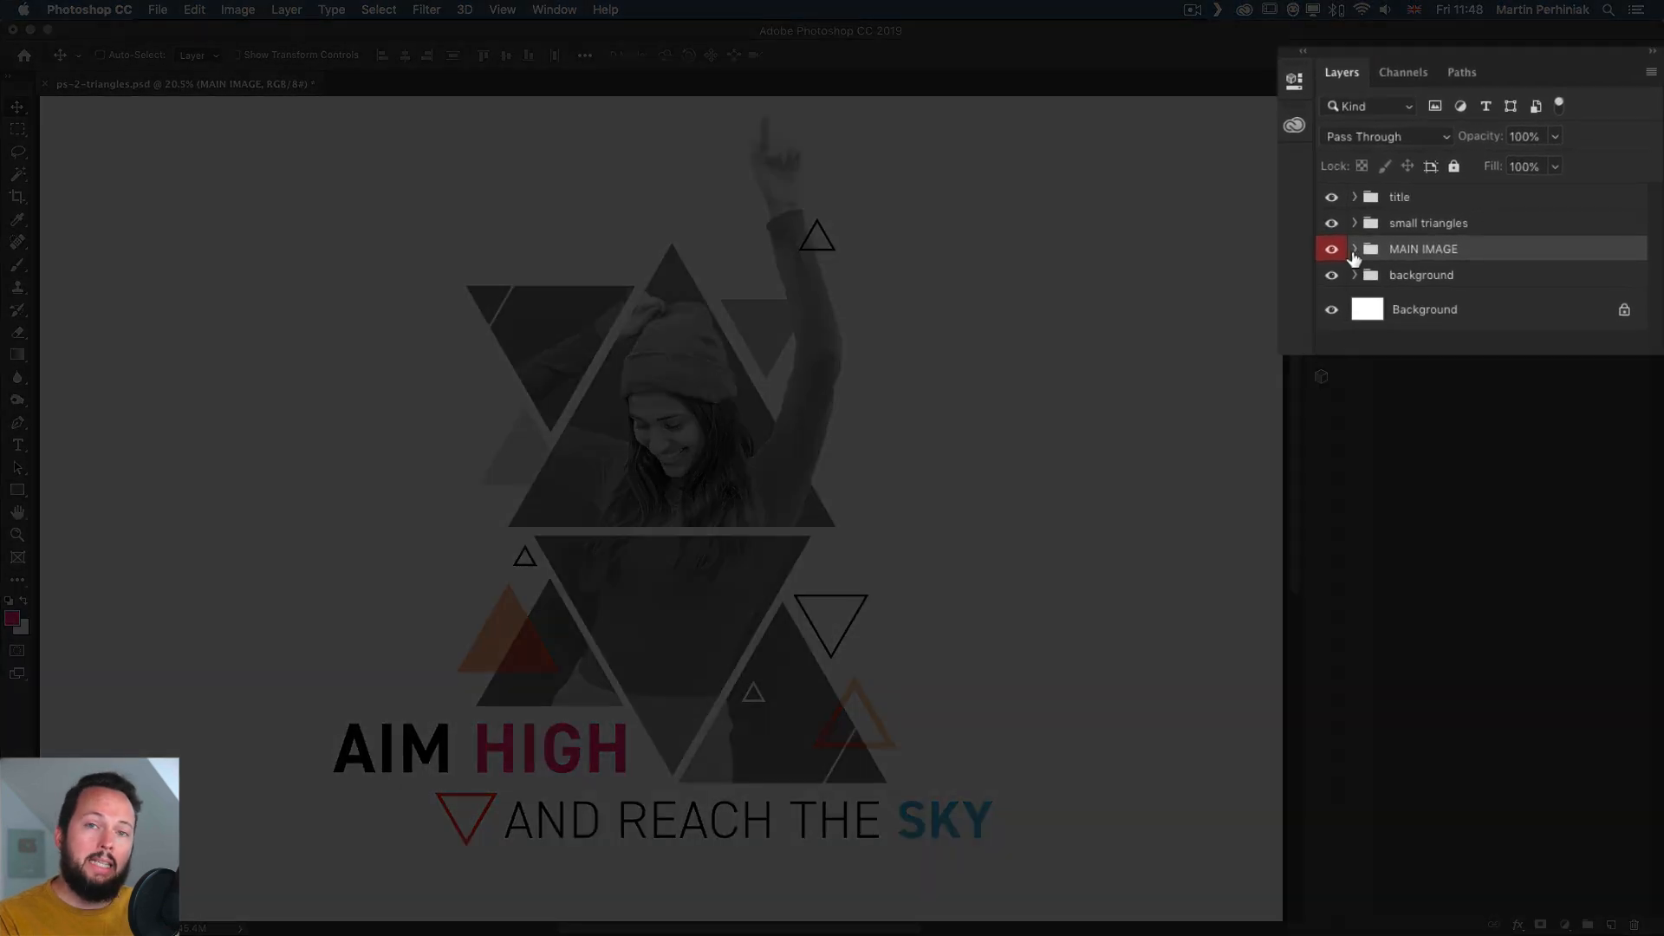
mouse_move(1384, 147)
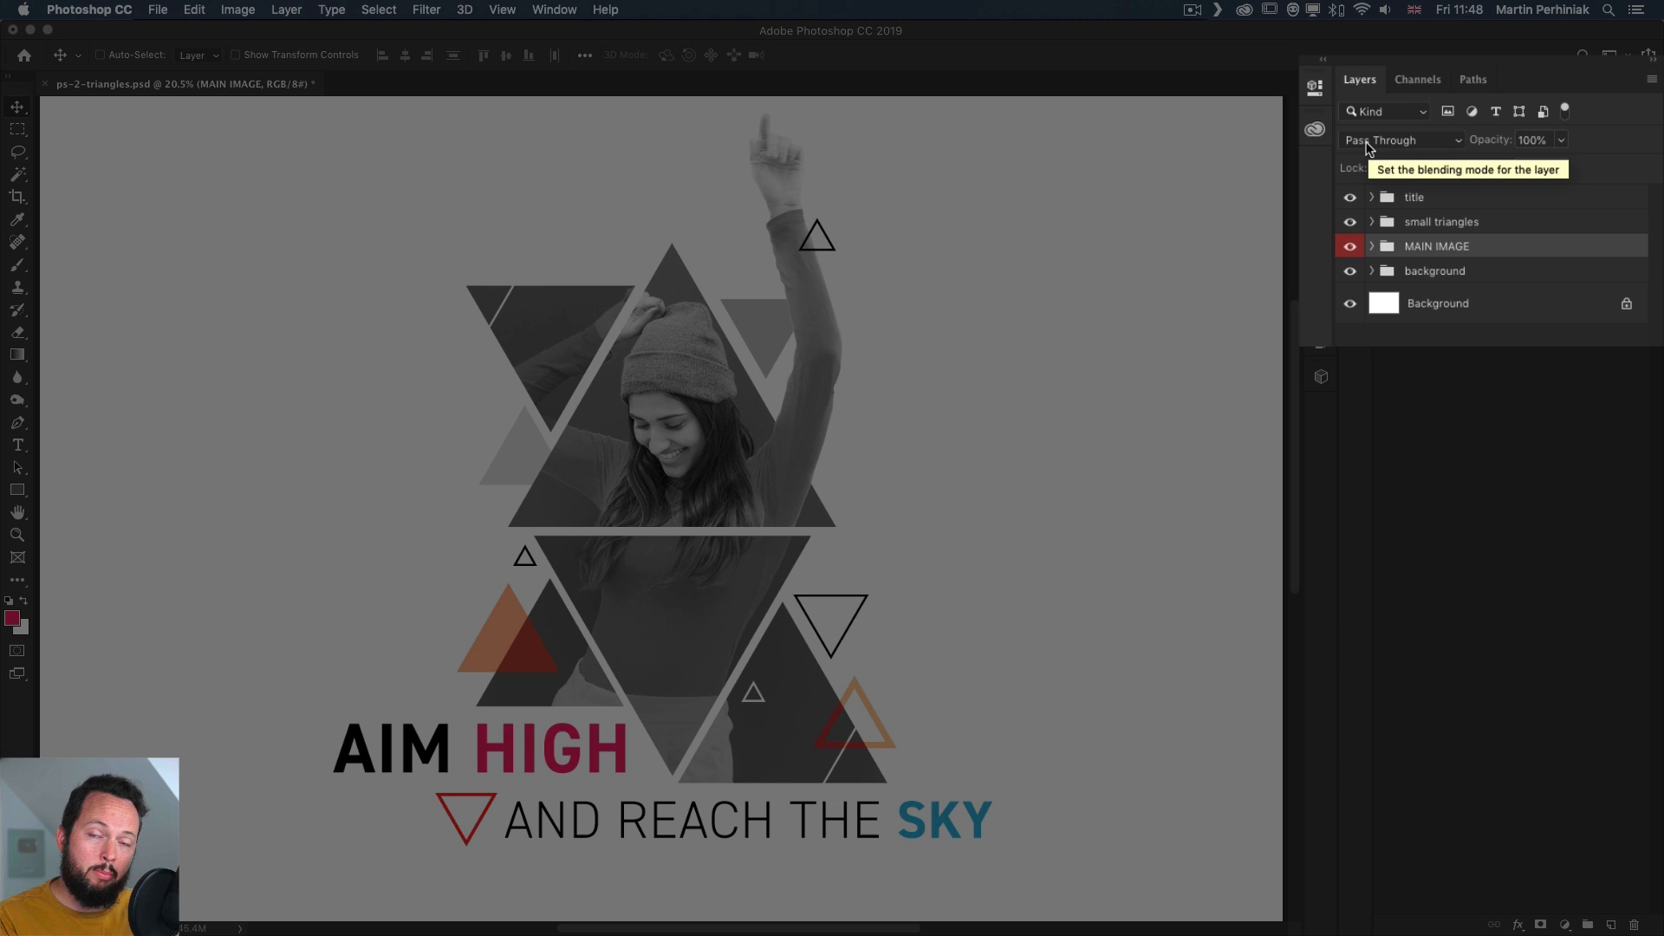
left_click(1373, 245)
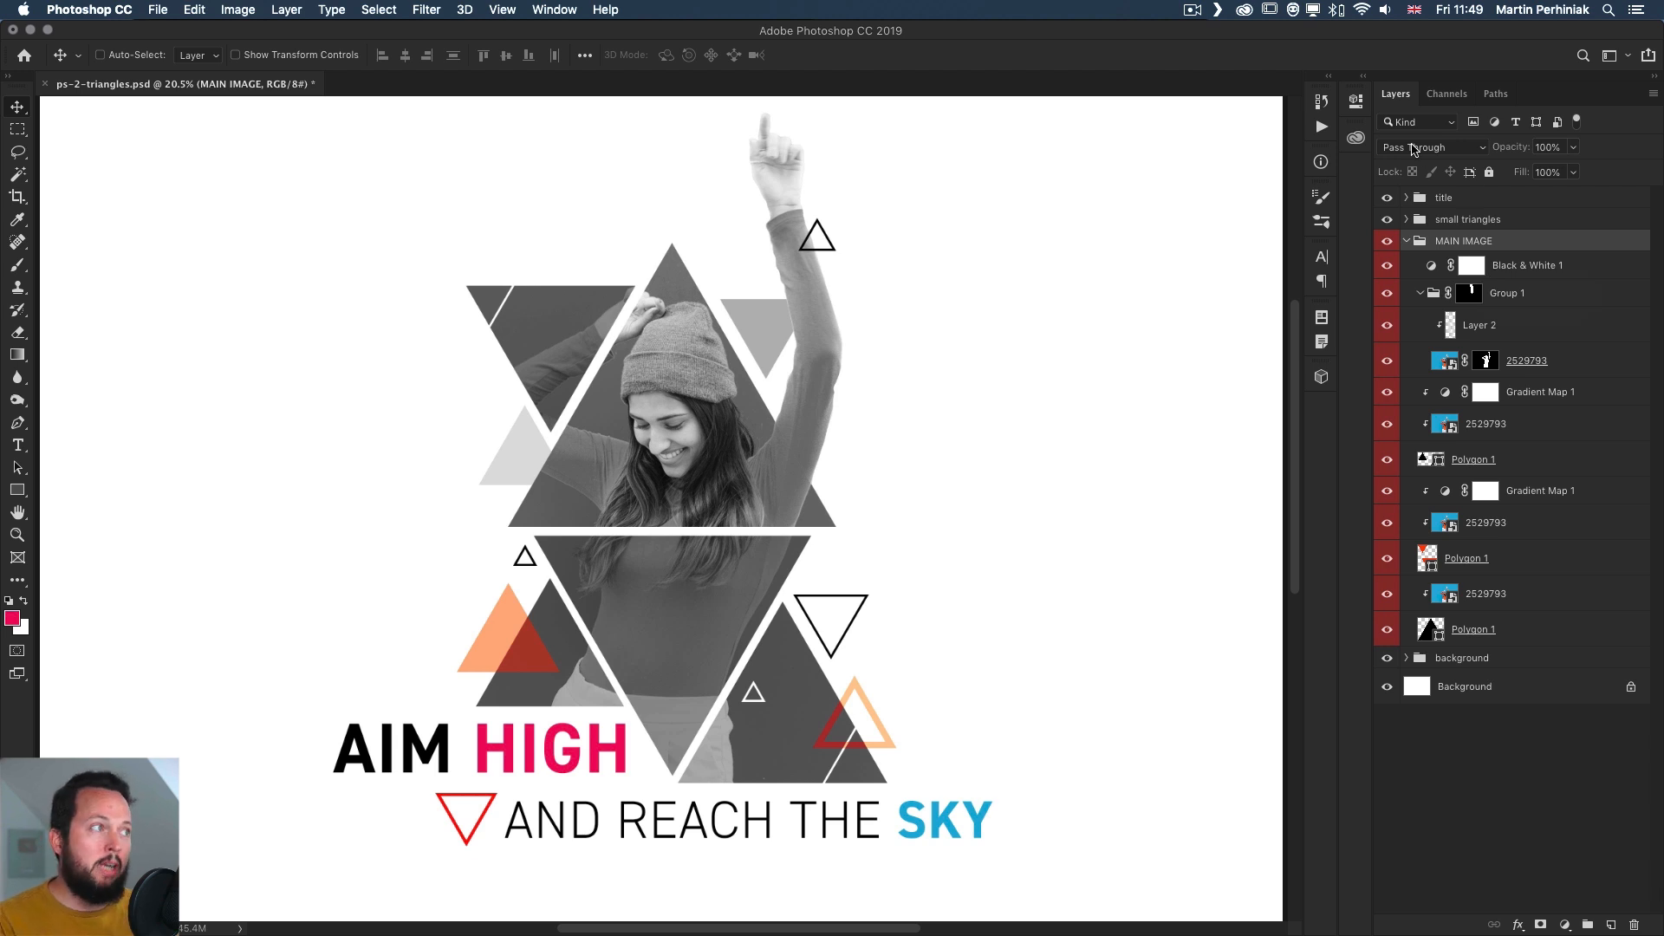
left_click(1430, 145)
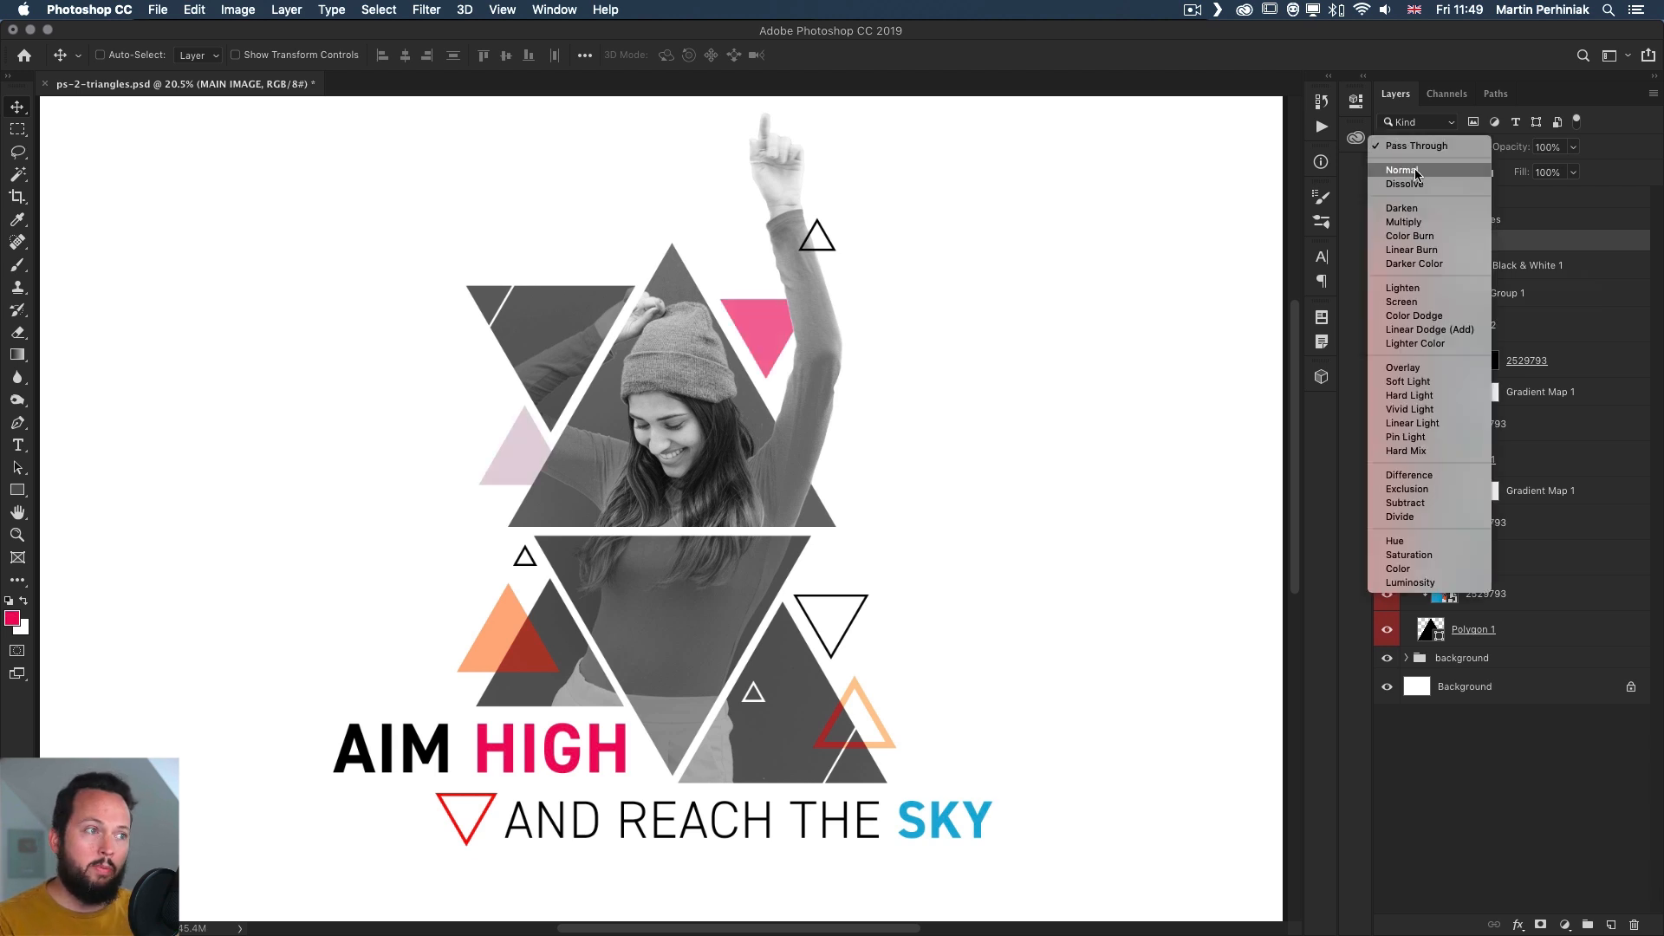
left_click(1400, 170)
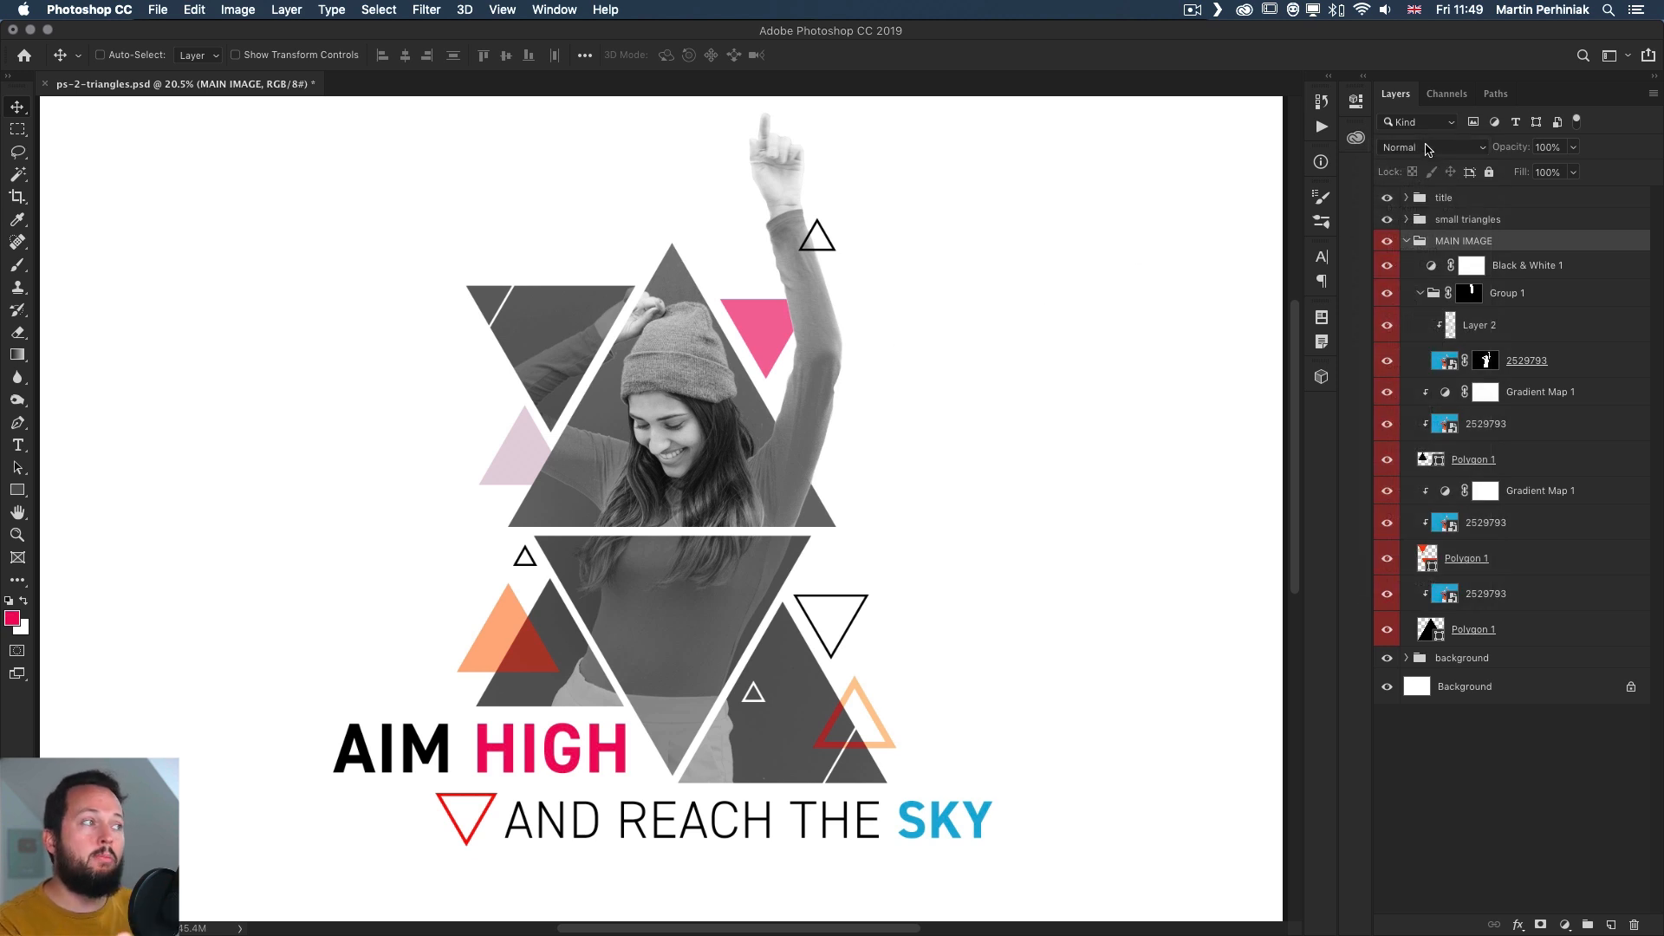
mouse_move(1427, 147)
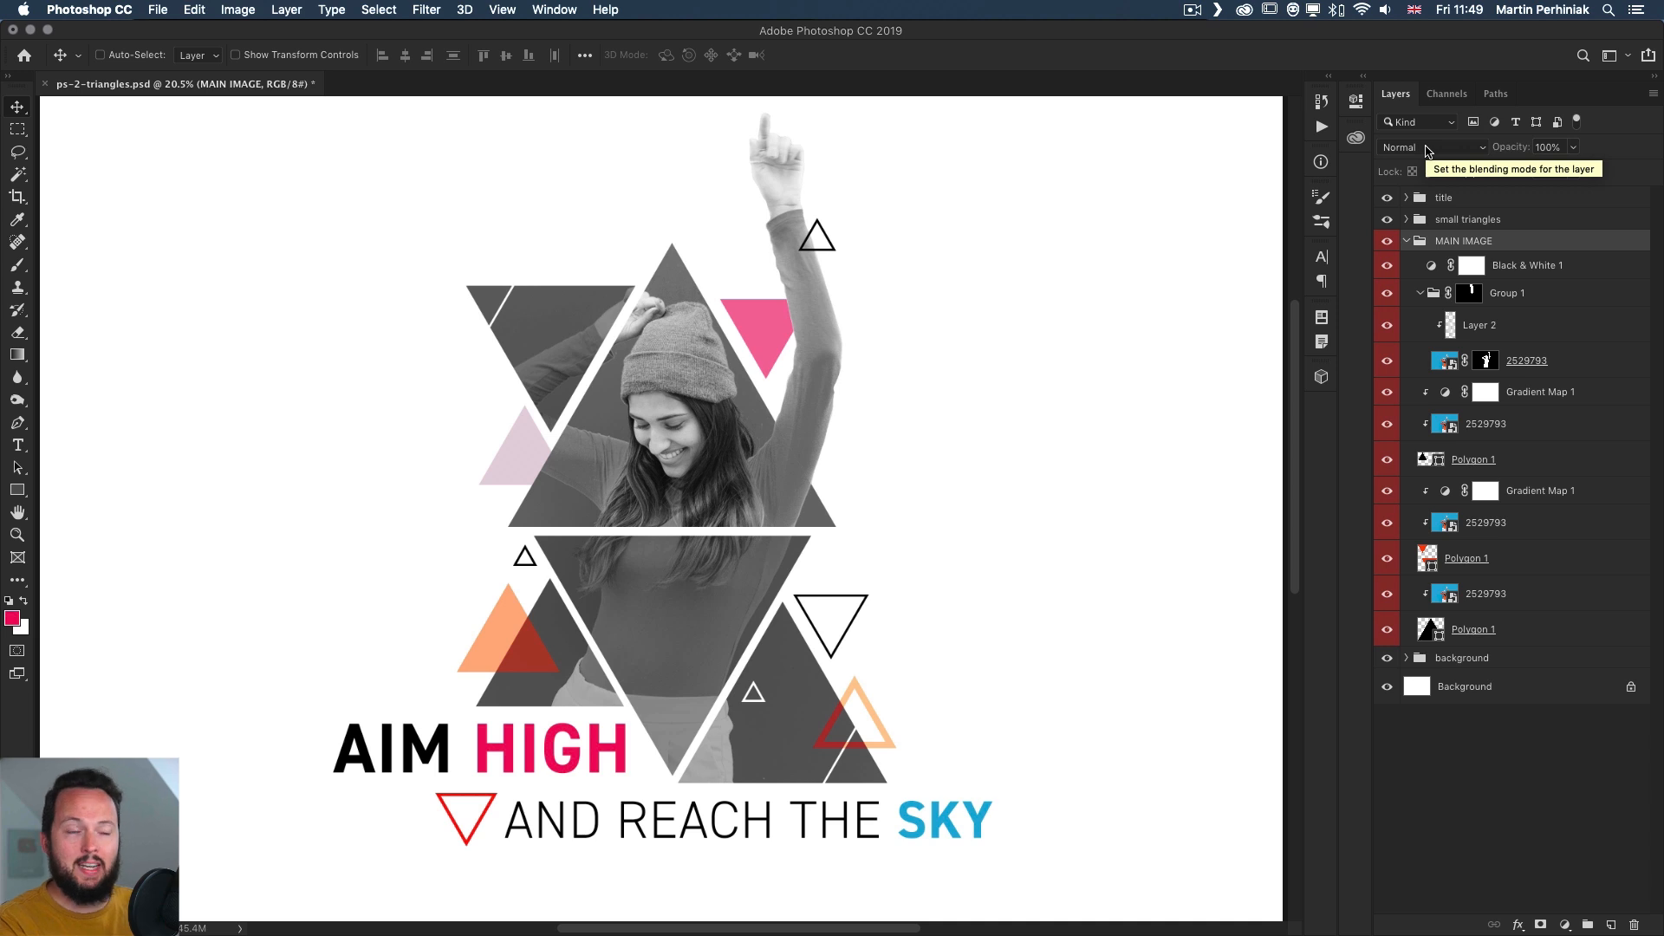
left_click(1421, 239)
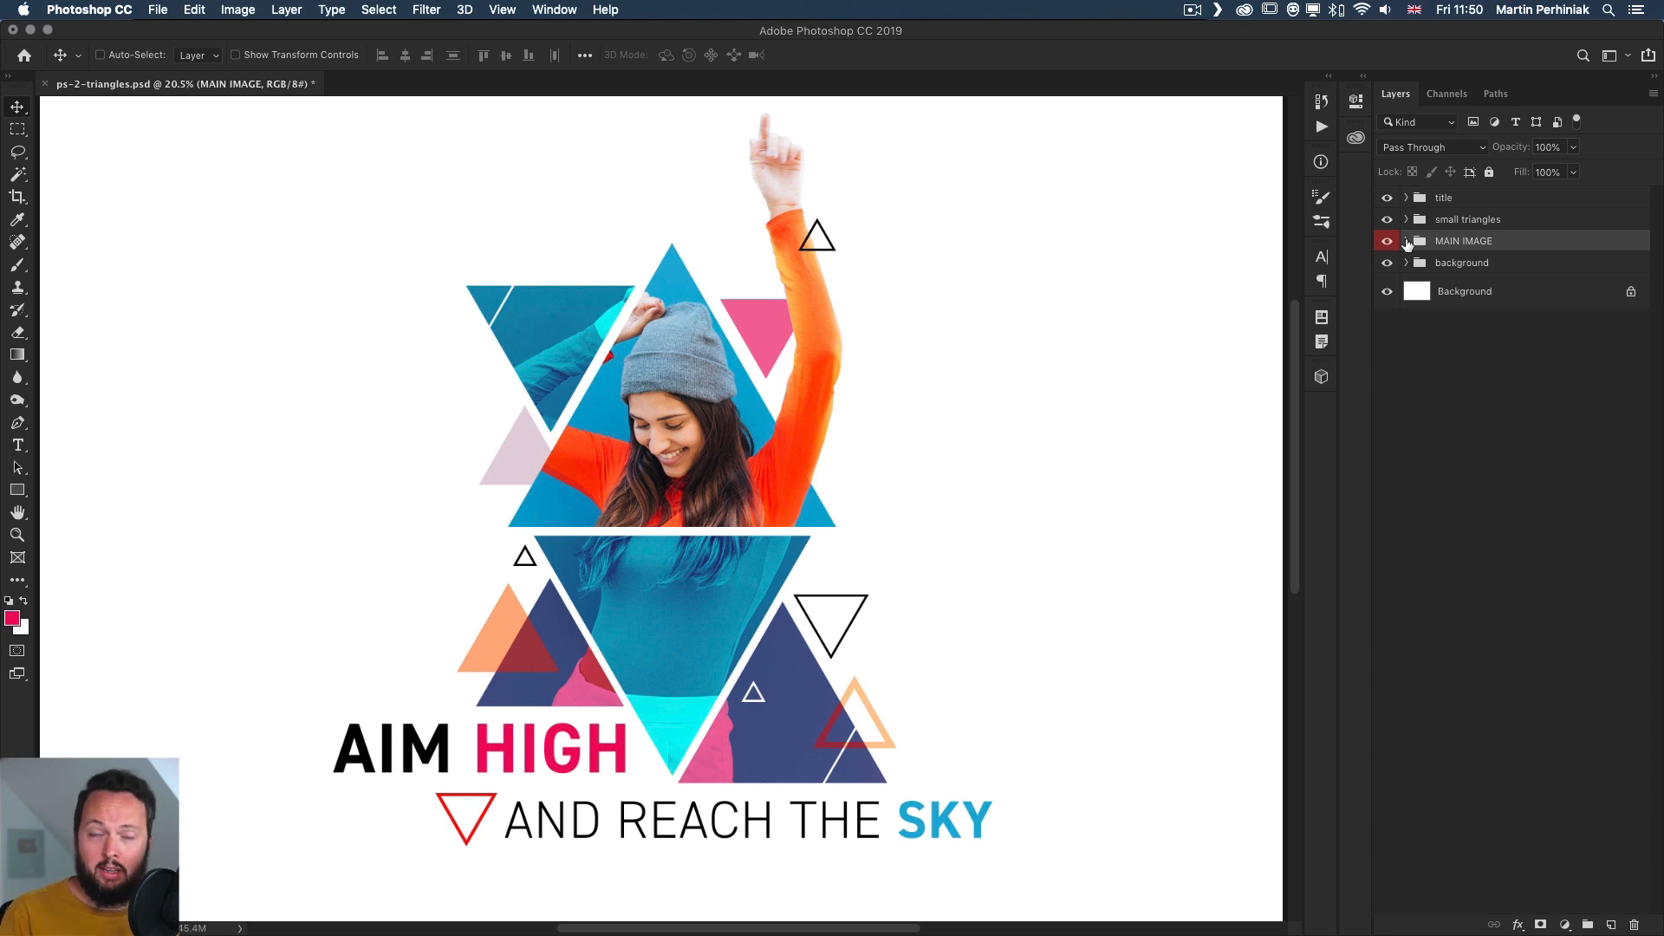
Expand the MAIN IMAGE group and target the bottom 2529793 smart object for adjustment
left_click(1406, 241)
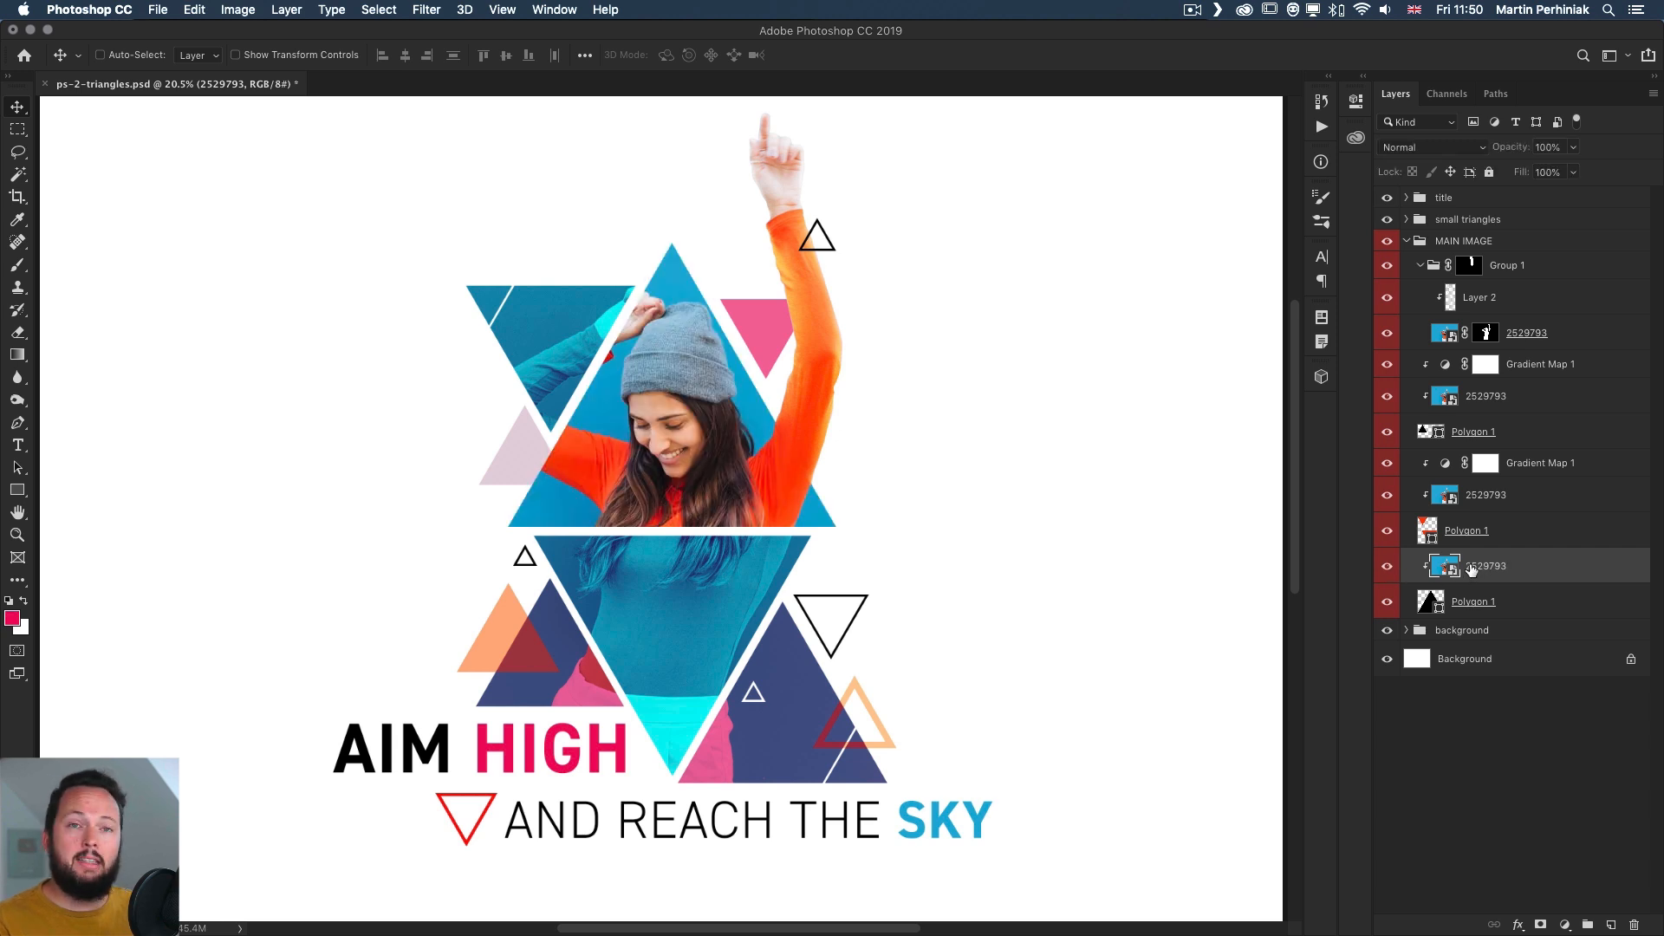
mouse_move(1485, 573)
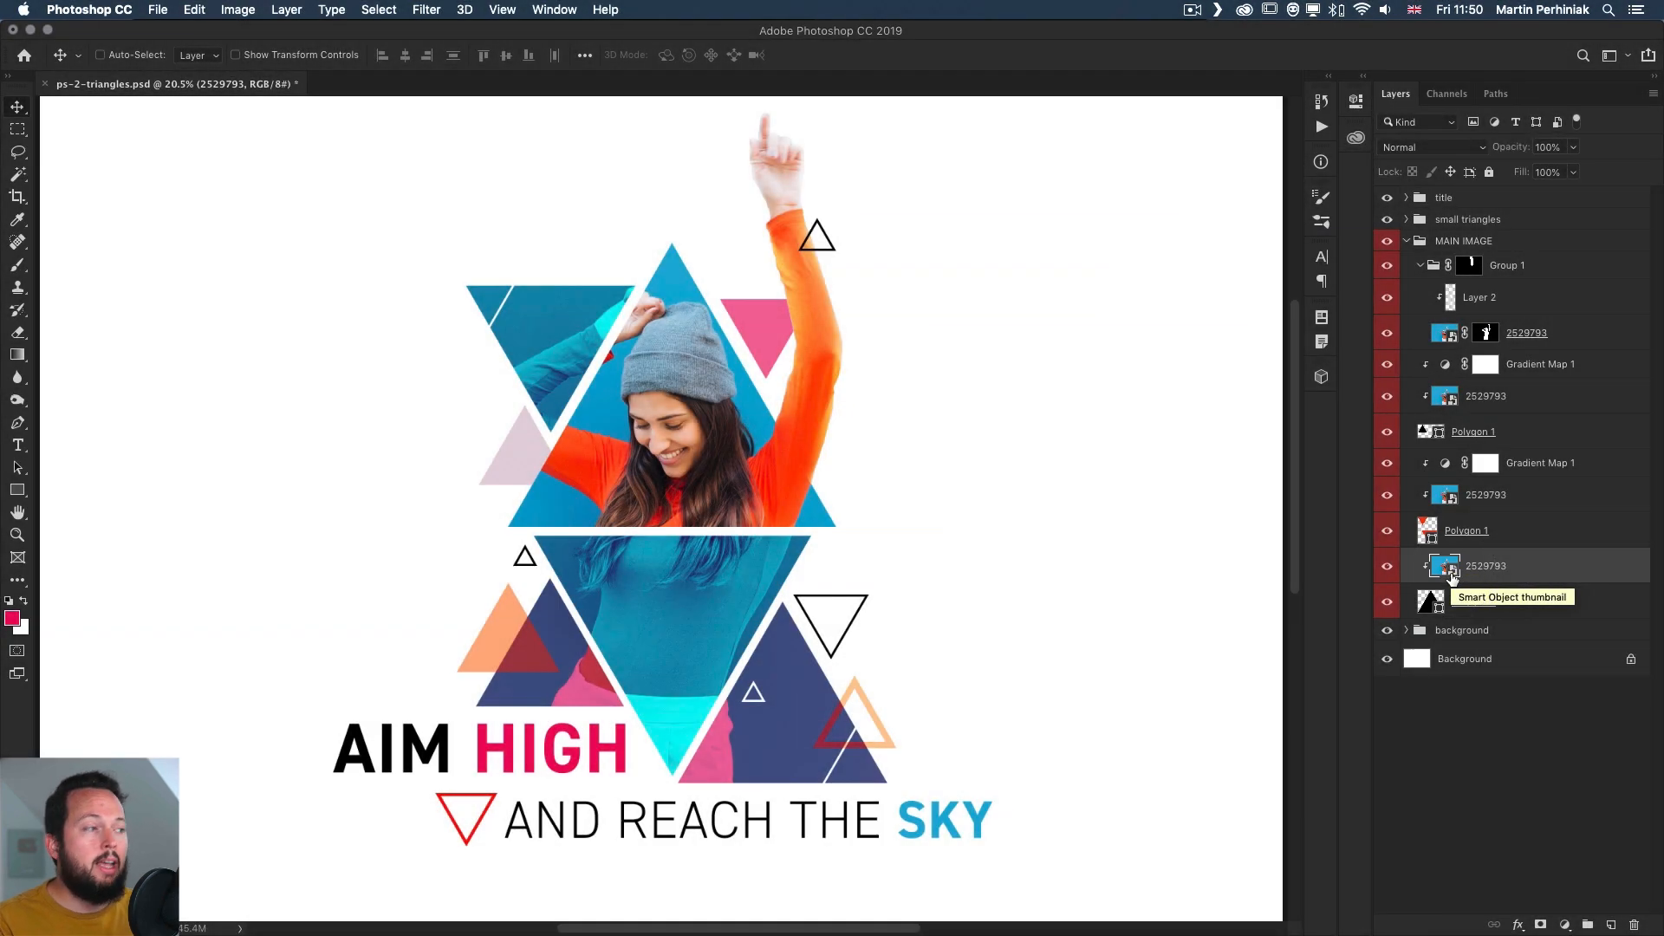
left_click(237, 10)
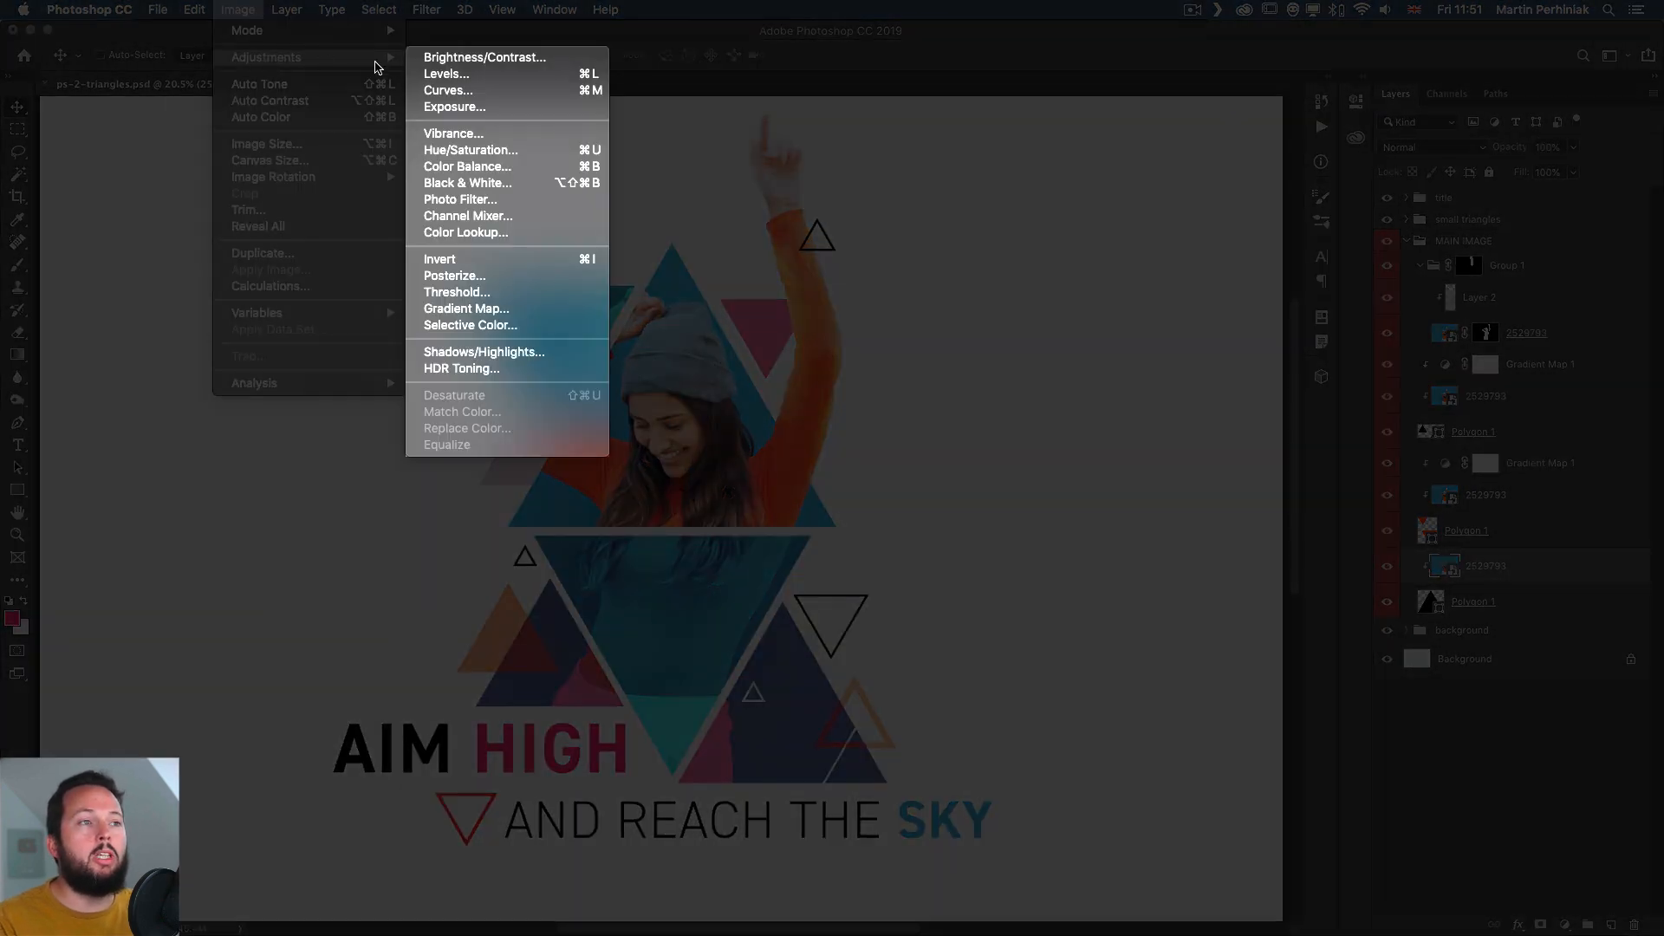
mouse_move(499, 149)
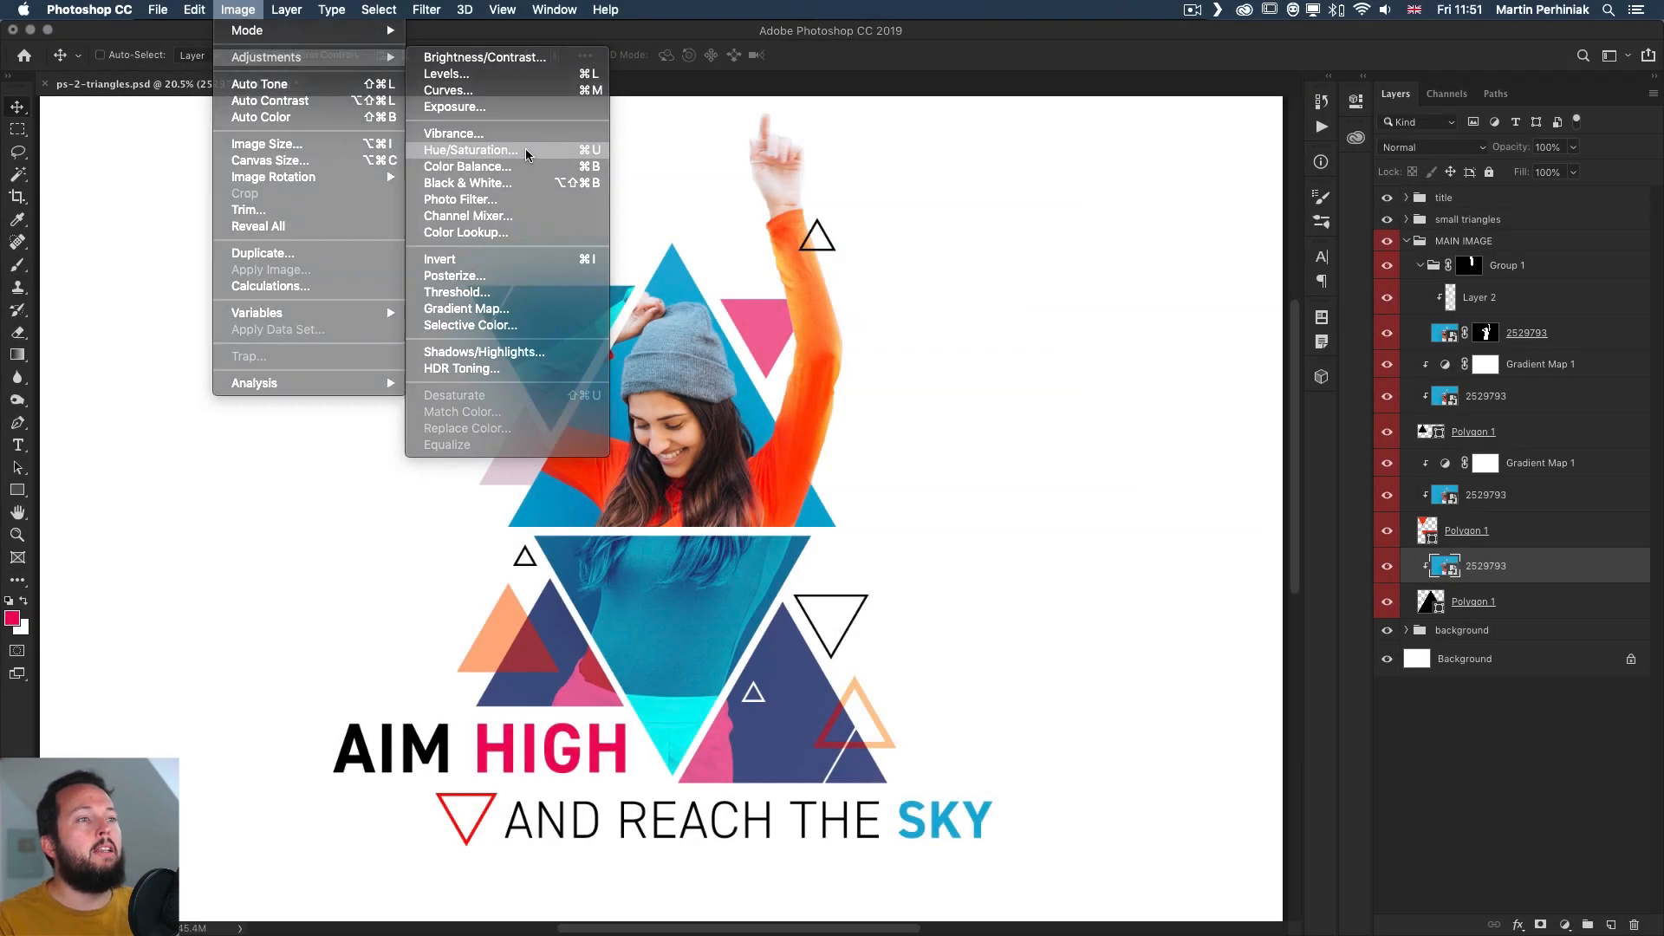
Apply a Hue/Saturation smart filter with Hue -104, recolouring the photo green and purple
left_click(470, 149)
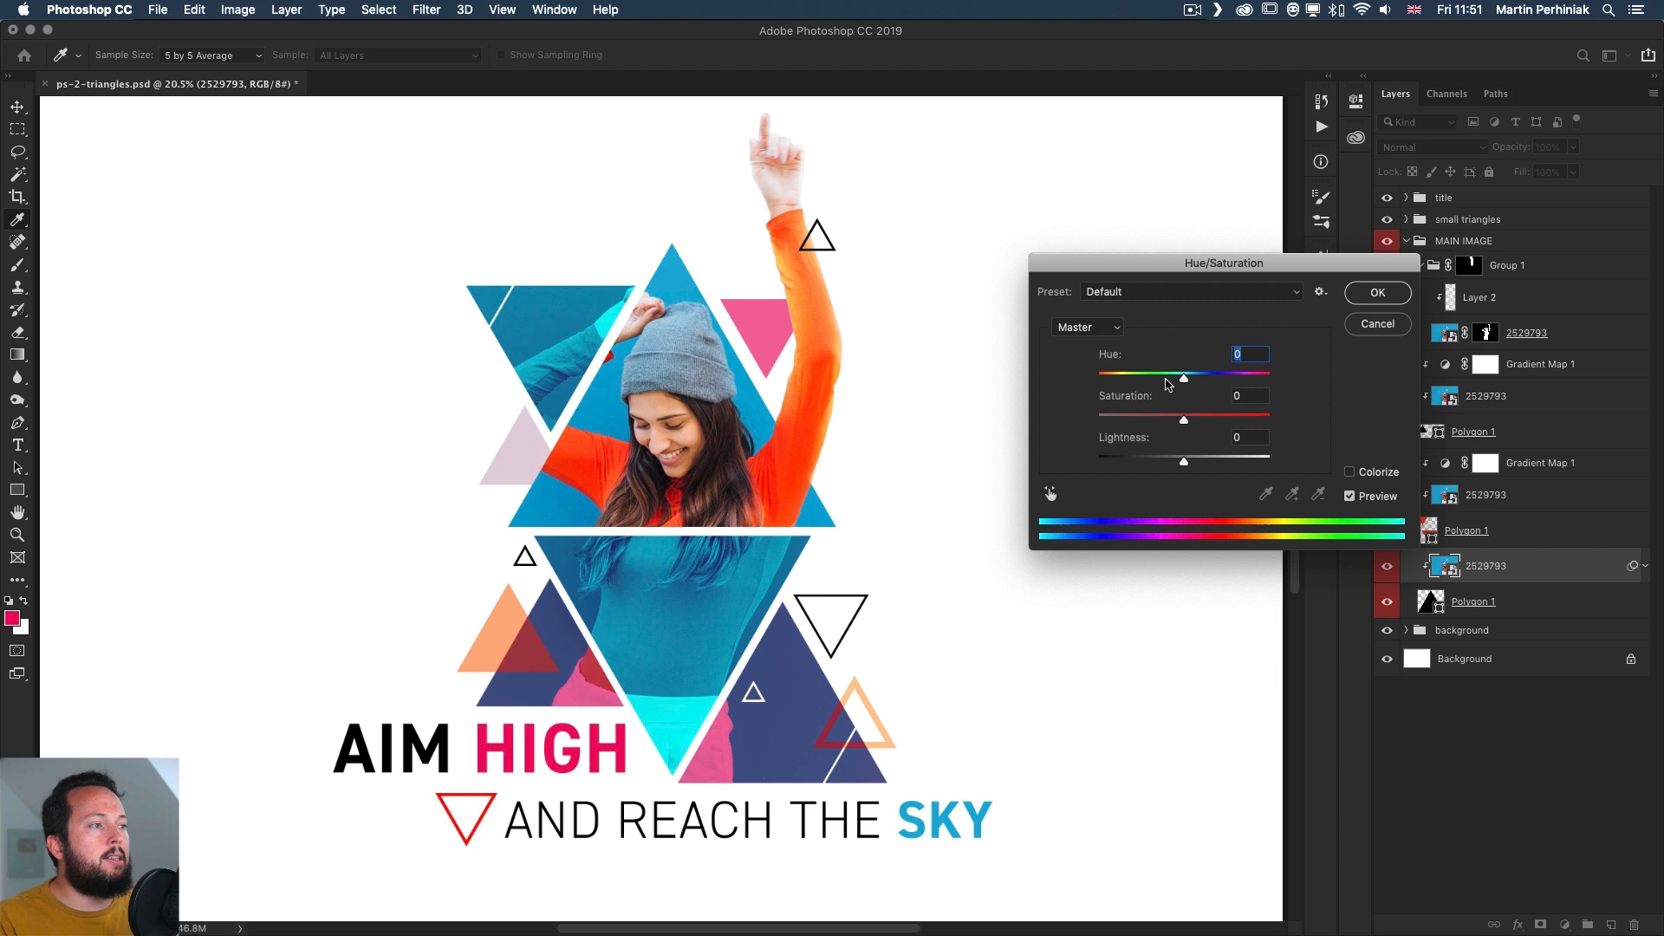
left_click_drag(1184, 375, 1124, 374)
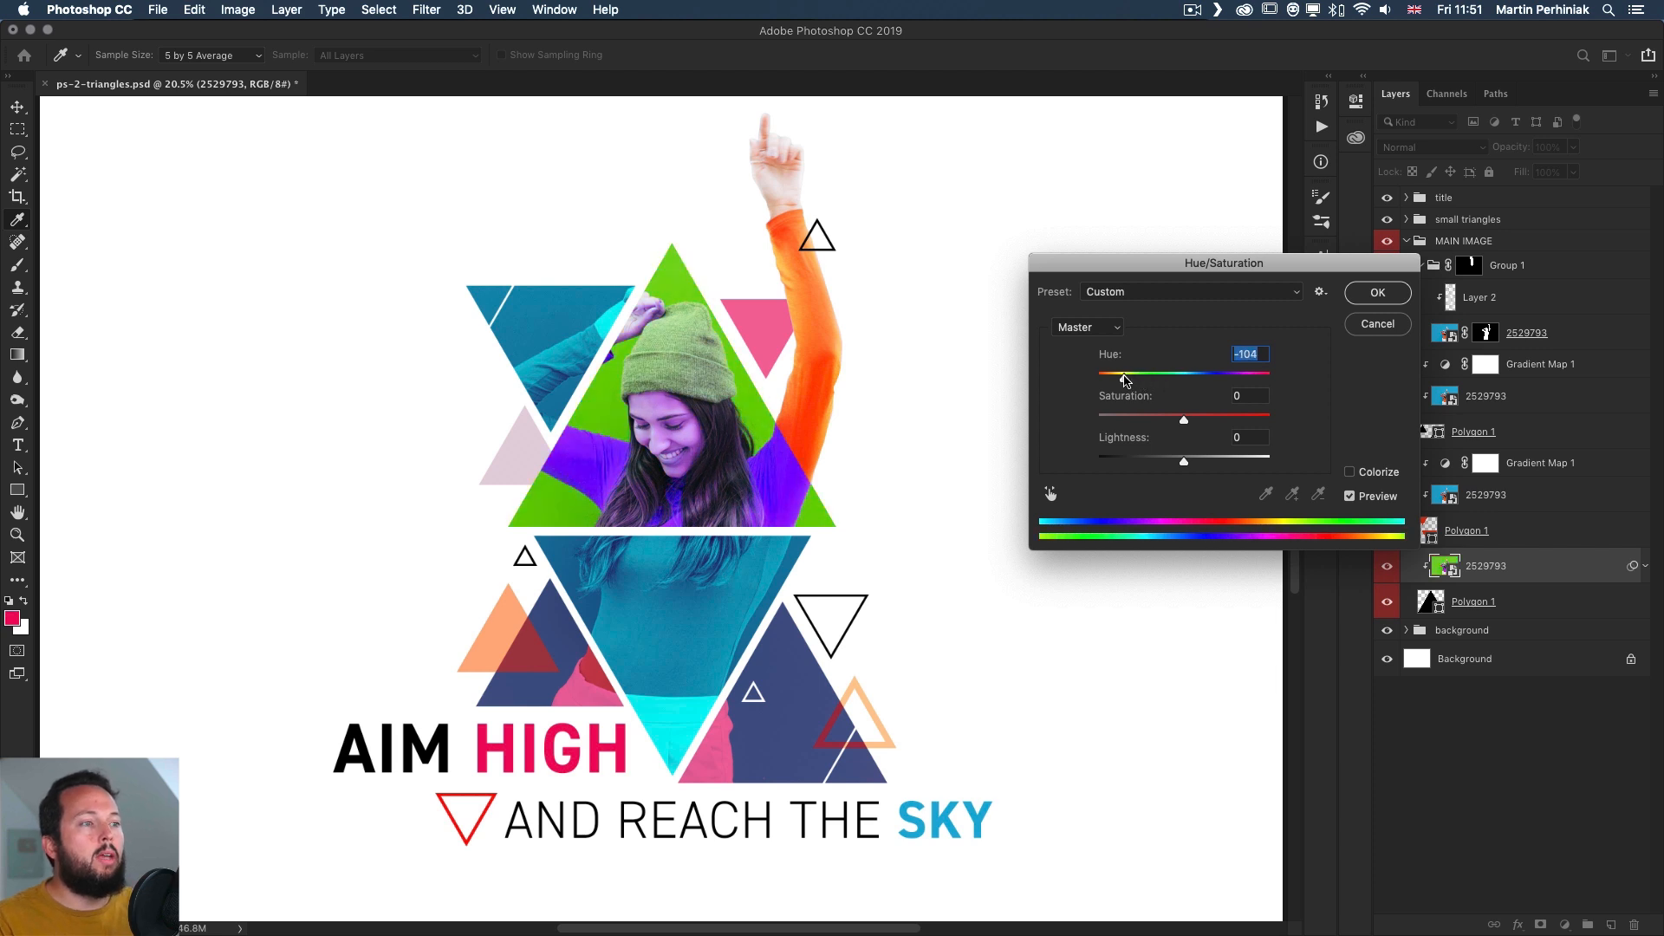
left_click(1376, 292)
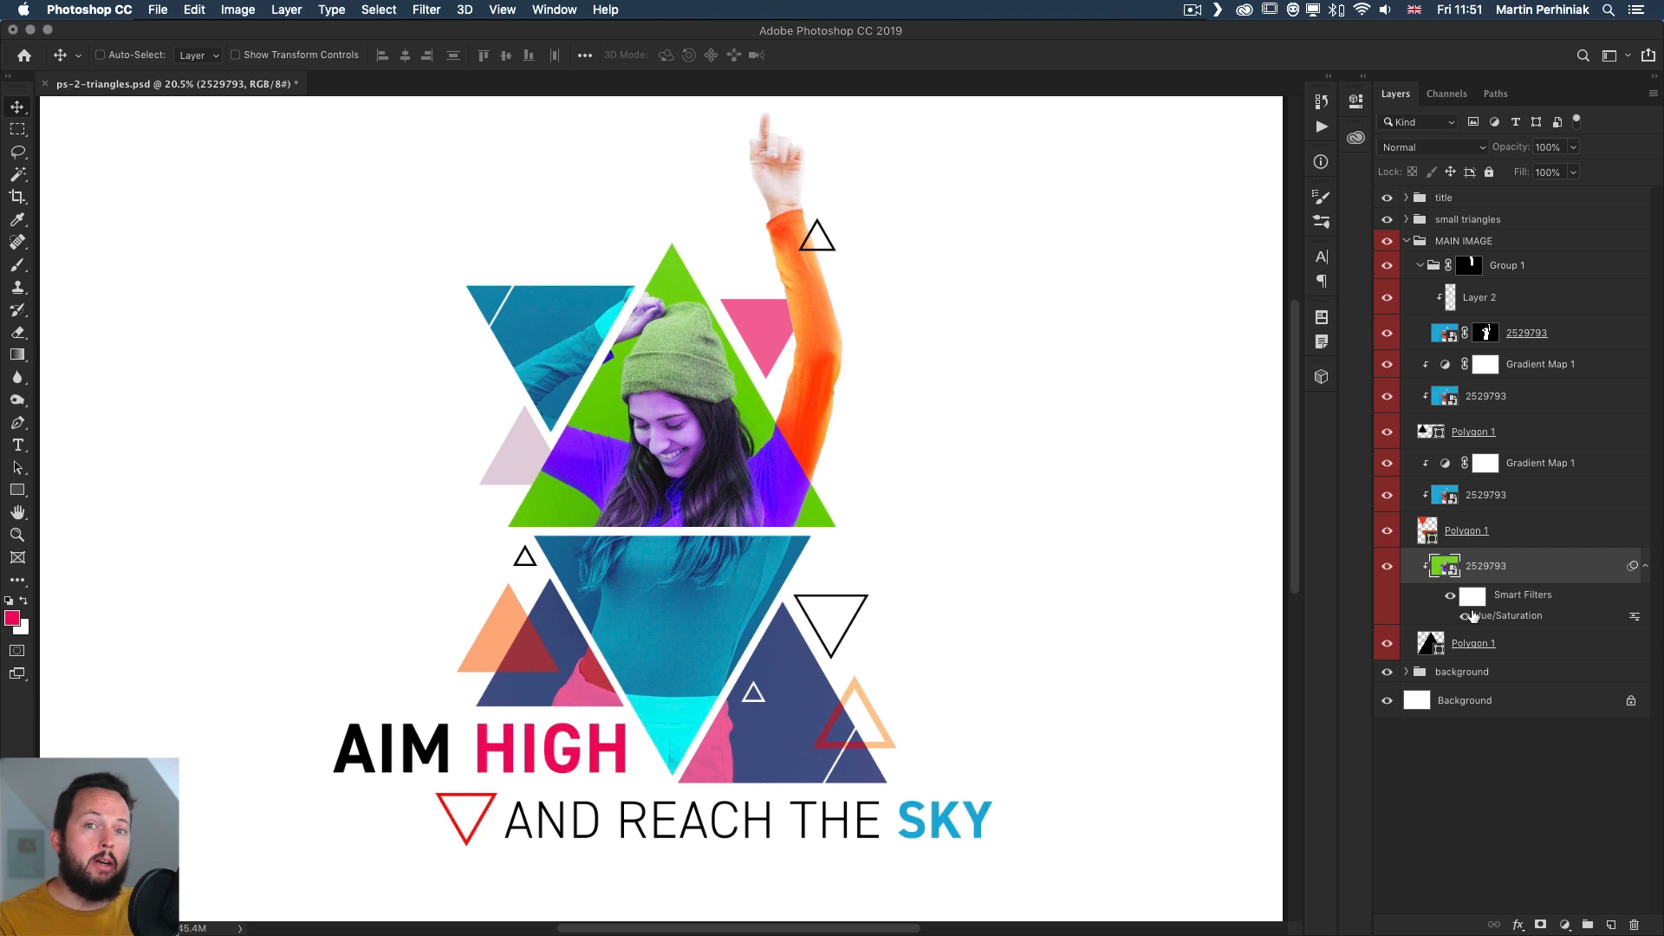
left_click(237, 10)
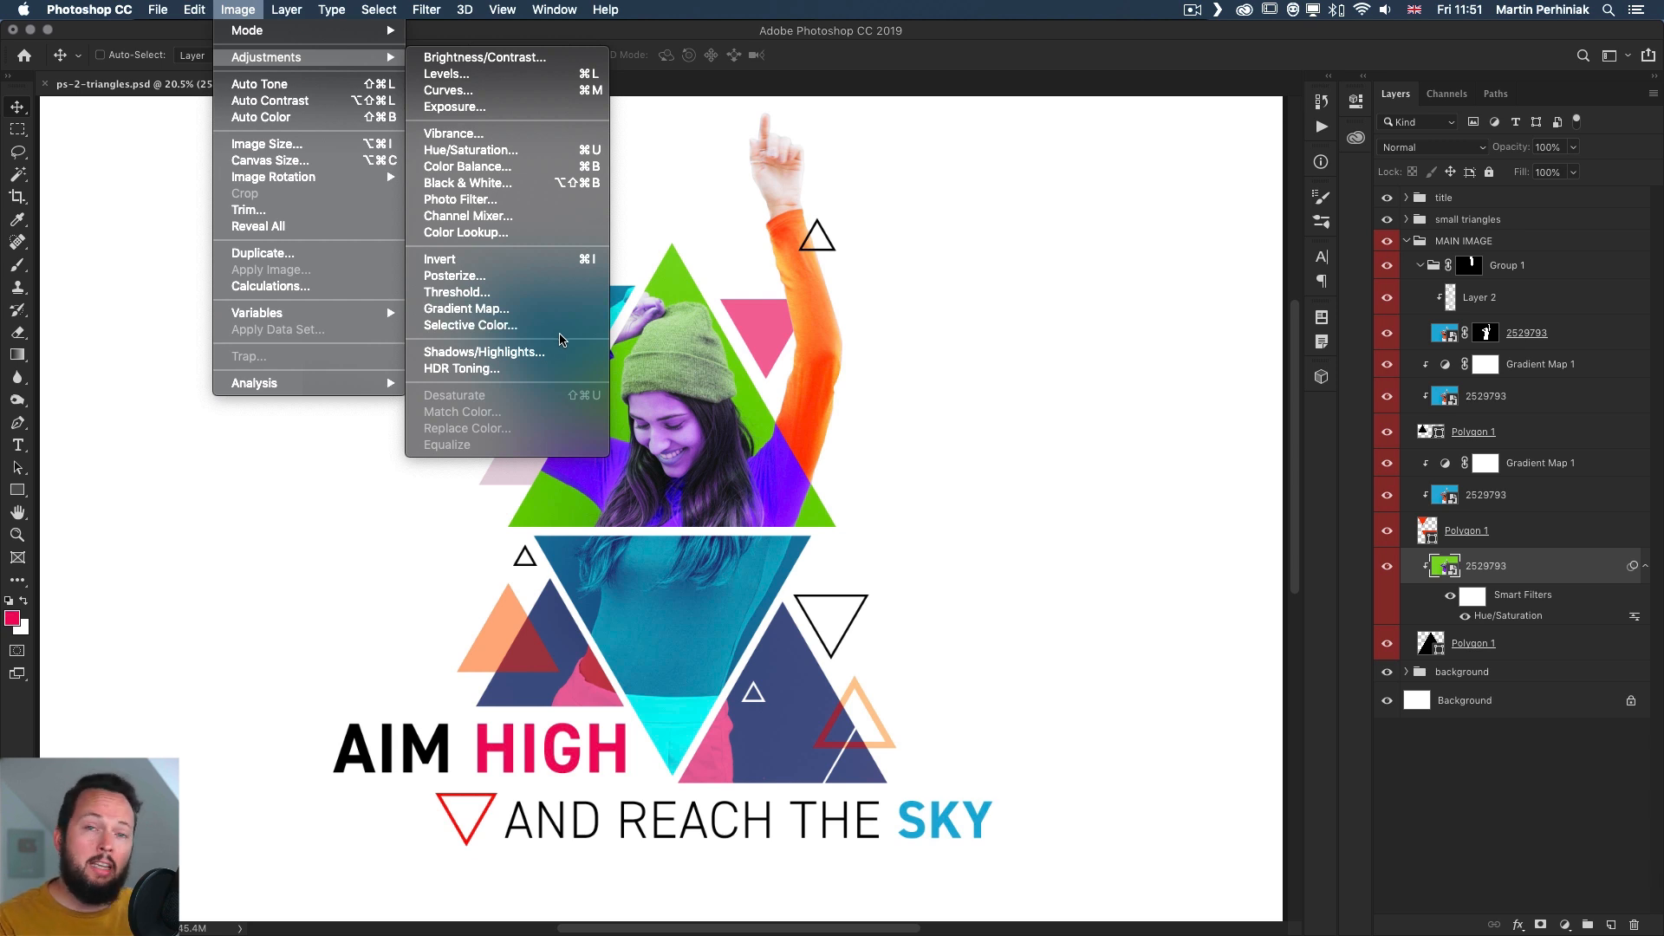
mouse_move(459, 368)
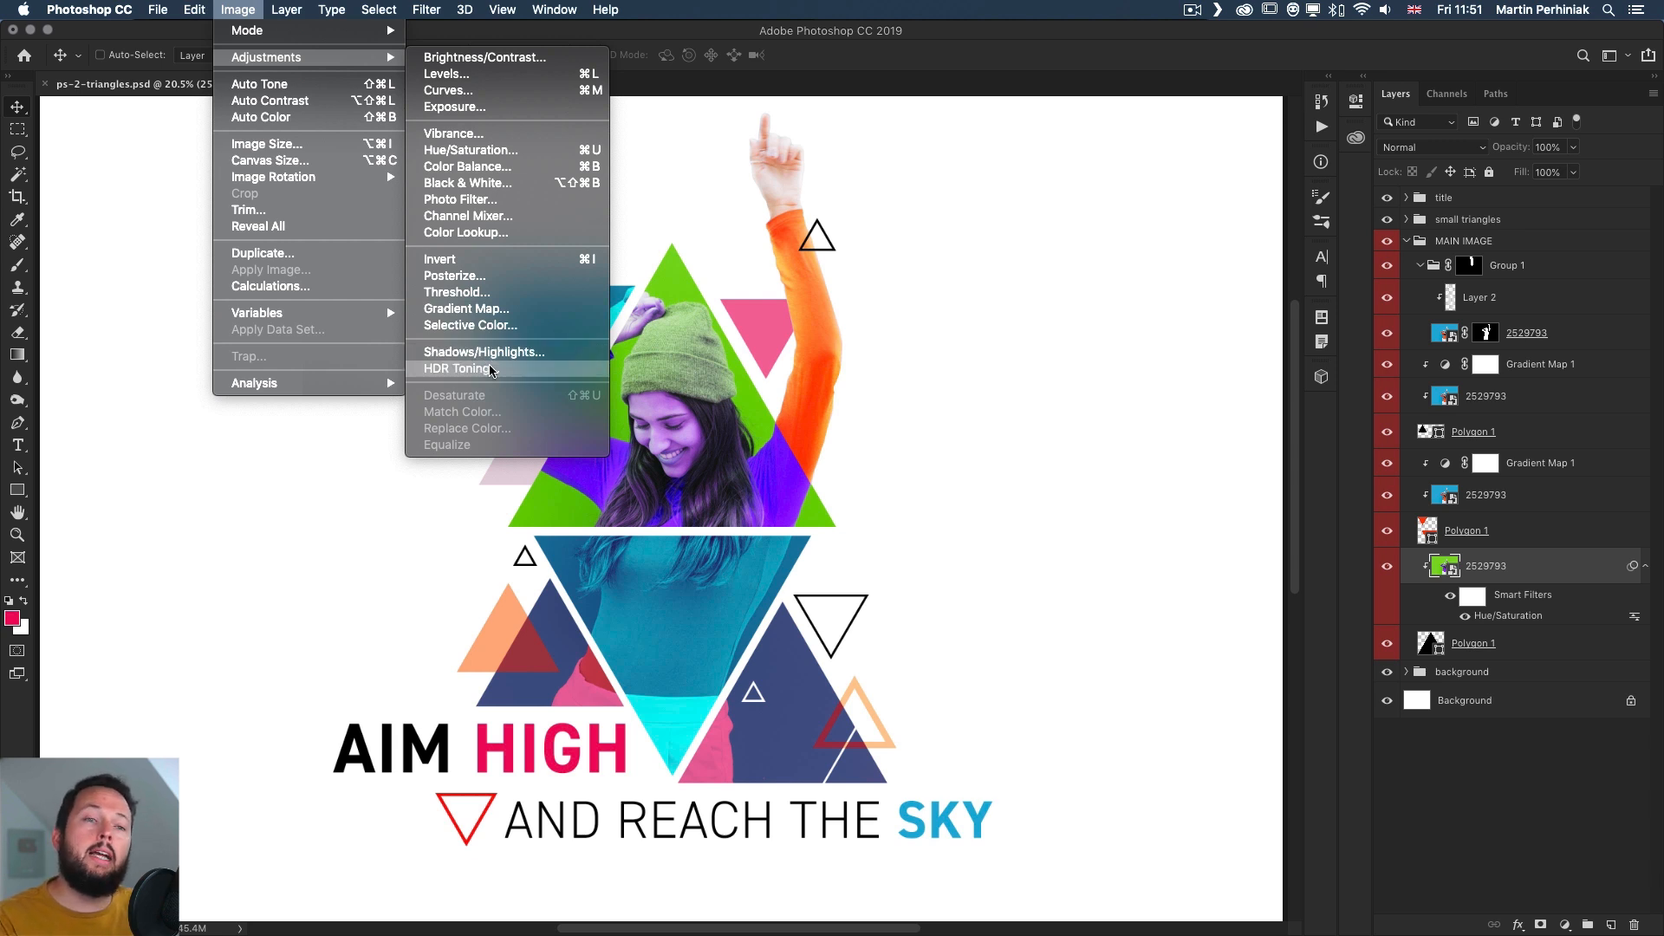
mouse_move(483, 378)
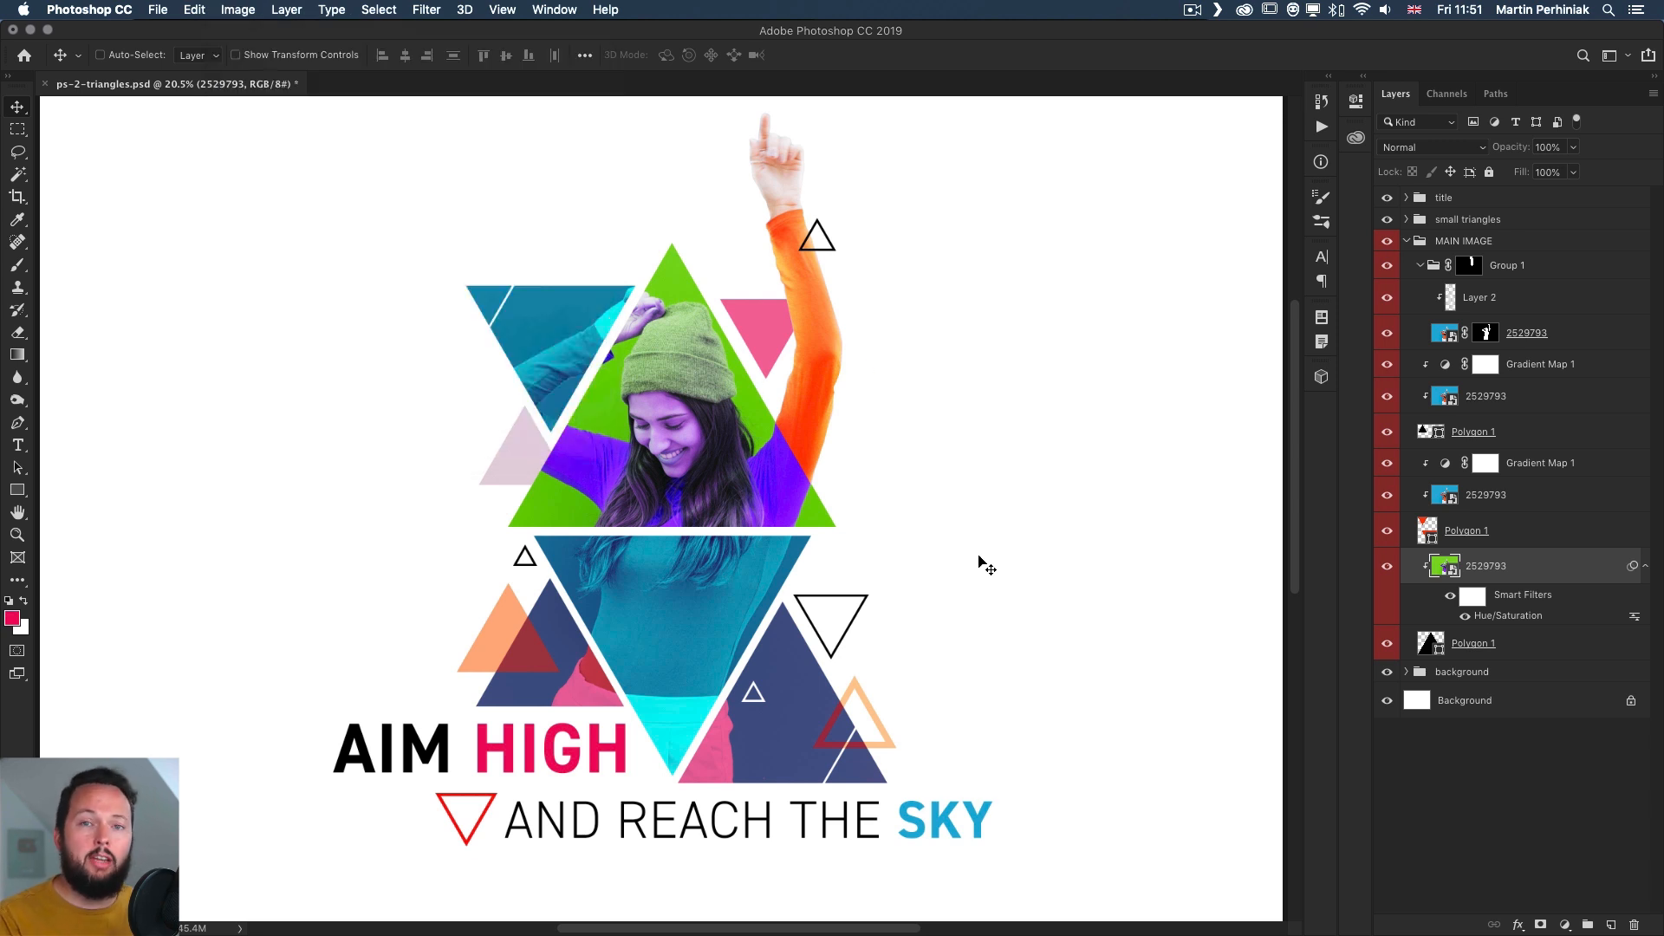
mouse_move(1026, 572)
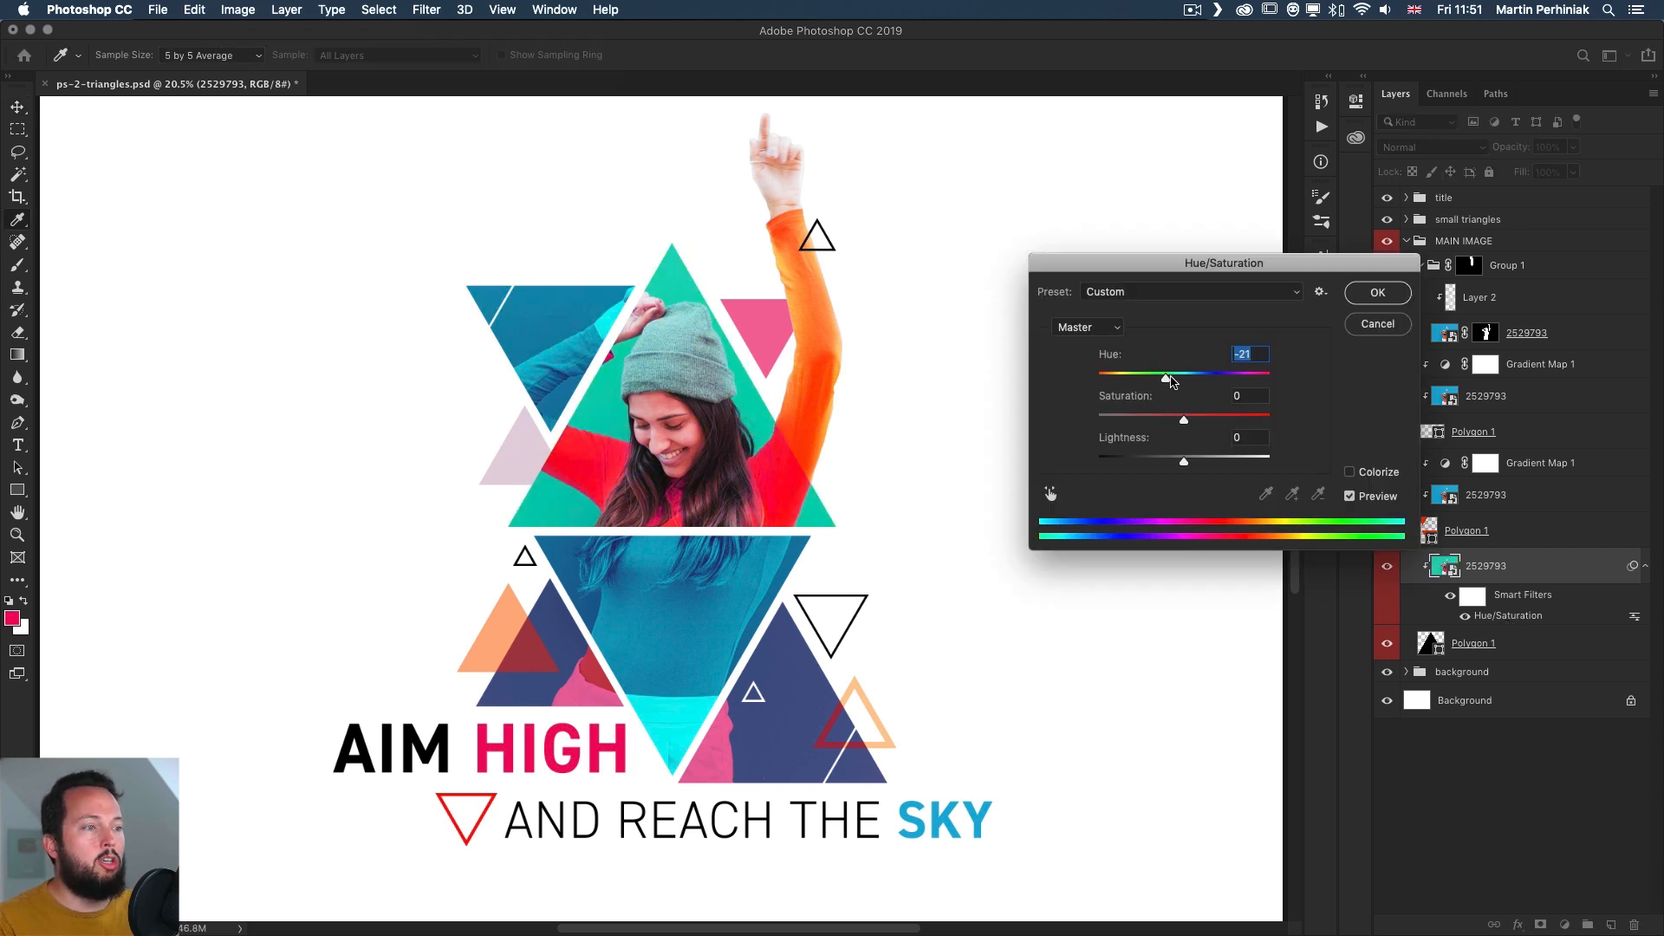
Re-edit the Hue/Saturation filter to Hue -13 for teal and red, then reach its blending options
left_click_drag(1167, 376, 1174, 377)
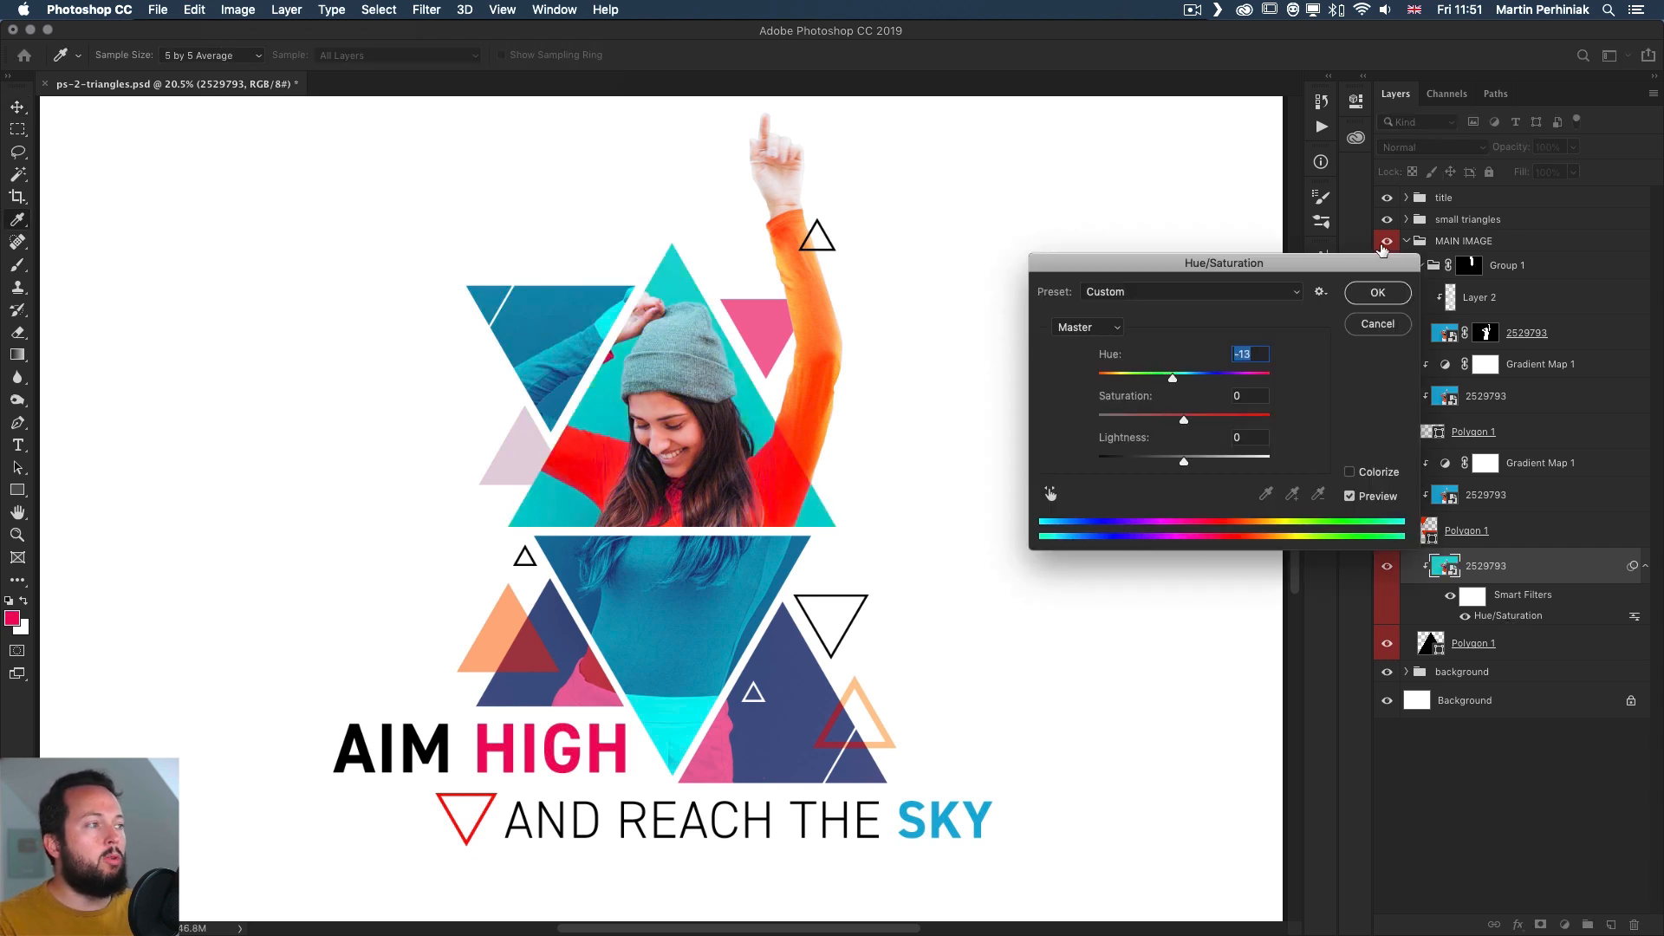
left_click(1377, 291)
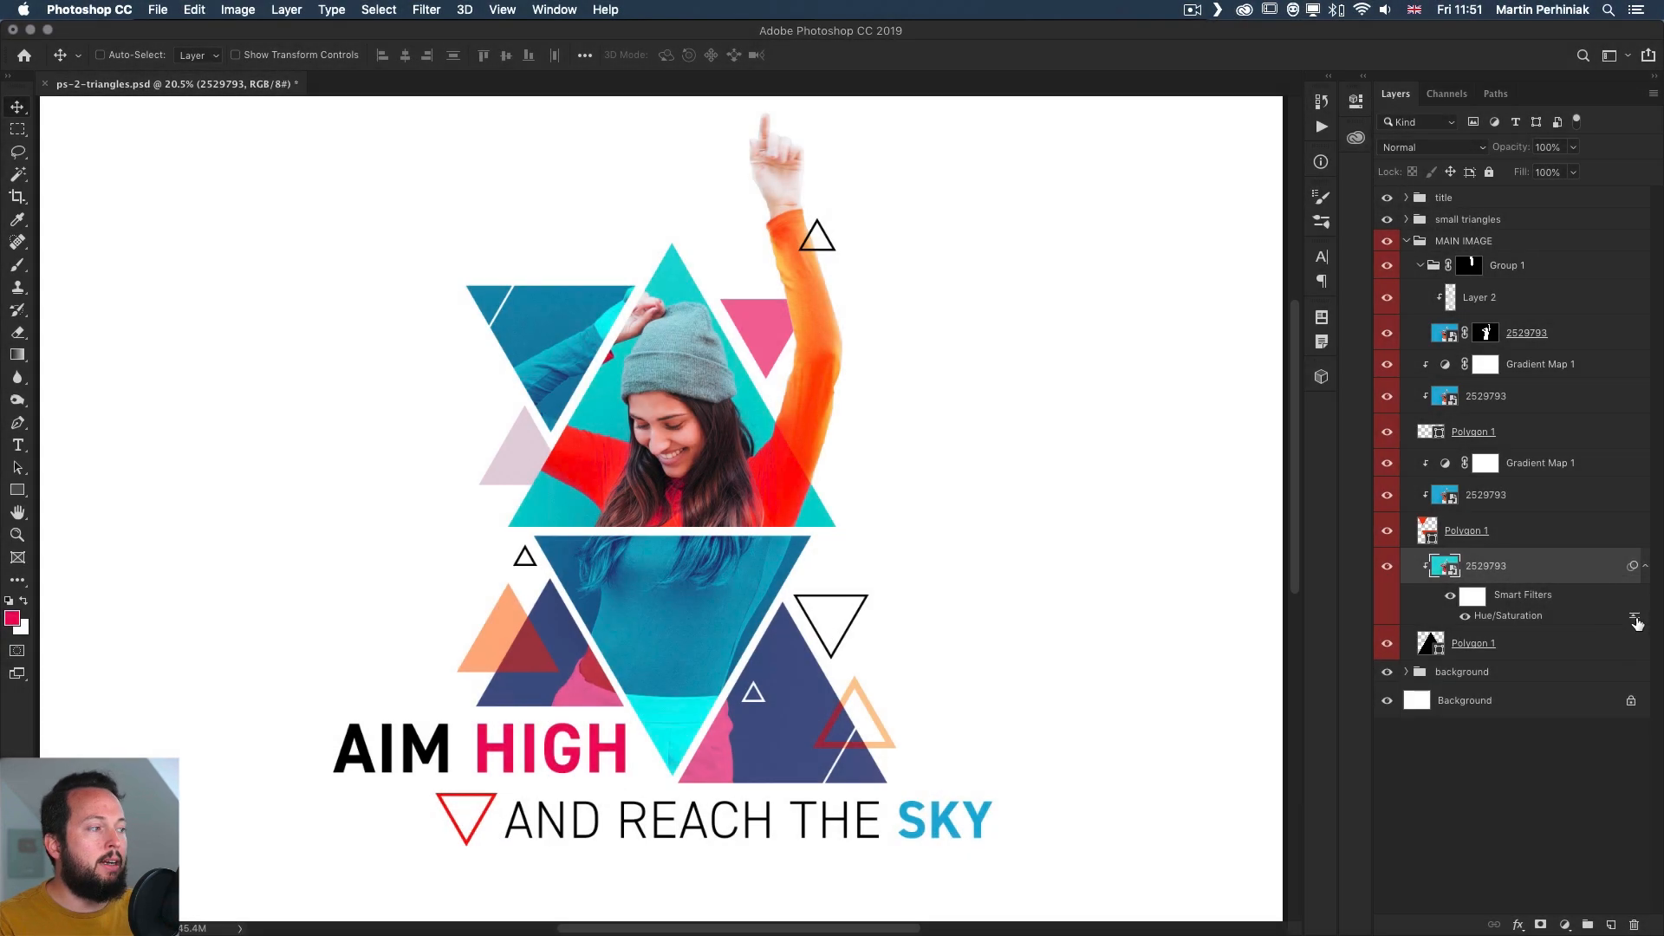
double_click(1638, 615)
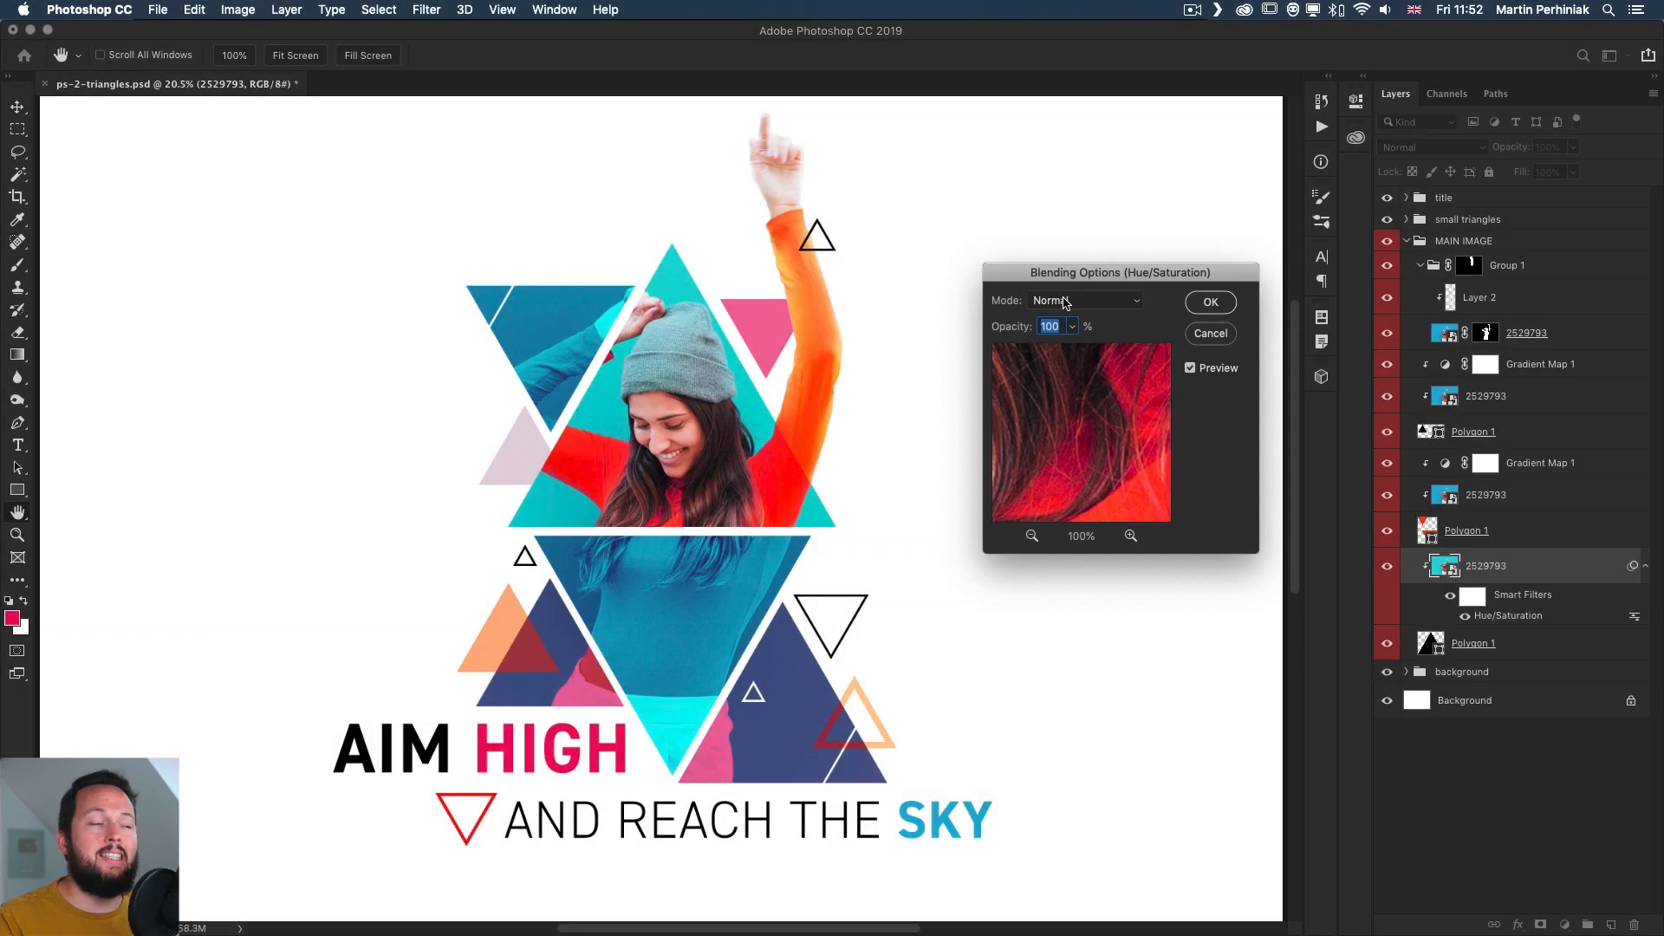
Try Overlay, then set the Hue/Saturation filter's blending mode to Screen and confirm
left_click(1082, 300)
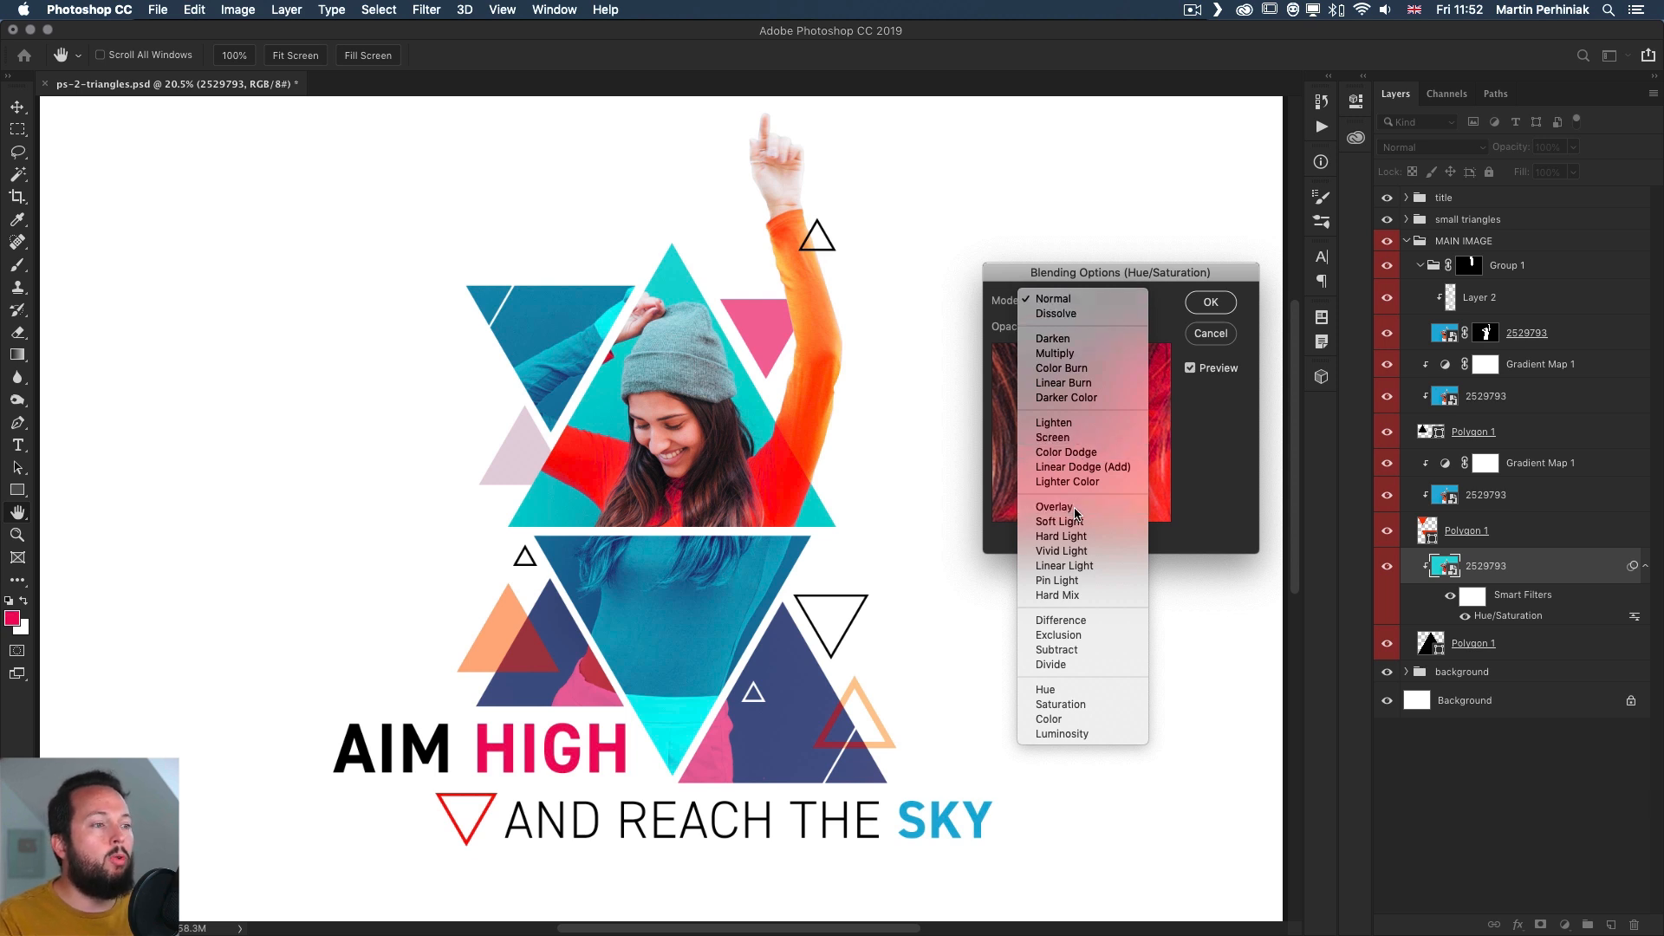
left_click(1054, 506)
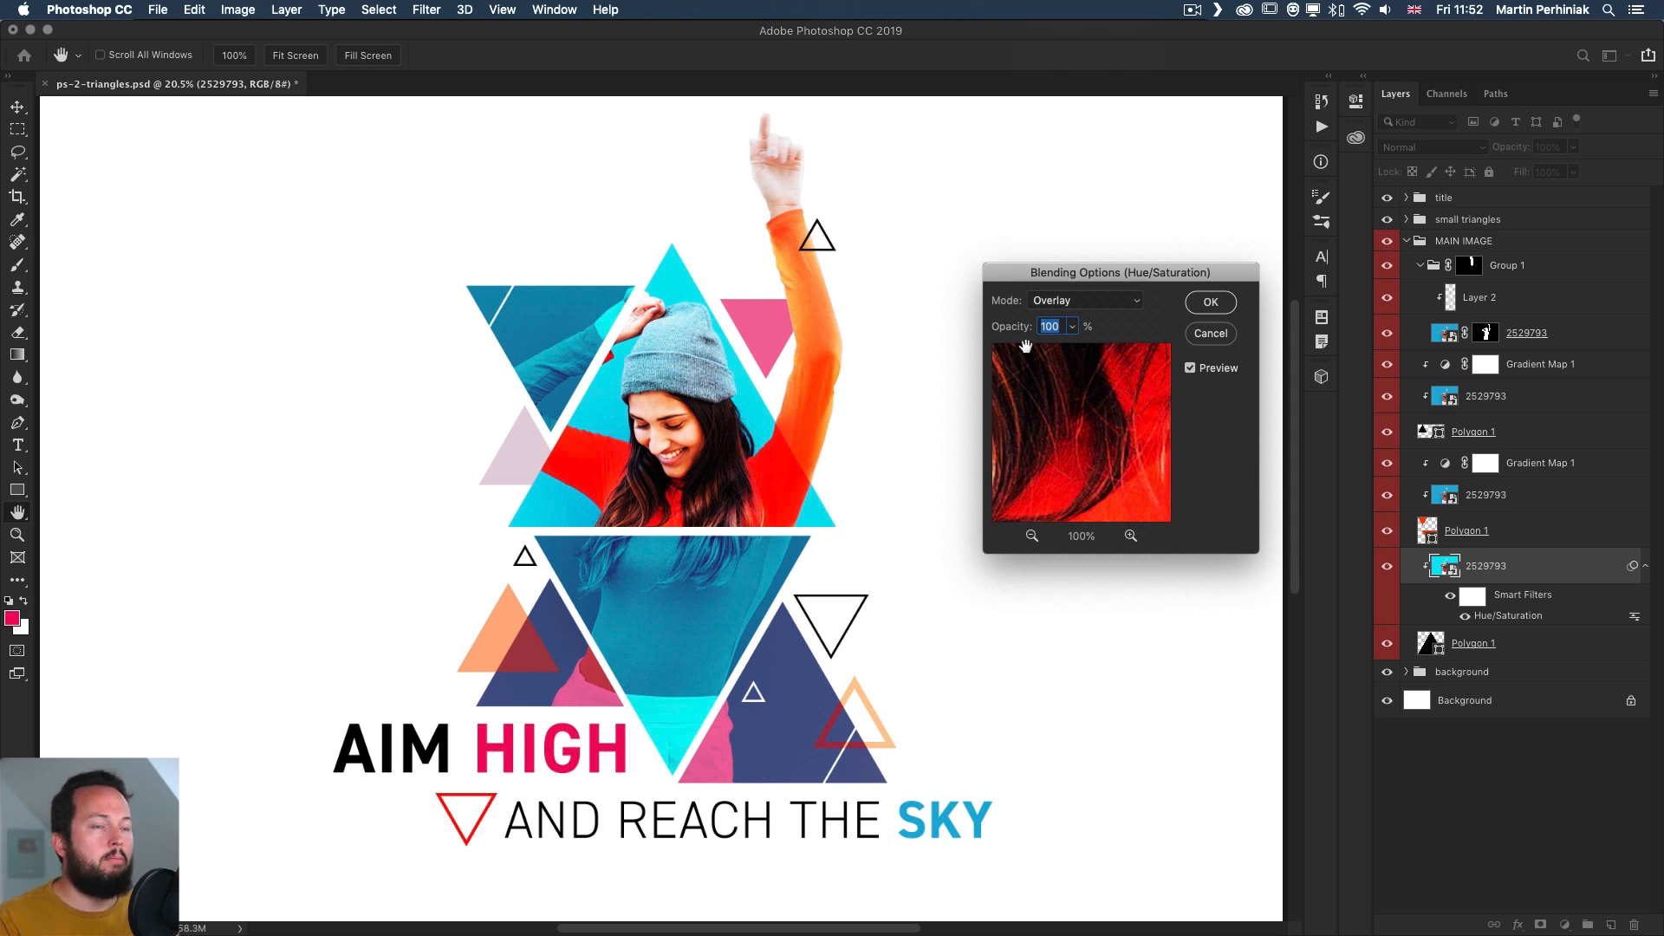
left_click(1081, 300)
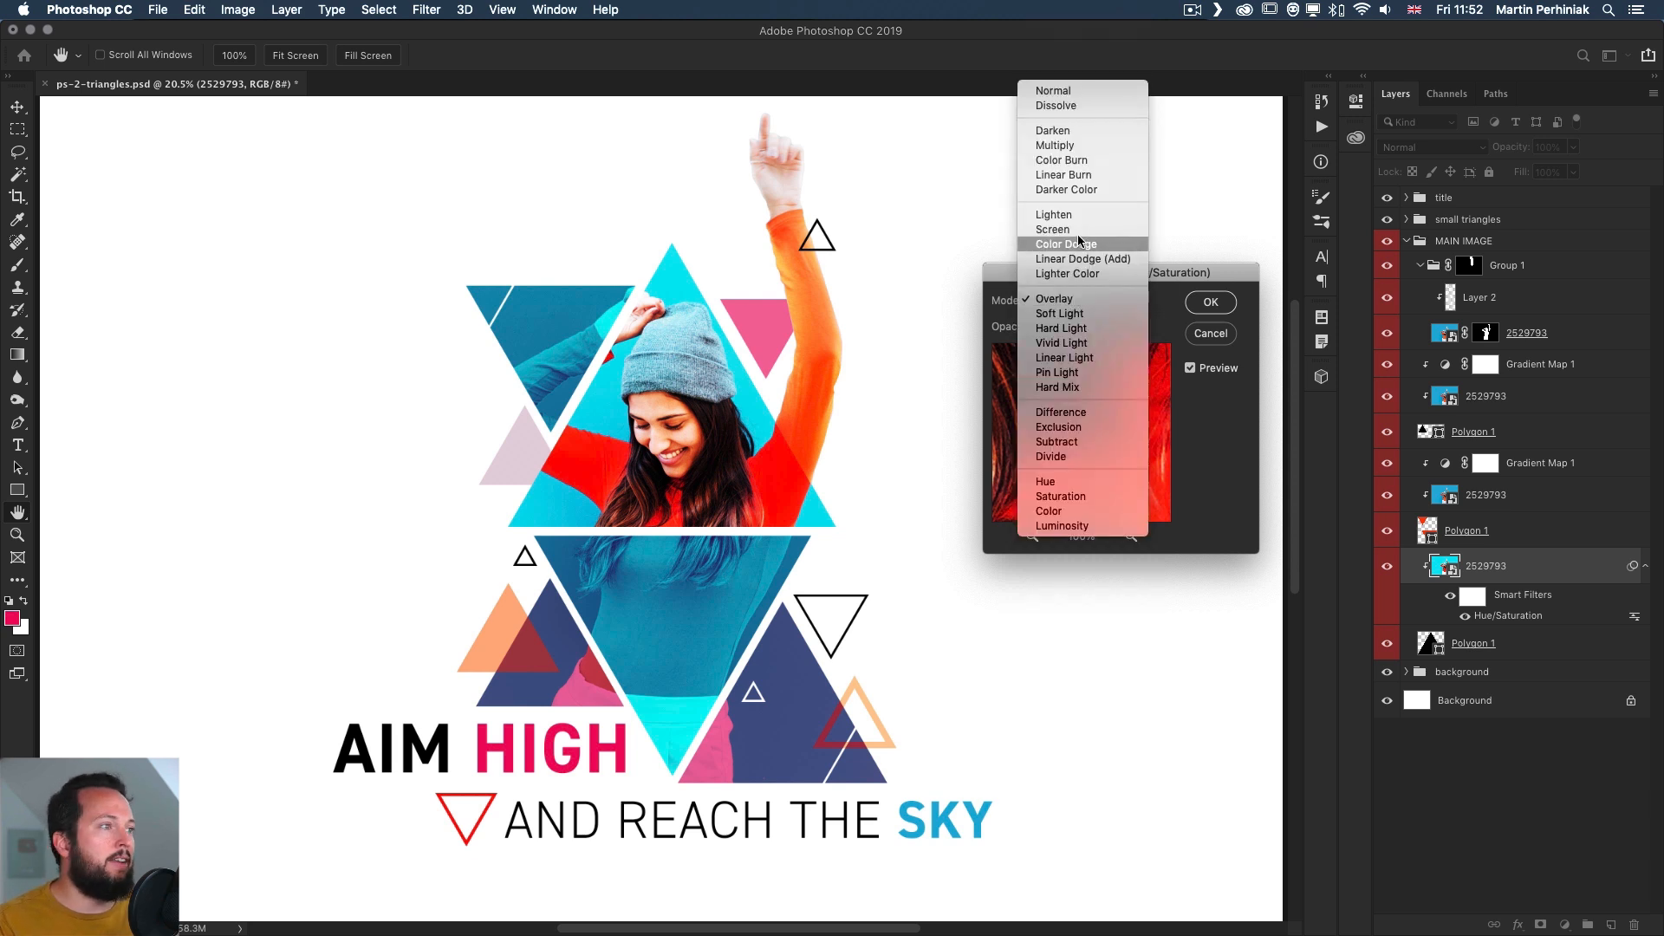
left_click(1053, 228)
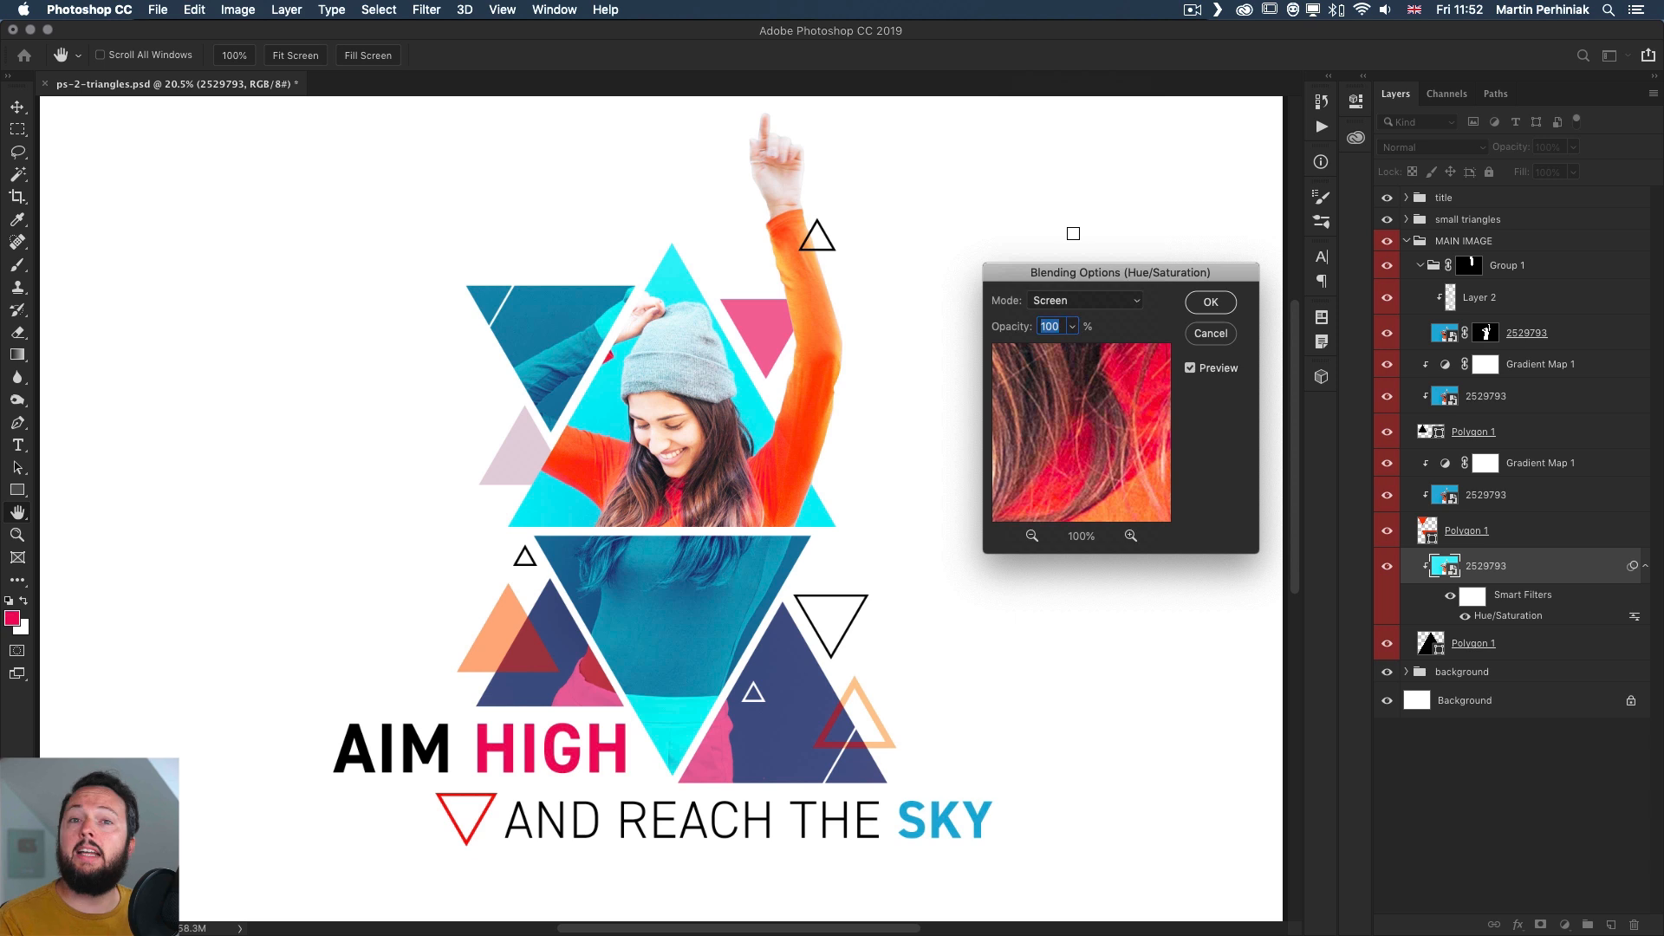
left_click(1210, 301)
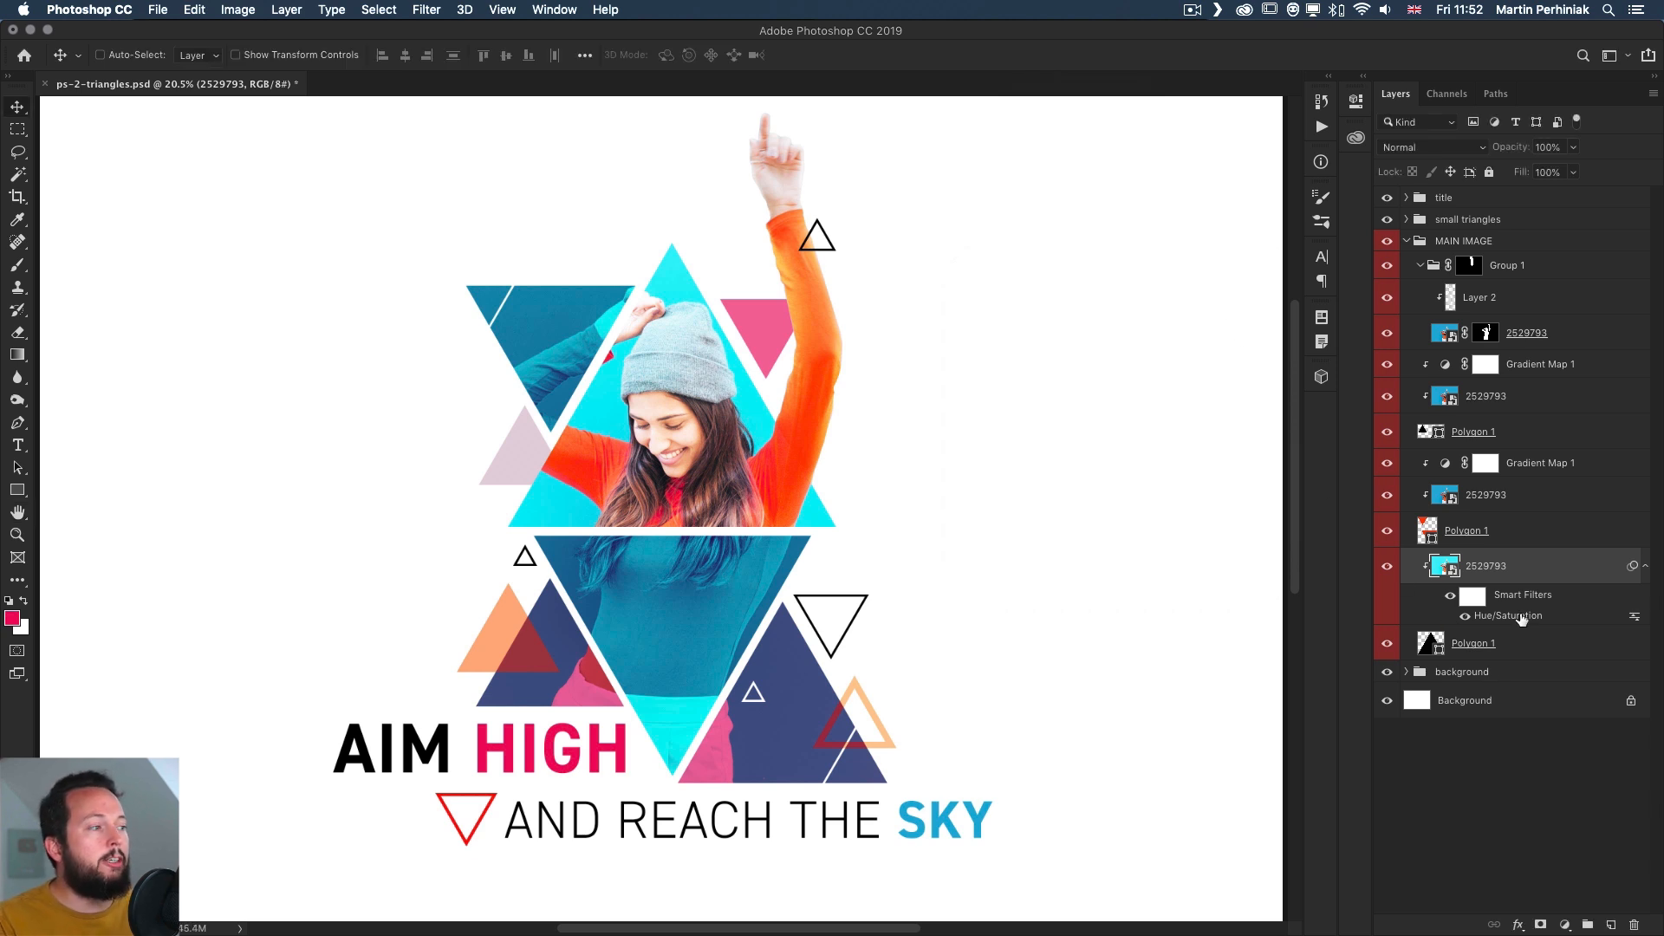
right_click(1508, 616)
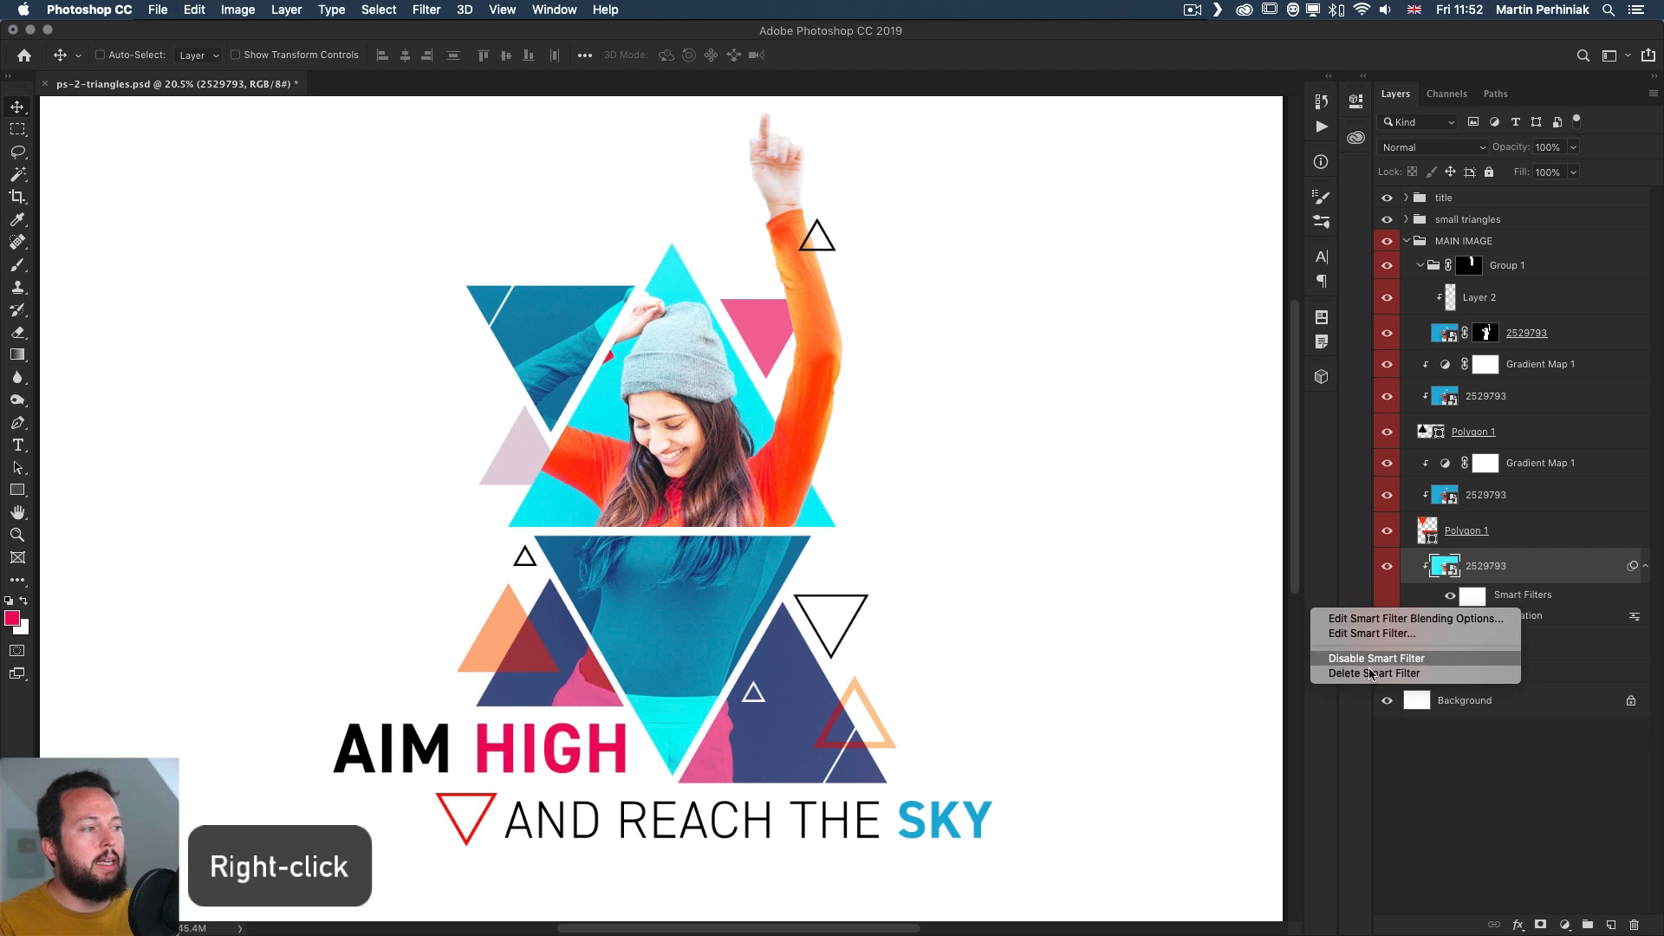